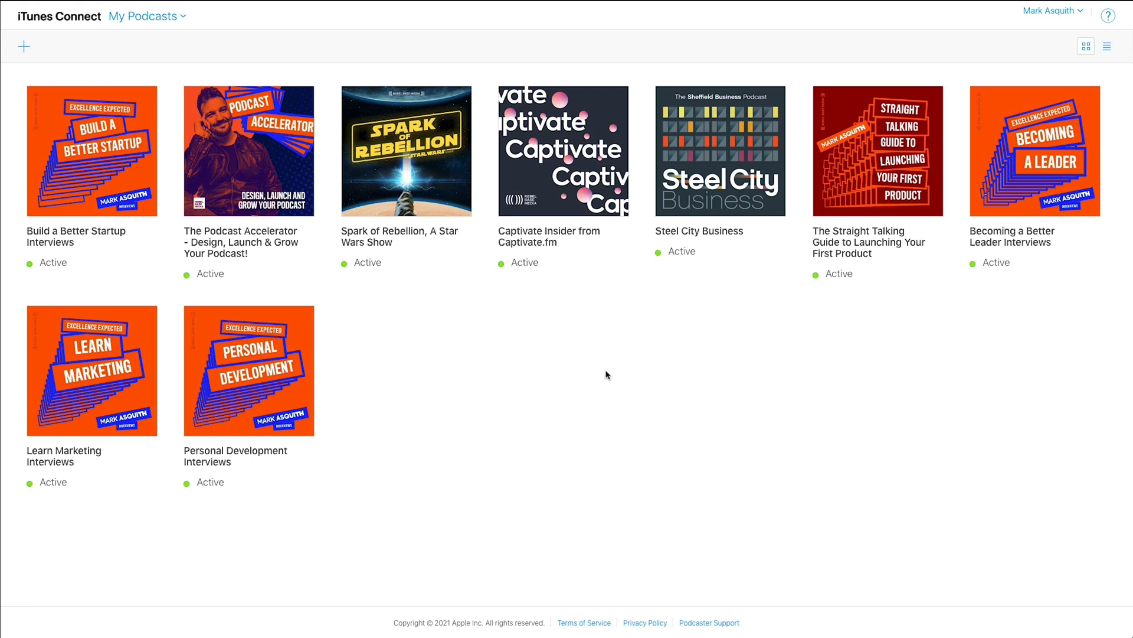
pyautogui.moveTo(596, 377)
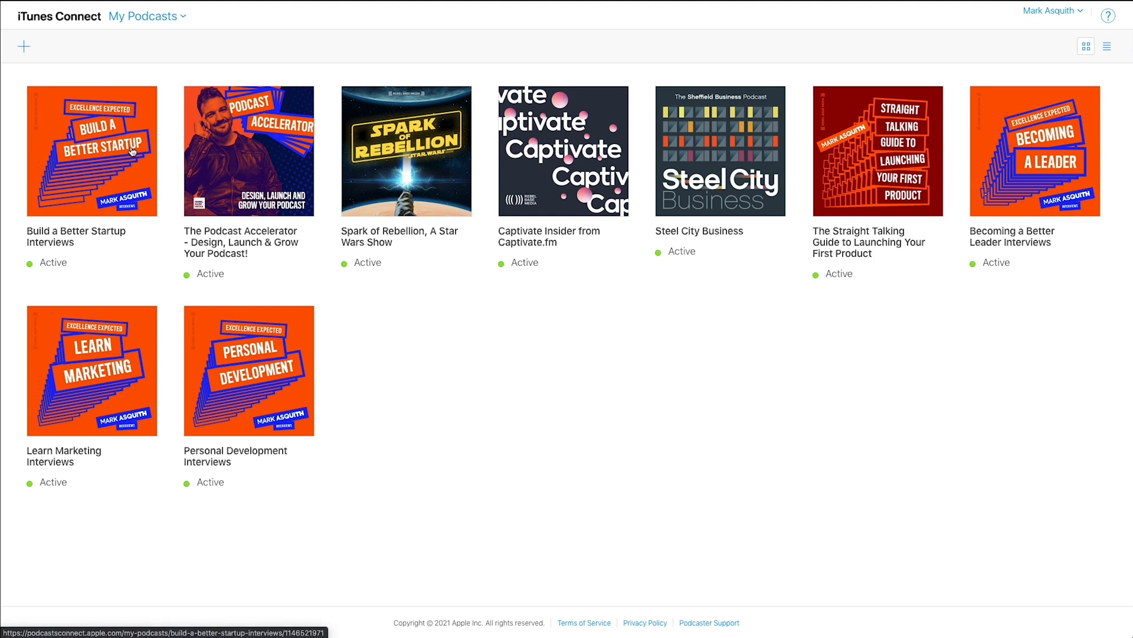
pyautogui.moveTo(746, 432)
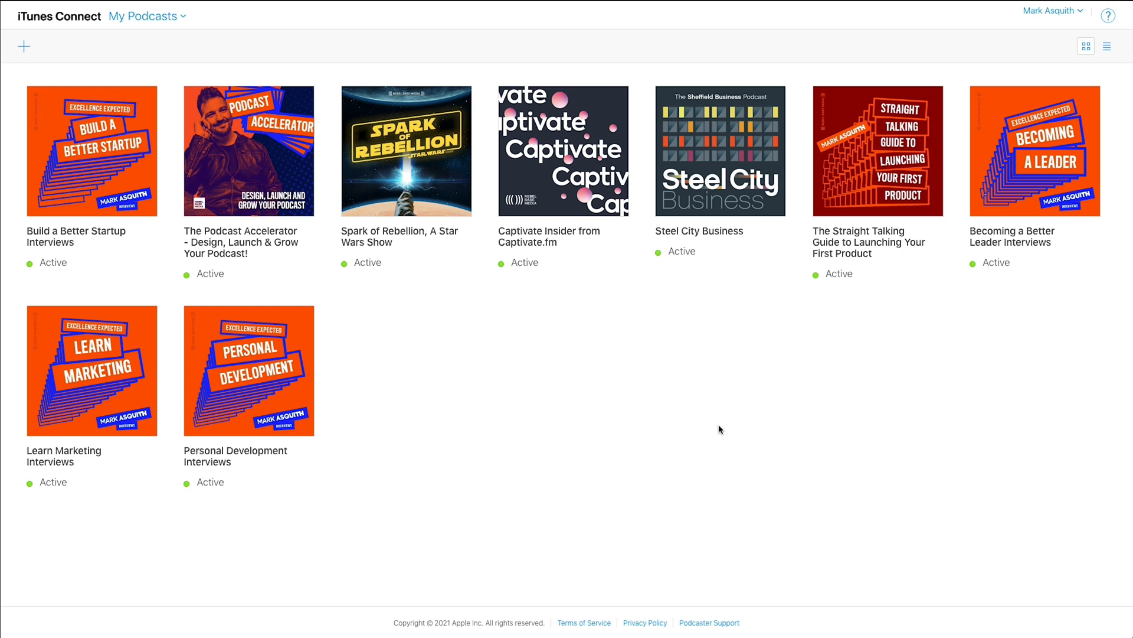
pyautogui.moveTo(717, 428)
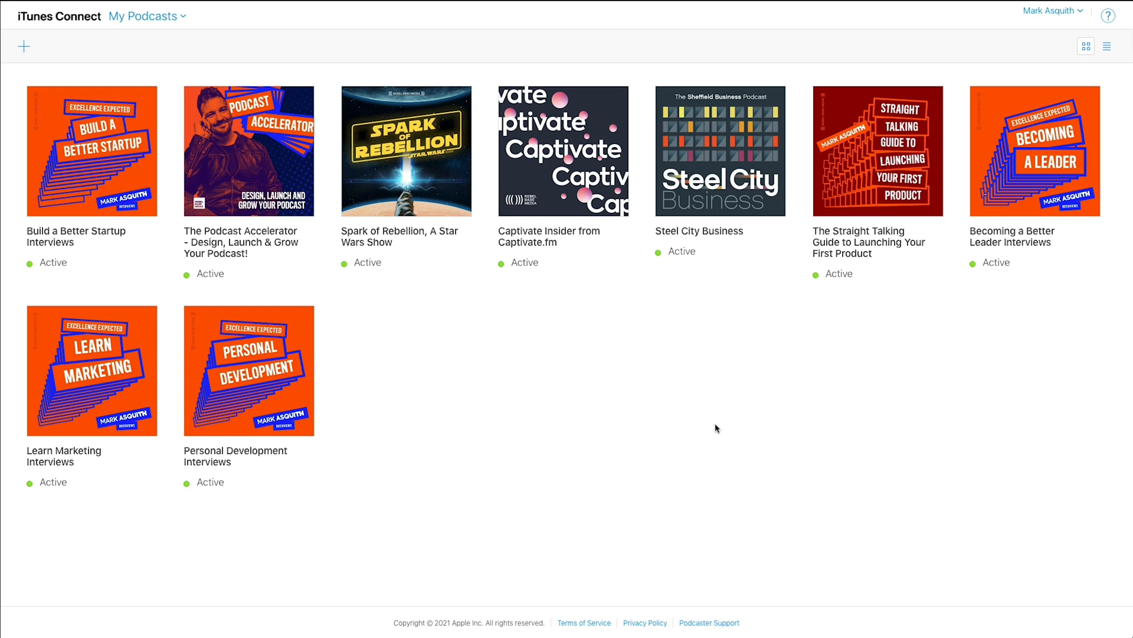
pyautogui.moveTo(715, 432)
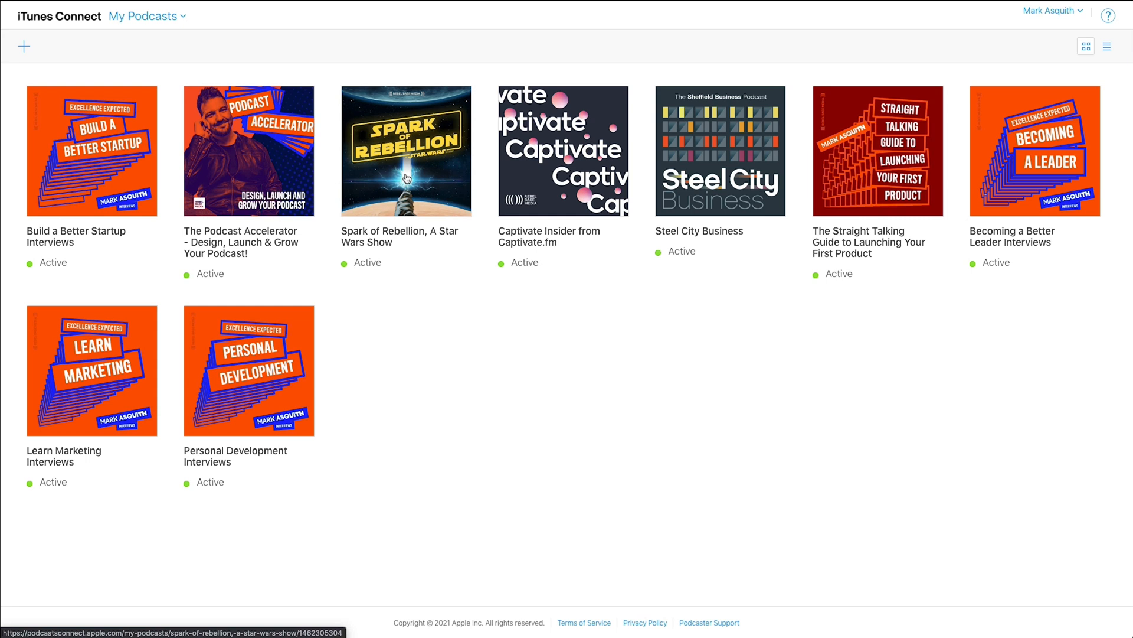
pyautogui.moveTo(467, 321)
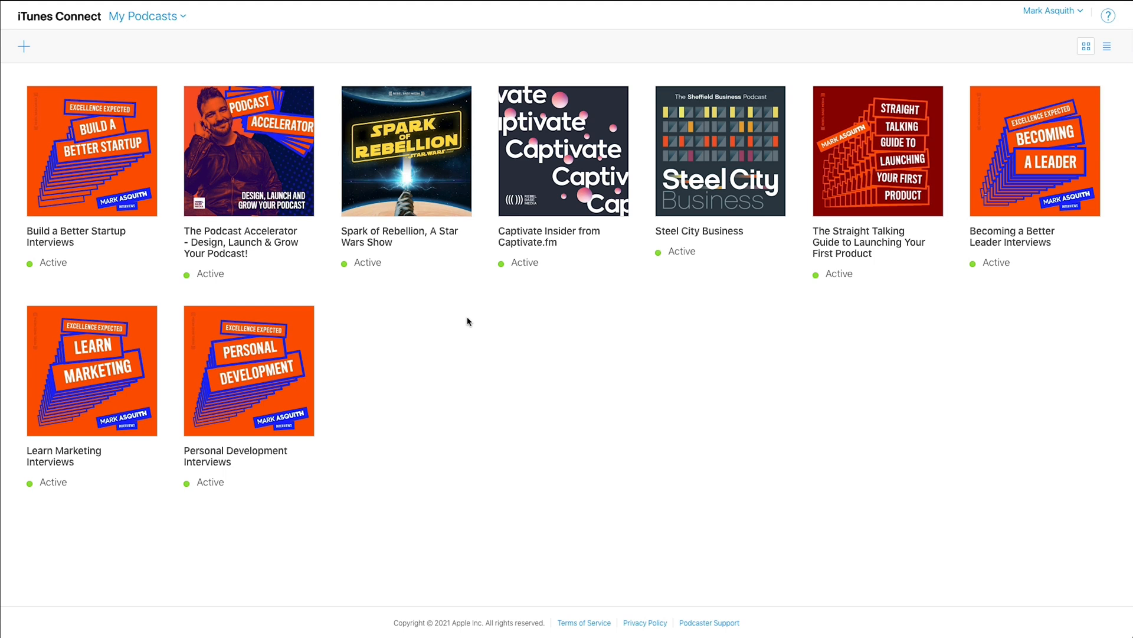
pyautogui.moveTo(329, 45)
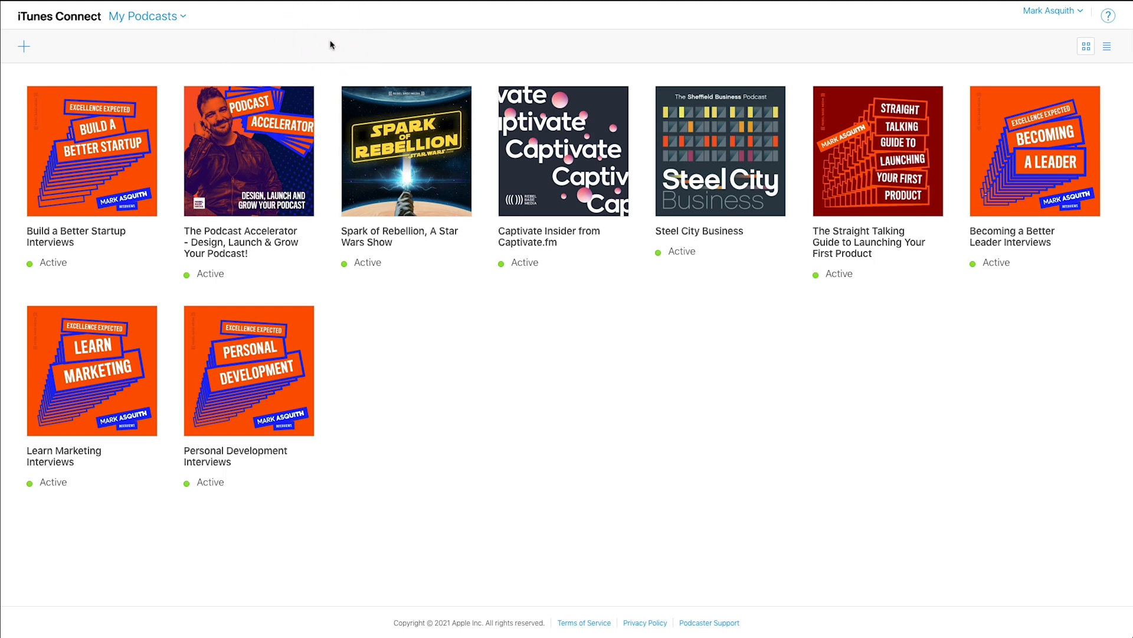
pyautogui.moveTo(394, 150)
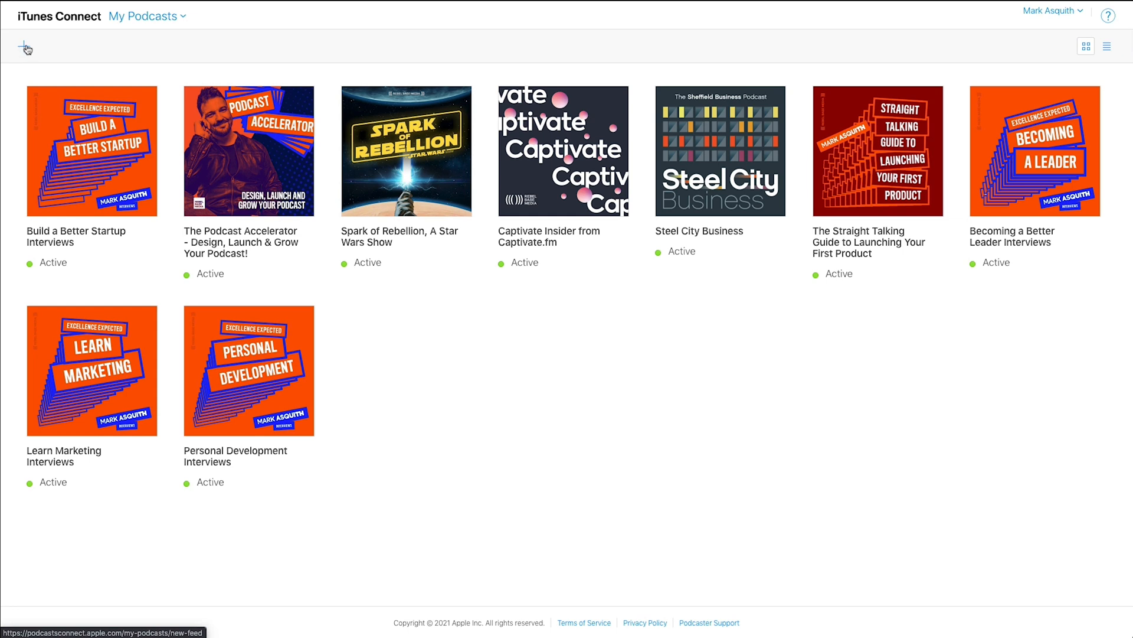
# Step: Open the Spark of Rebellion show page to review its active RSS feed and mirror URL
pyautogui.click(25, 48)
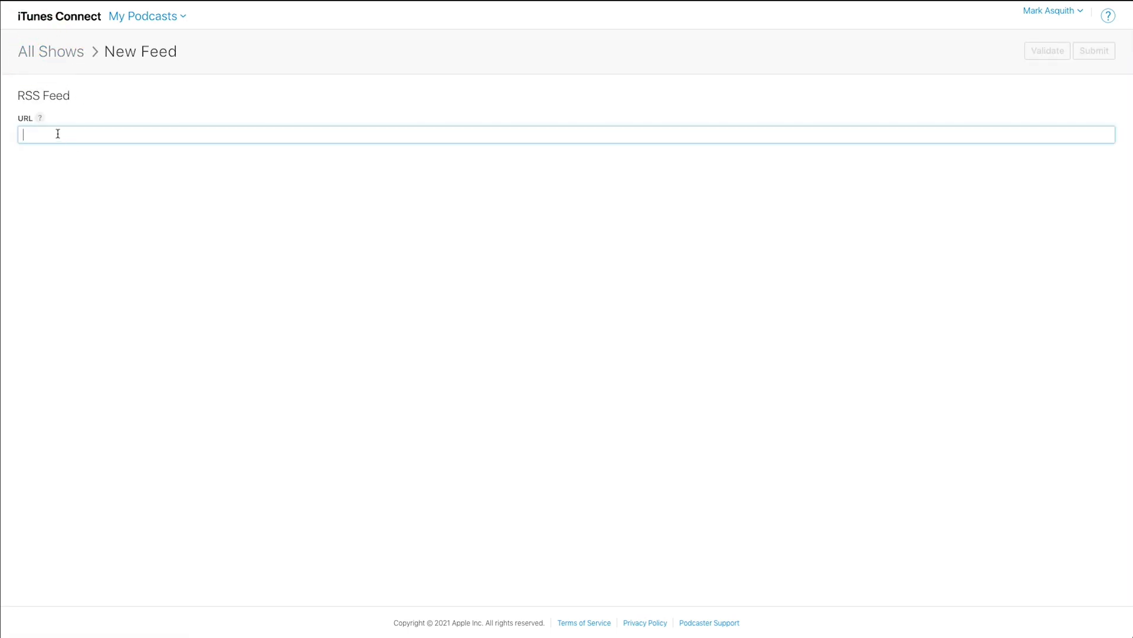
pyautogui.moveTo(77, 117)
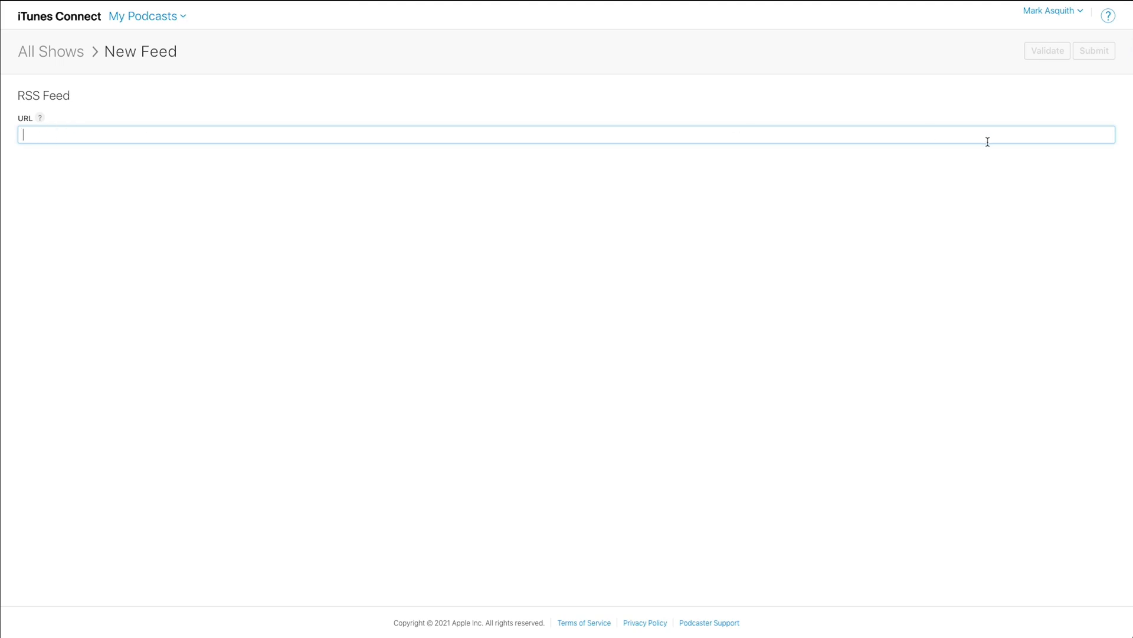
pyautogui.moveTo(51, 51)
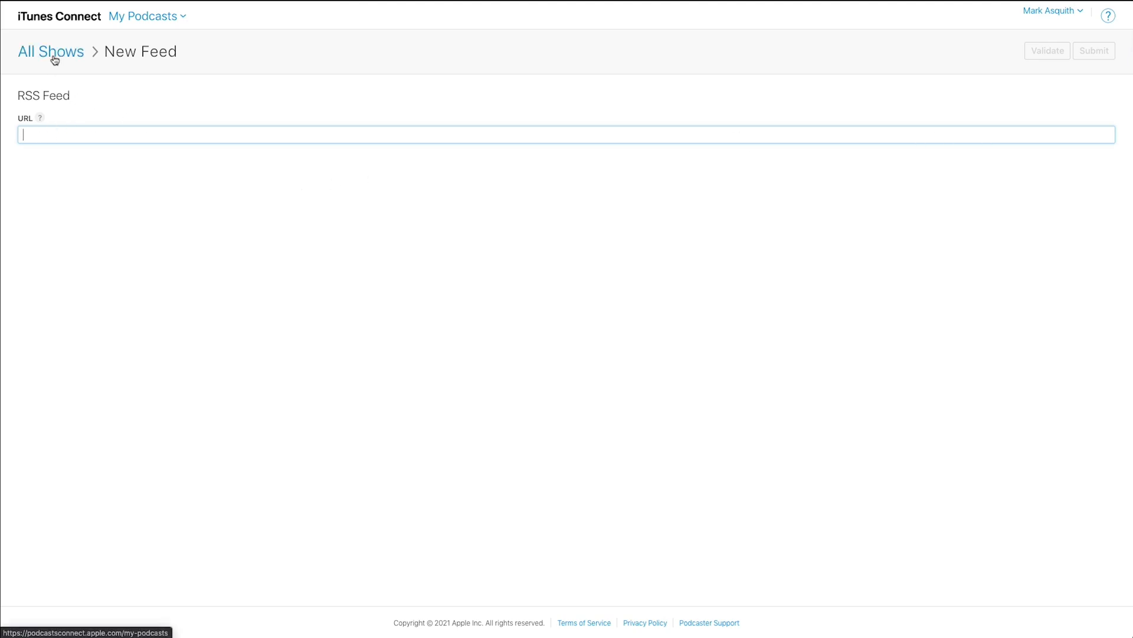
pyautogui.click(51, 51)
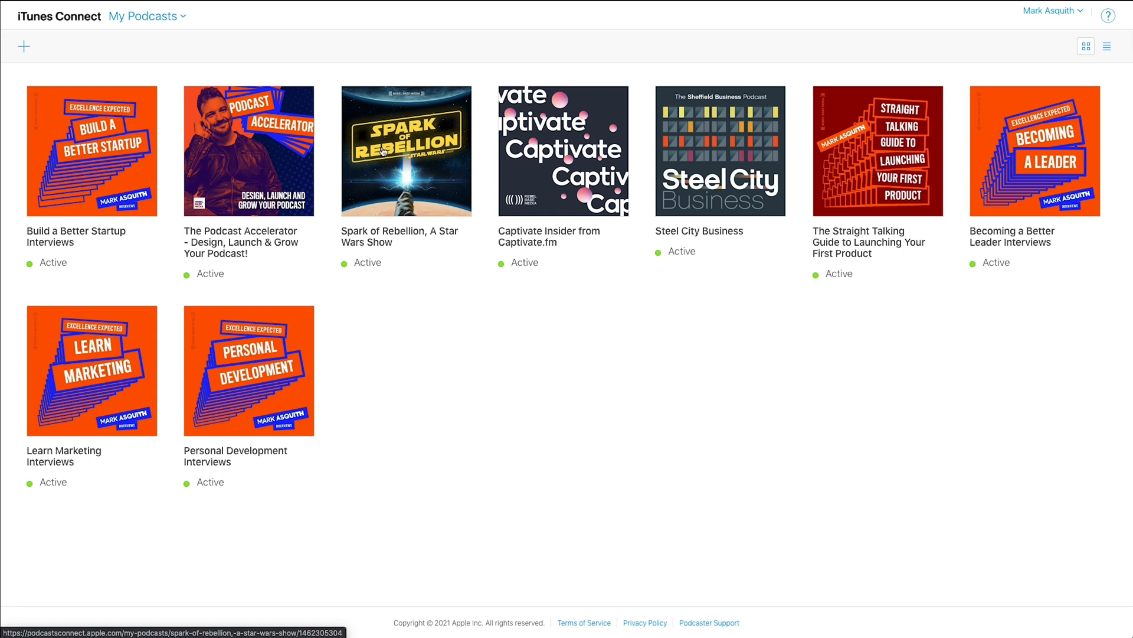
pyautogui.moveTo(183, 20)
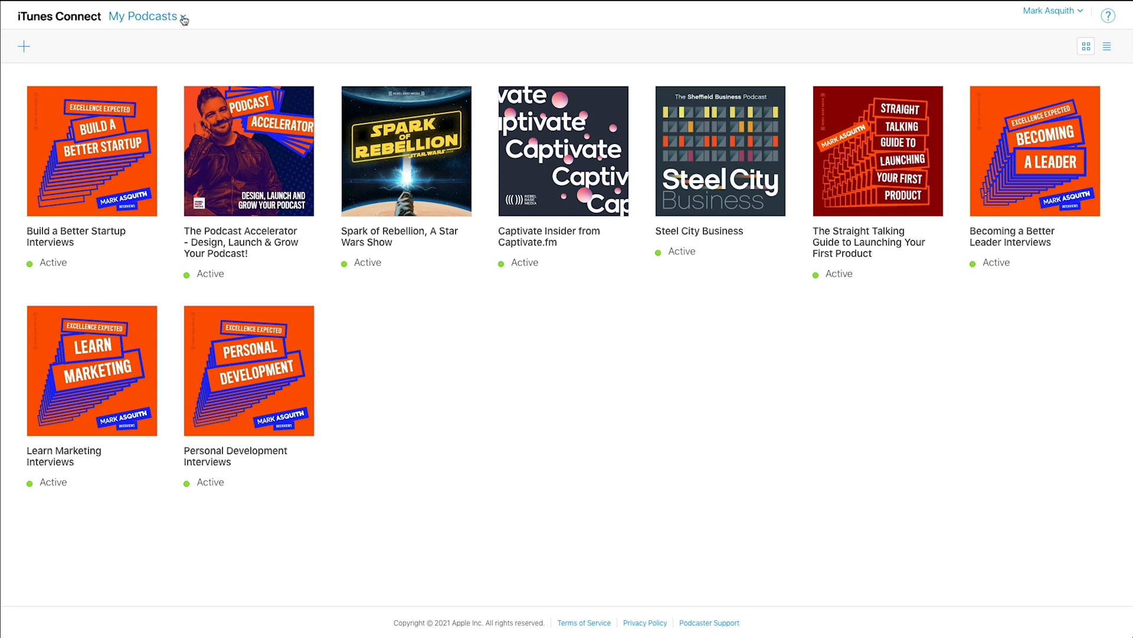
pyautogui.click(144, 16)
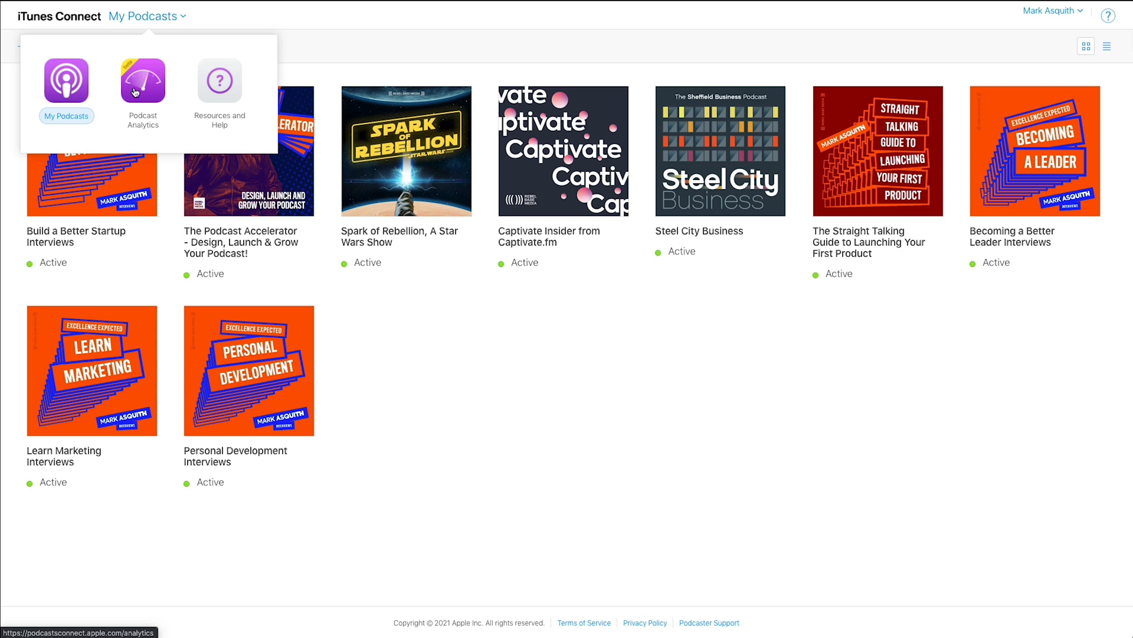
pyautogui.moveTo(143, 80)
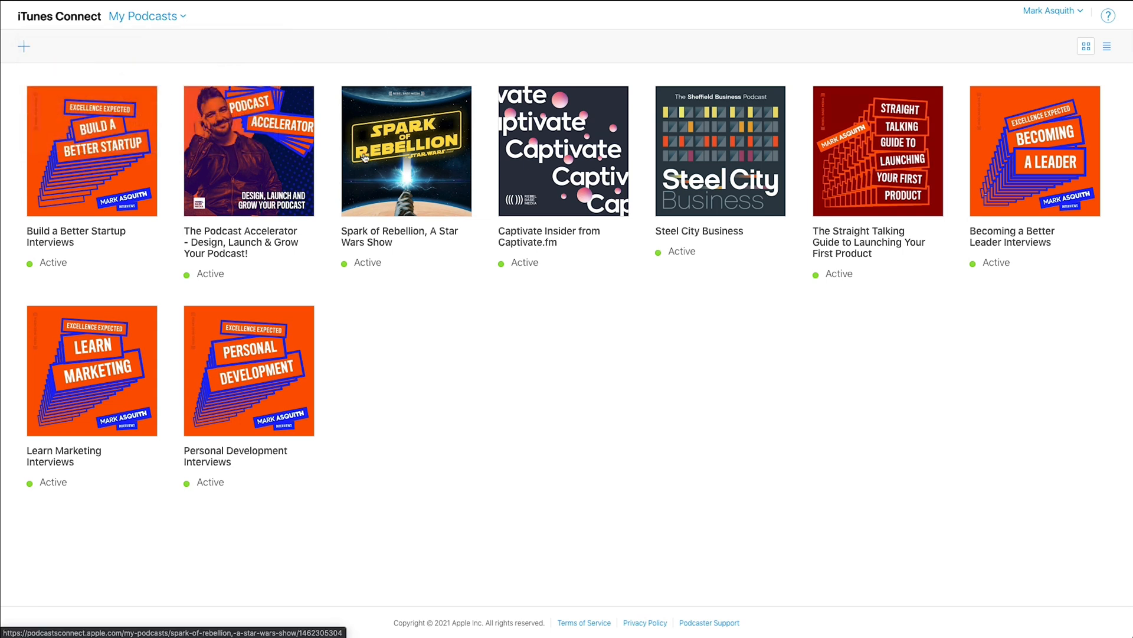
pyautogui.click(406, 151)
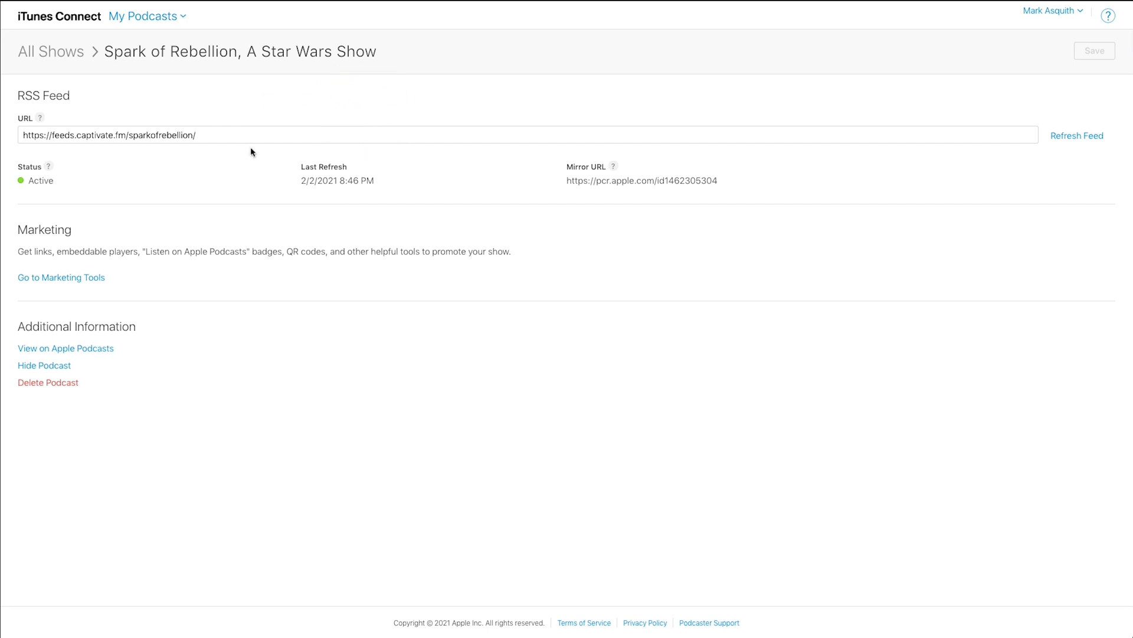
pyautogui.moveTo(265, 102)
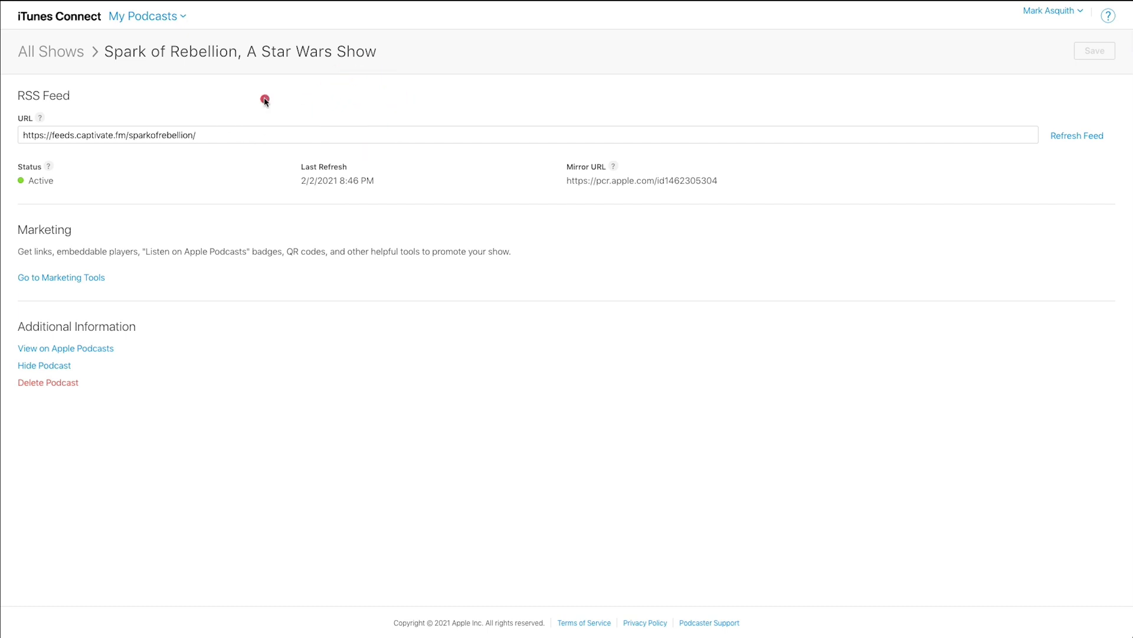
pyautogui.click(109, 135)
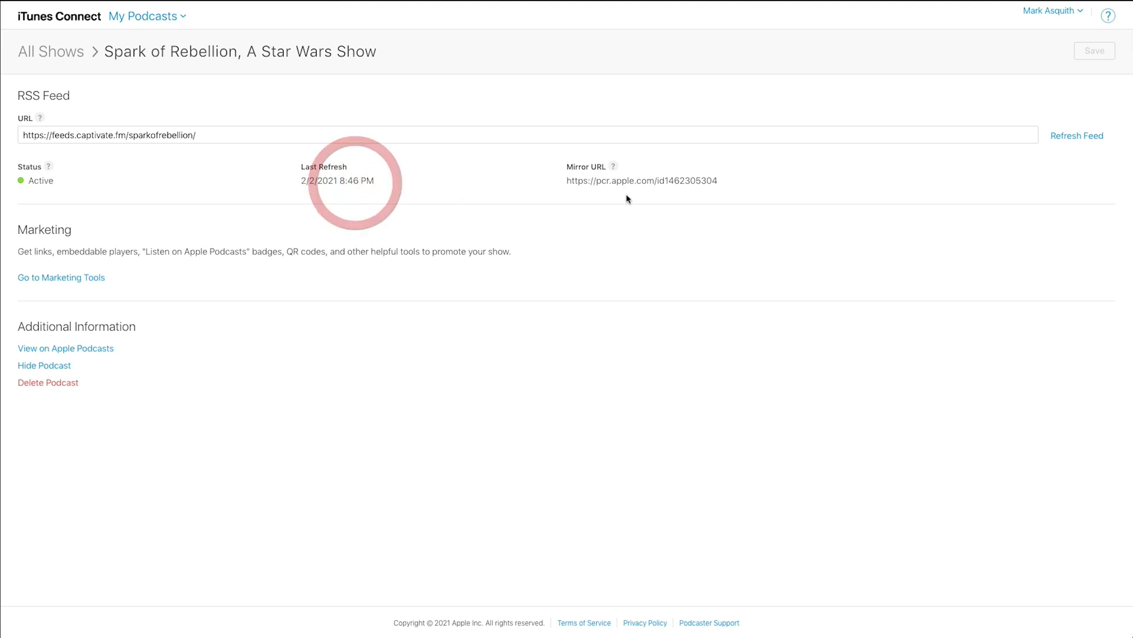
pyautogui.moveTo(611, 167)
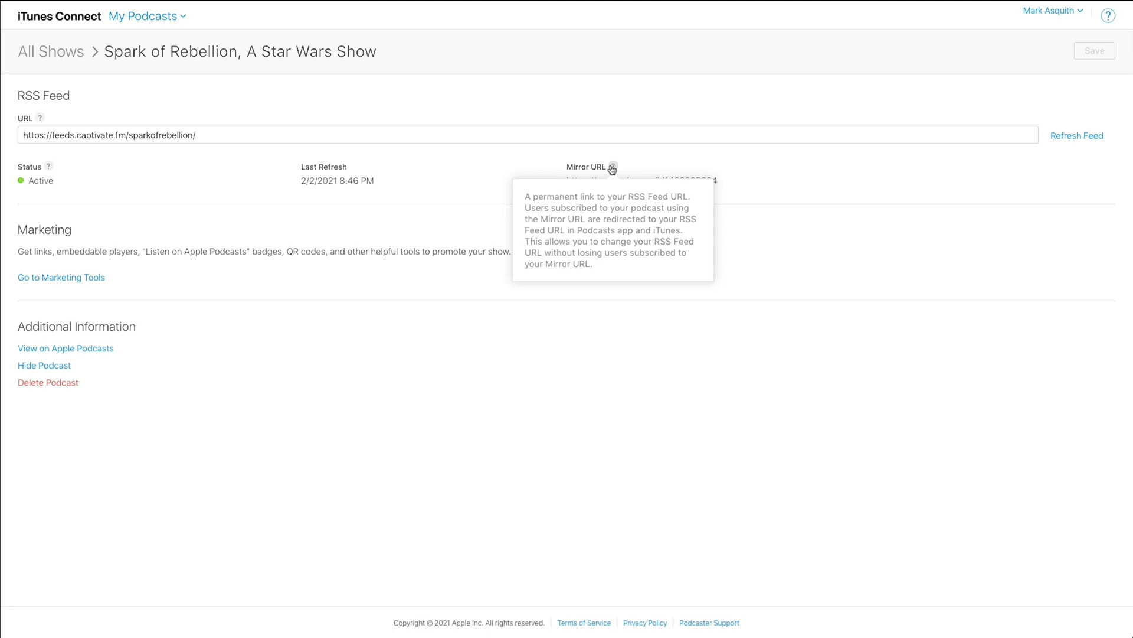
pyautogui.moveTo(612, 122)
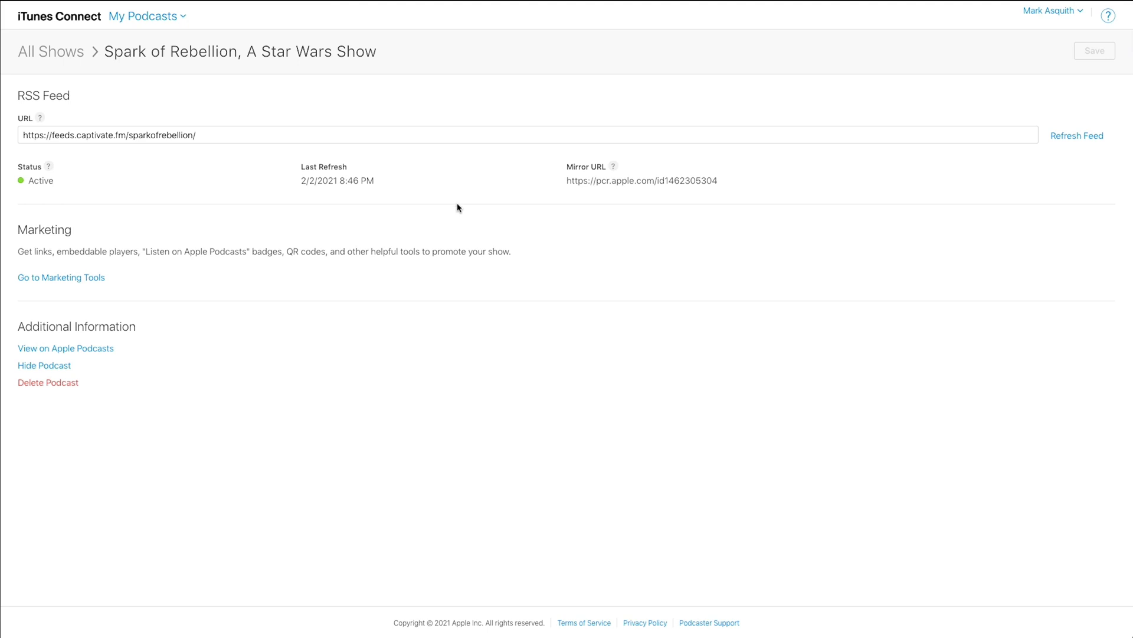
pyautogui.moveTo(92, 277)
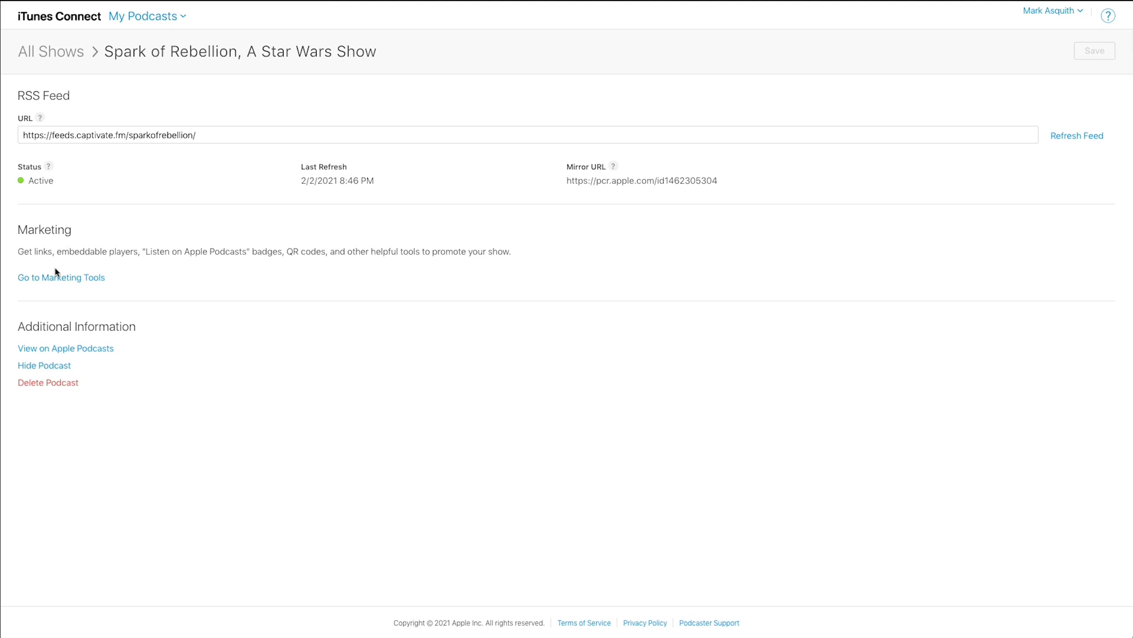
pyautogui.moveTo(62, 278)
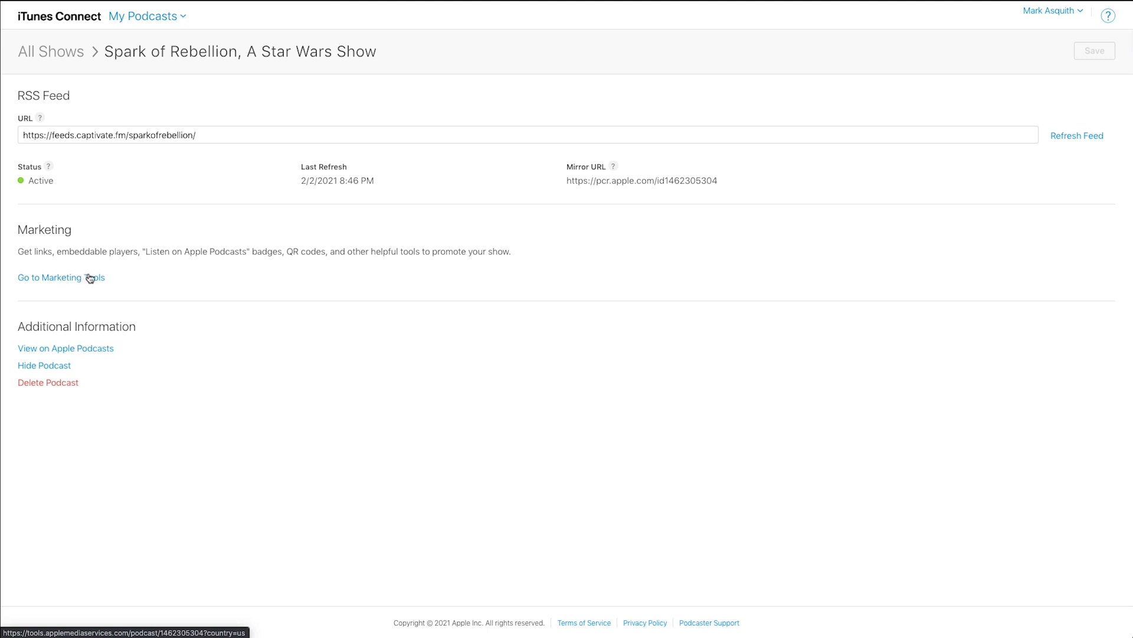
pyautogui.moveTo(59, 274)
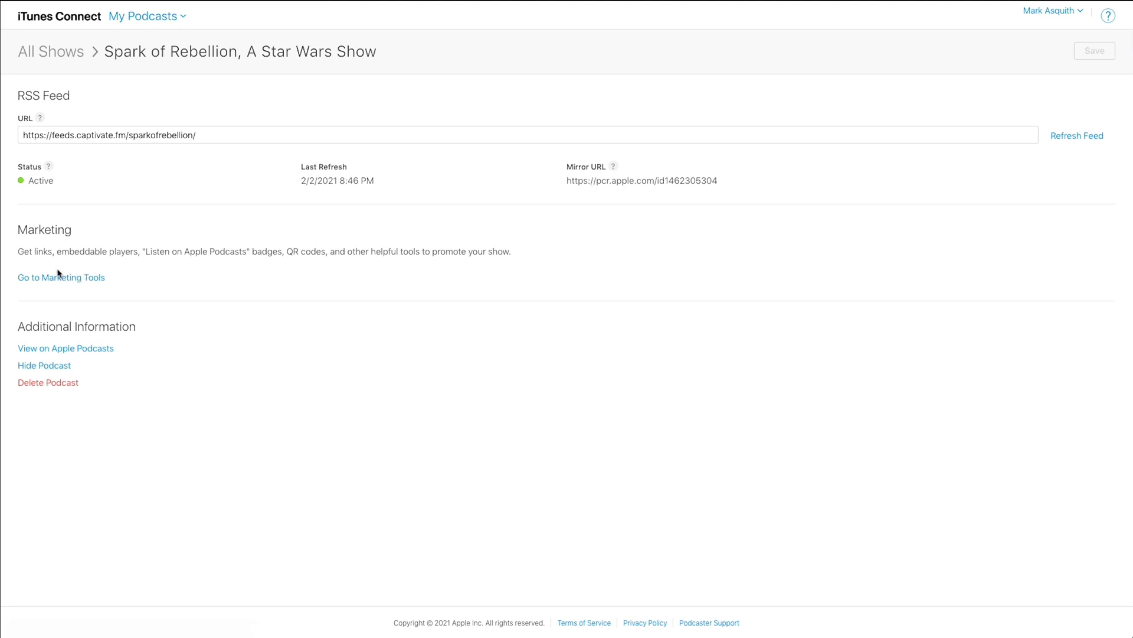
pyautogui.moveTo(136, 234)
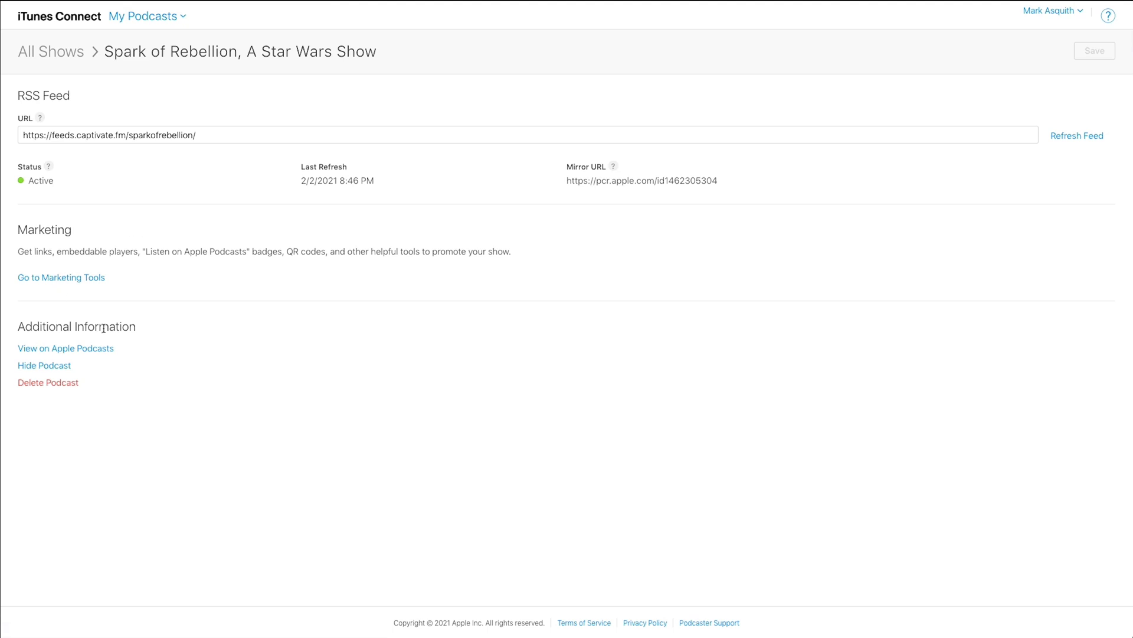
pyautogui.moveTo(56, 343)
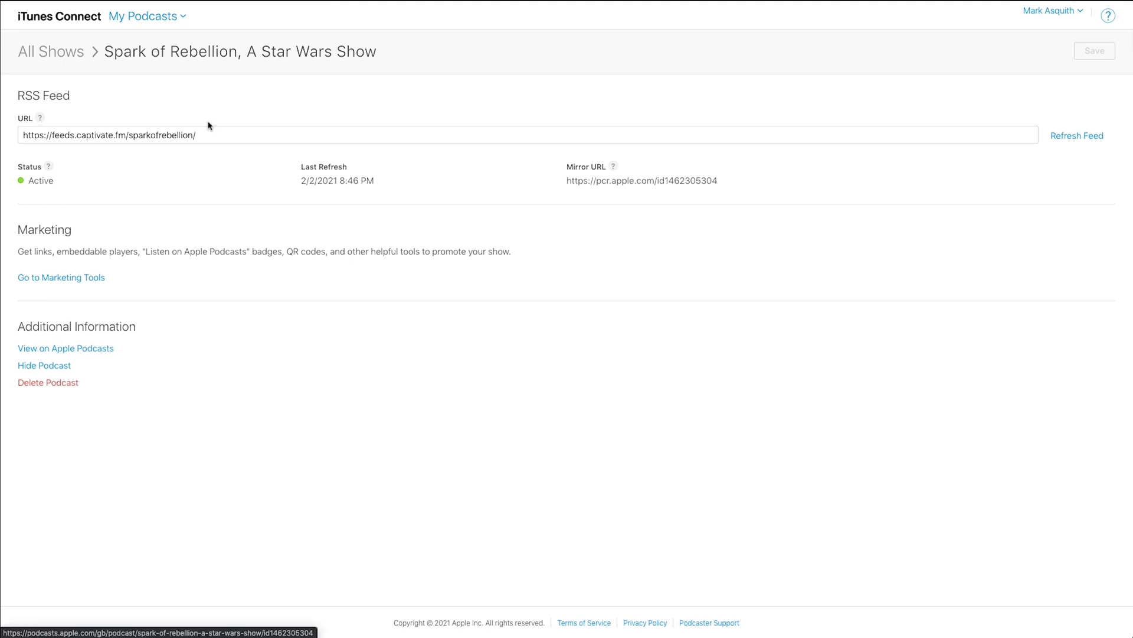
# Step: View Spark of Rebellion's public Apple Podcasts Preview page and scroll its episode list
pyautogui.click(64, 348)
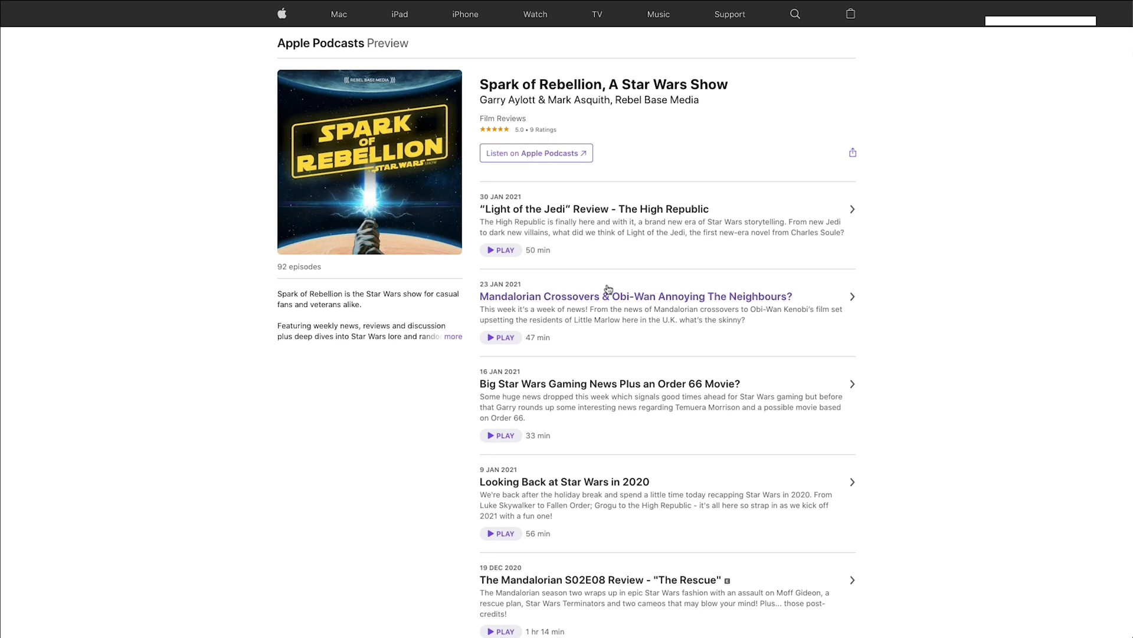
pyautogui.scroll(-3)
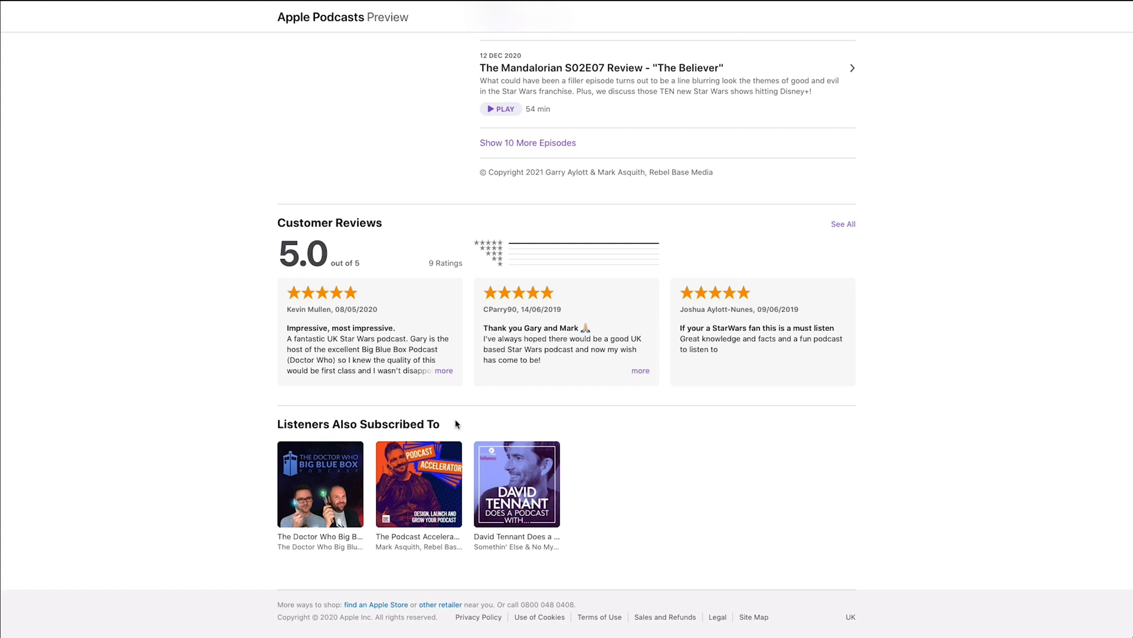
pyautogui.moveTo(466, 366)
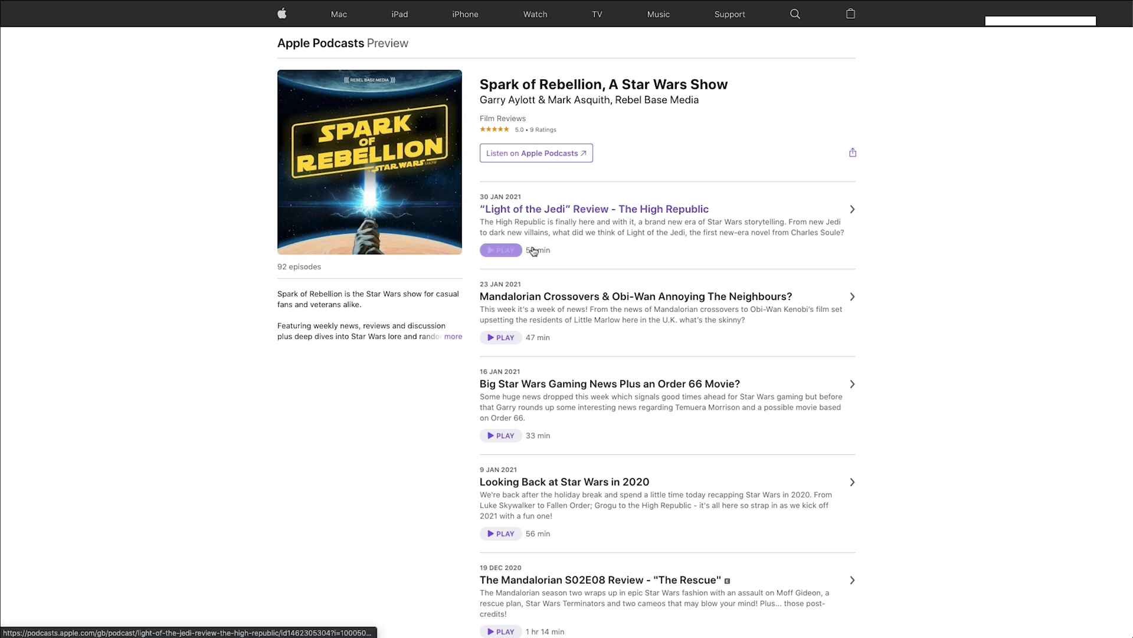
pyautogui.moveTo(582, 264)
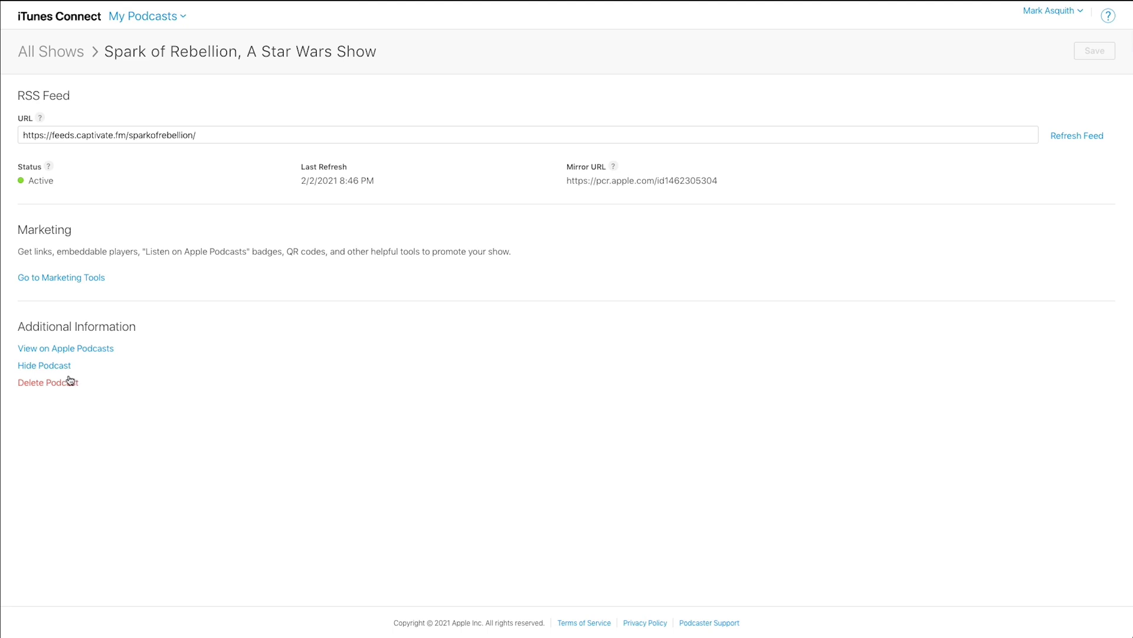
pyautogui.moveTo(57, 366)
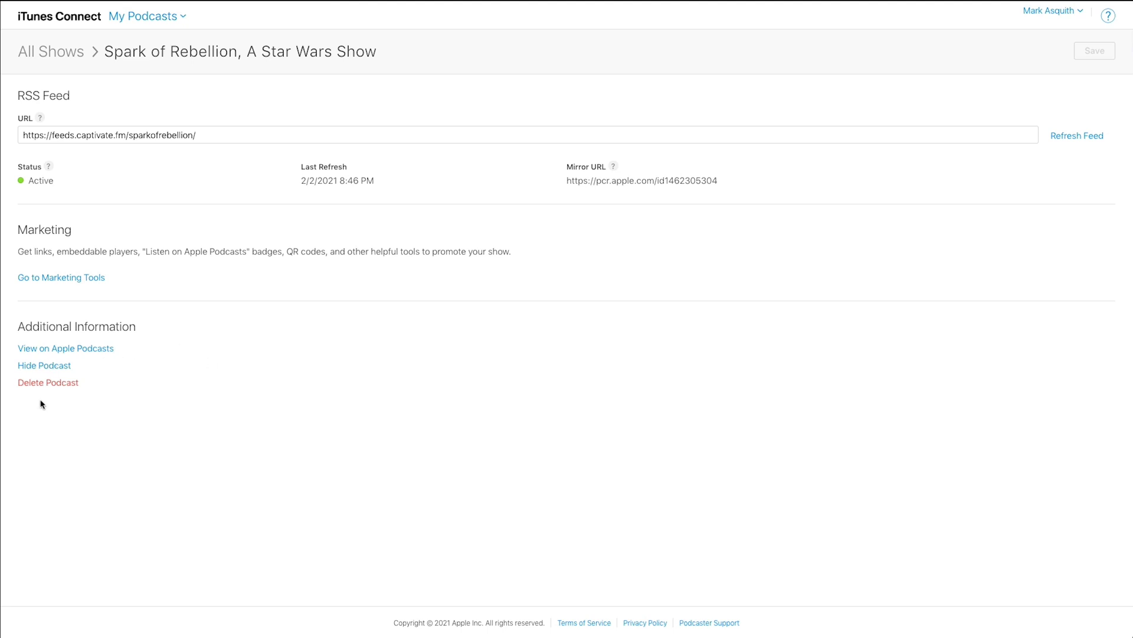
pyautogui.moveTo(48, 382)
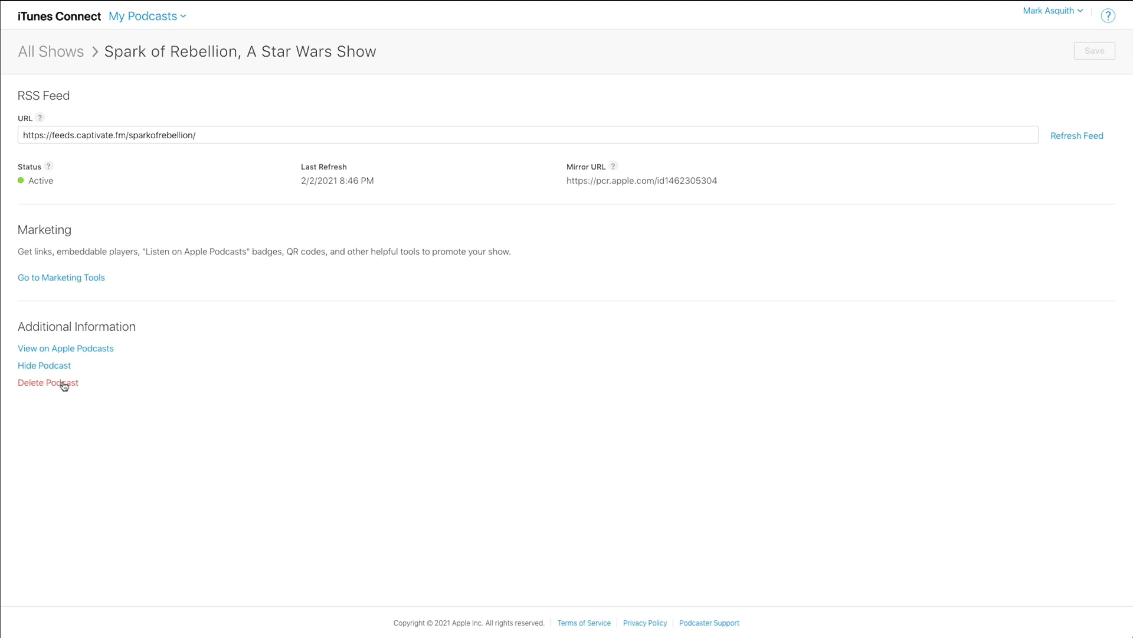
pyautogui.moveTo(255, 360)
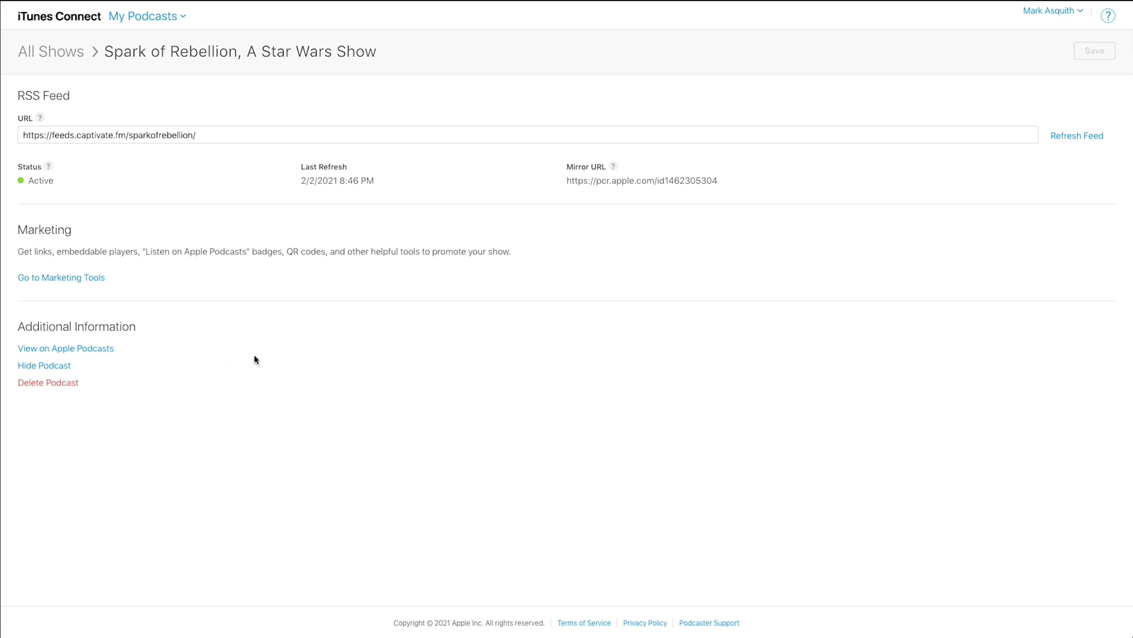
pyautogui.moveTo(147, 96)
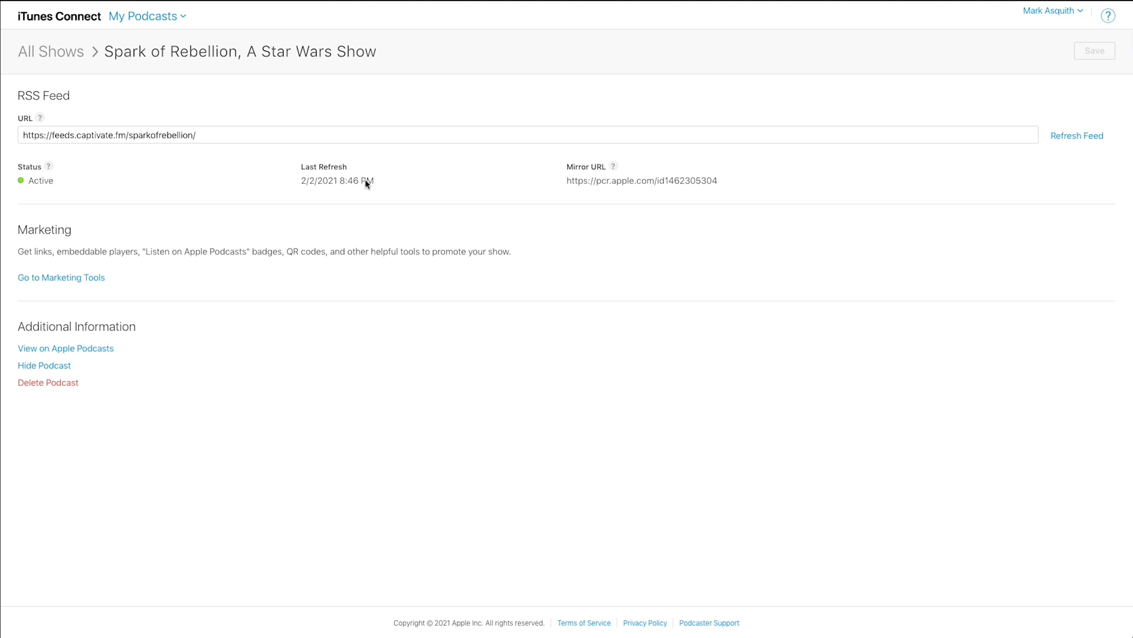
pyautogui.moveTo(1030, 138)
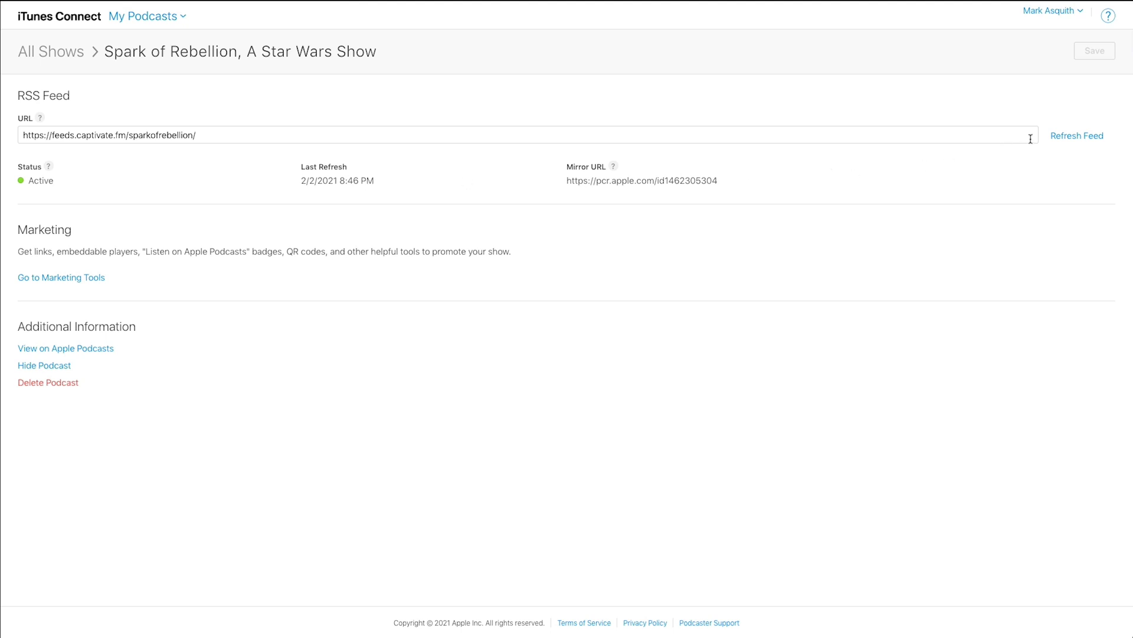
pyautogui.moveTo(1059, 143)
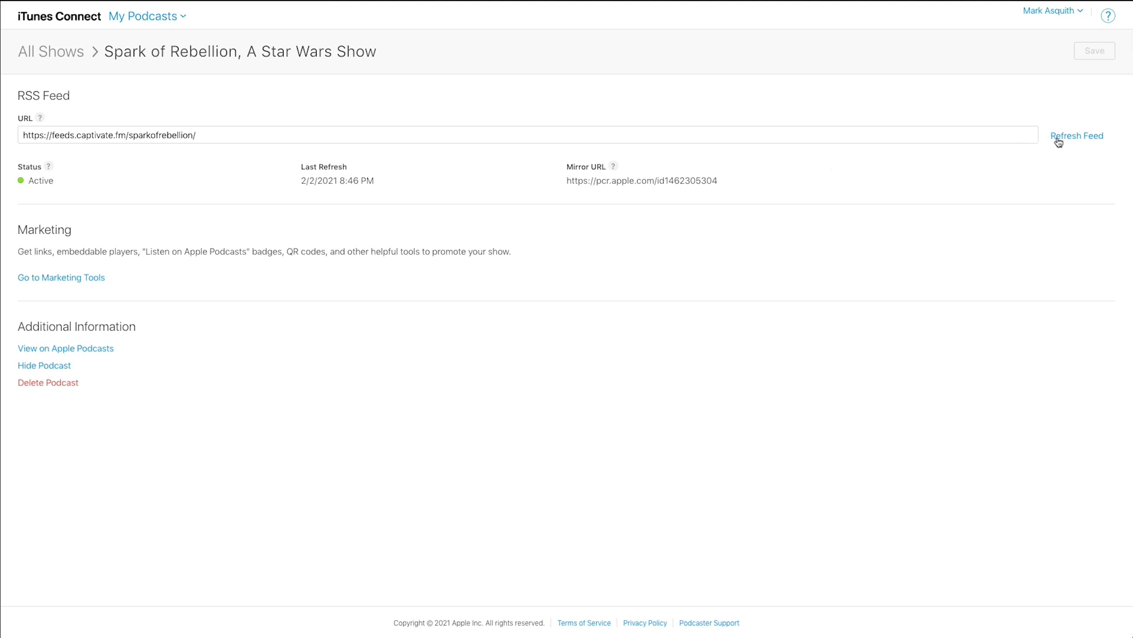
pyautogui.moveTo(1044, 151)
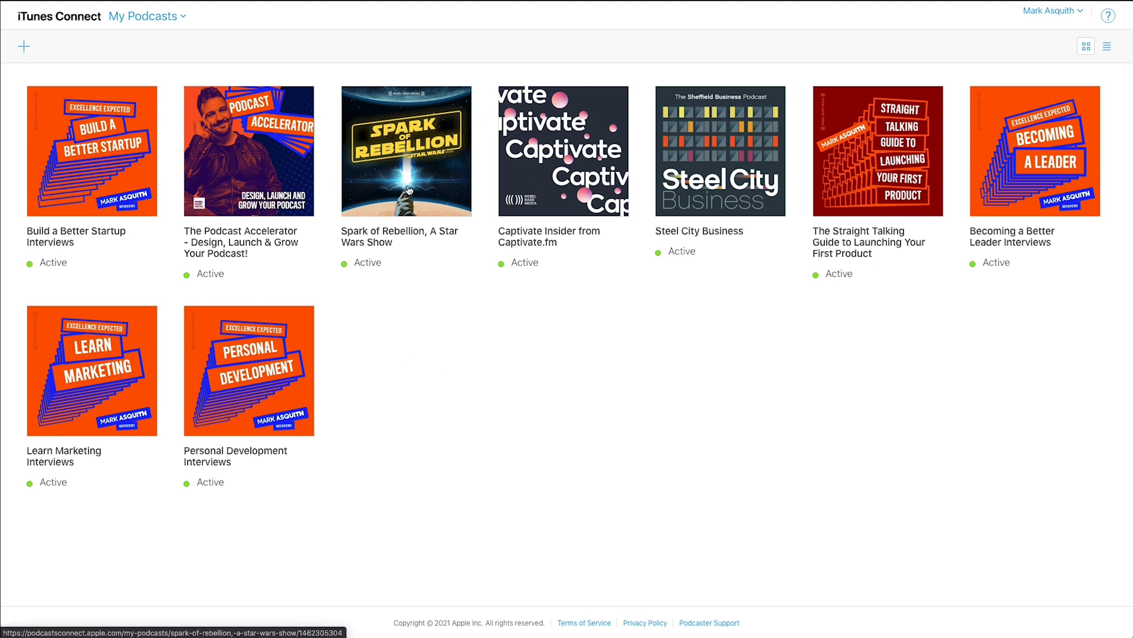
pyautogui.moveTo(446, 217)
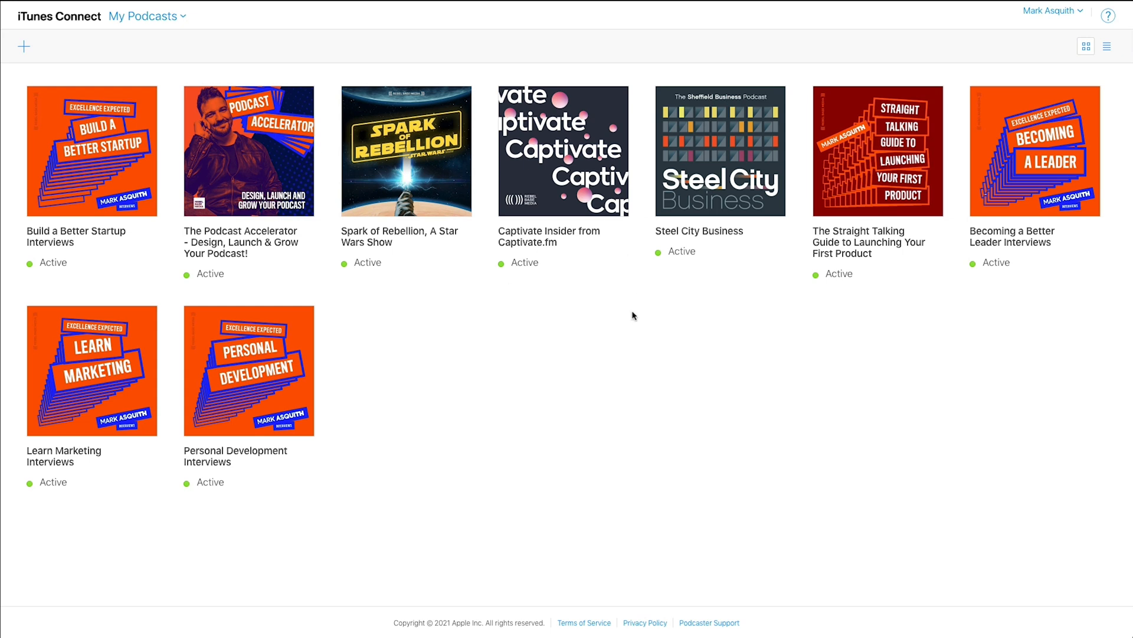
pyautogui.moveTo(609, 315)
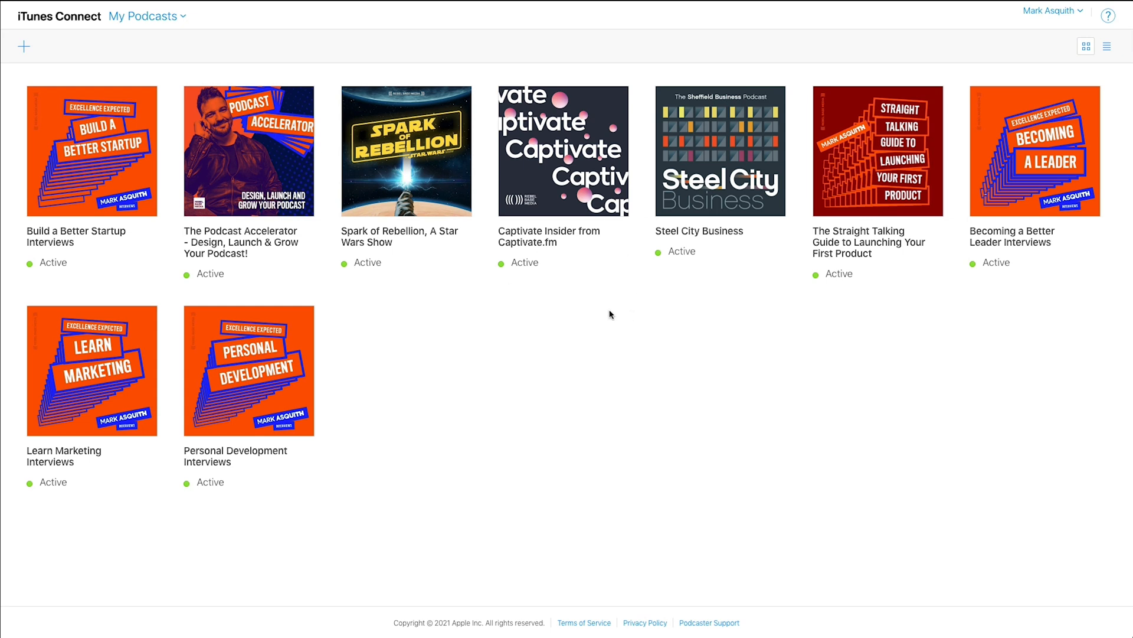
pyautogui.moveTo(576, 329)
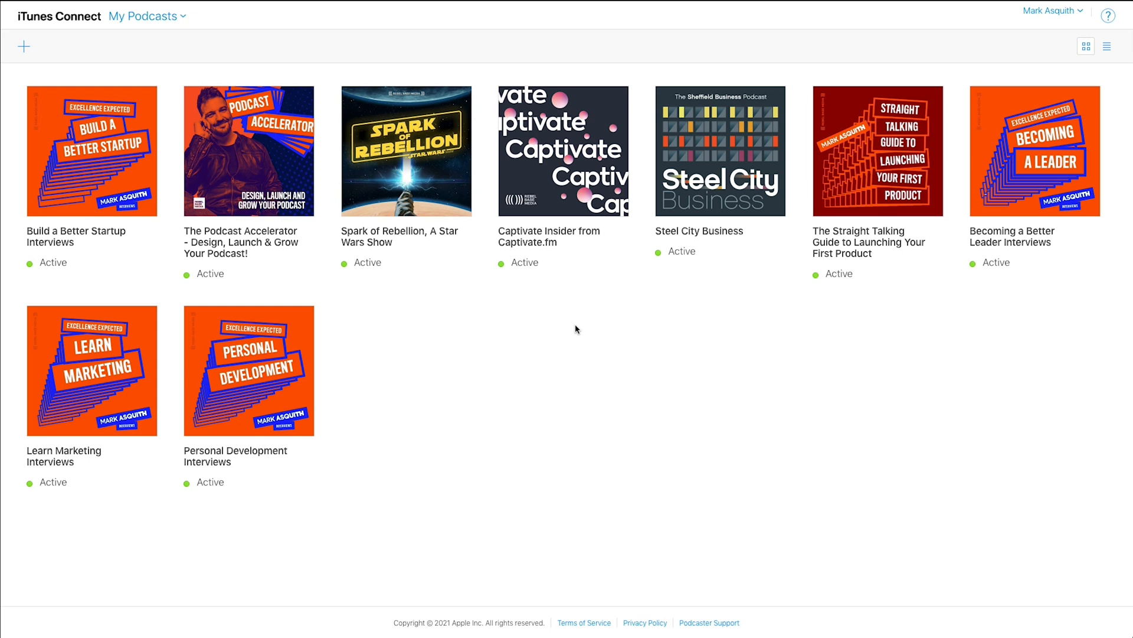
# Step: Bring up the Connect sections menu over the nine-show grid
pyautogui.click(148, 16)
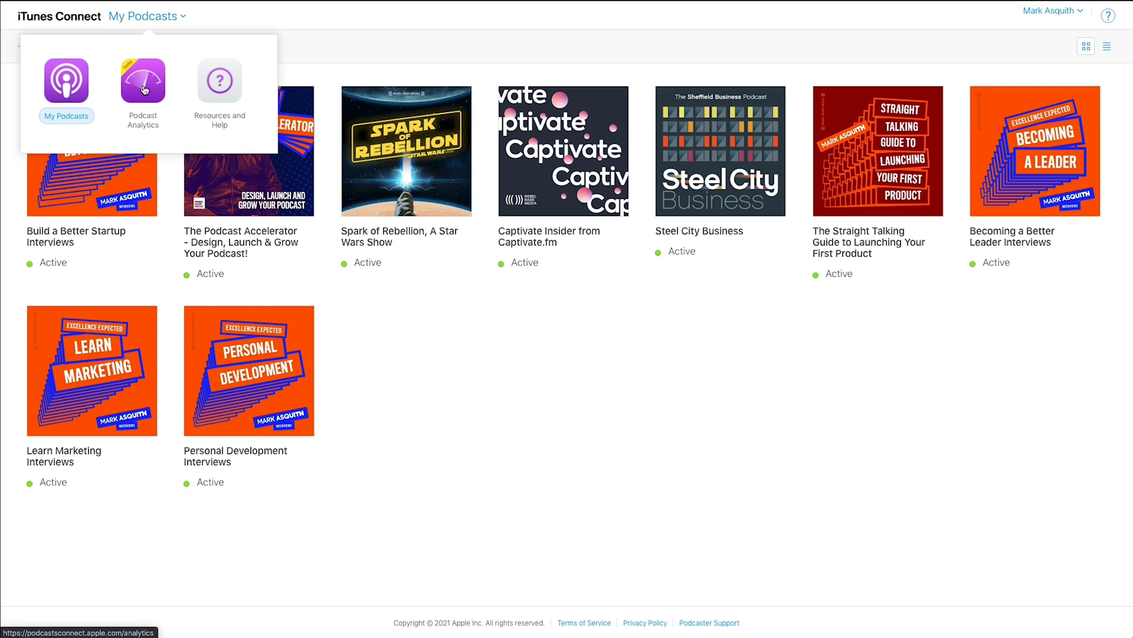
# Step: Open Podcast Analytics, check the date range and Episodes tab, then return to Shows
pyautogui.click(142, 83)
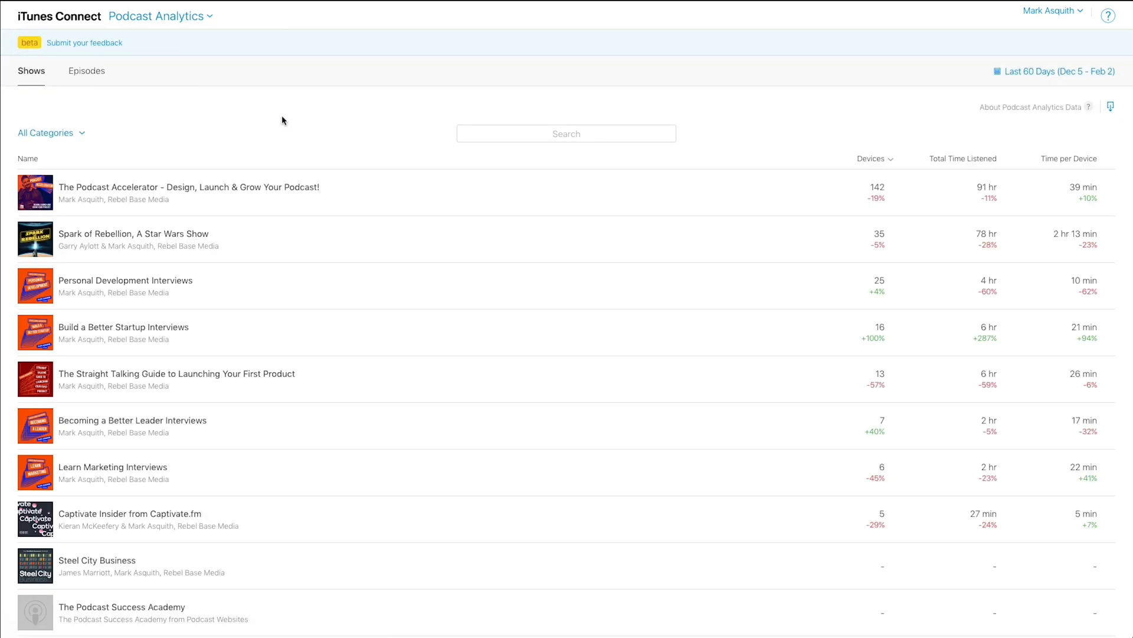
pyautogui.moveTo(309, 46)
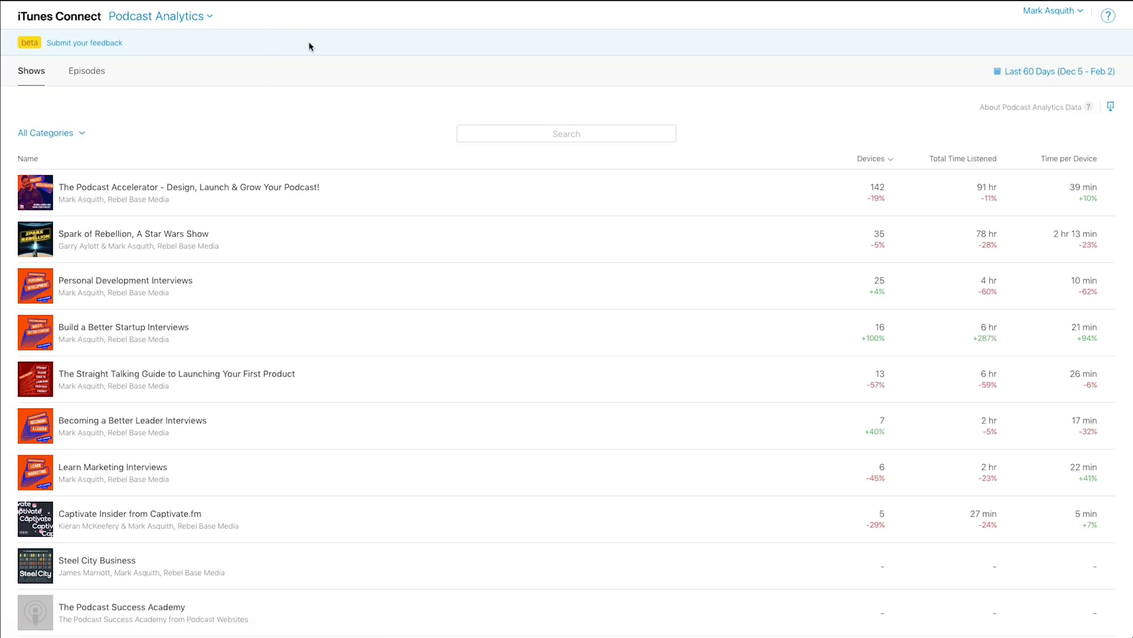
pyautogui.moveTo(86, 49)
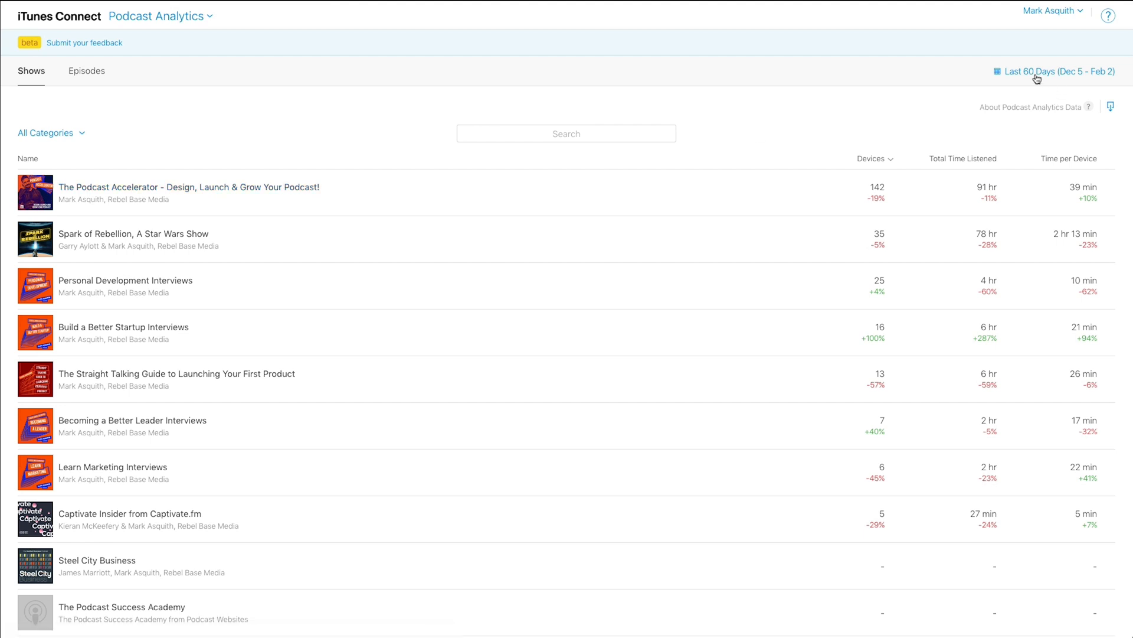
pyautogui.click(1059, 70)
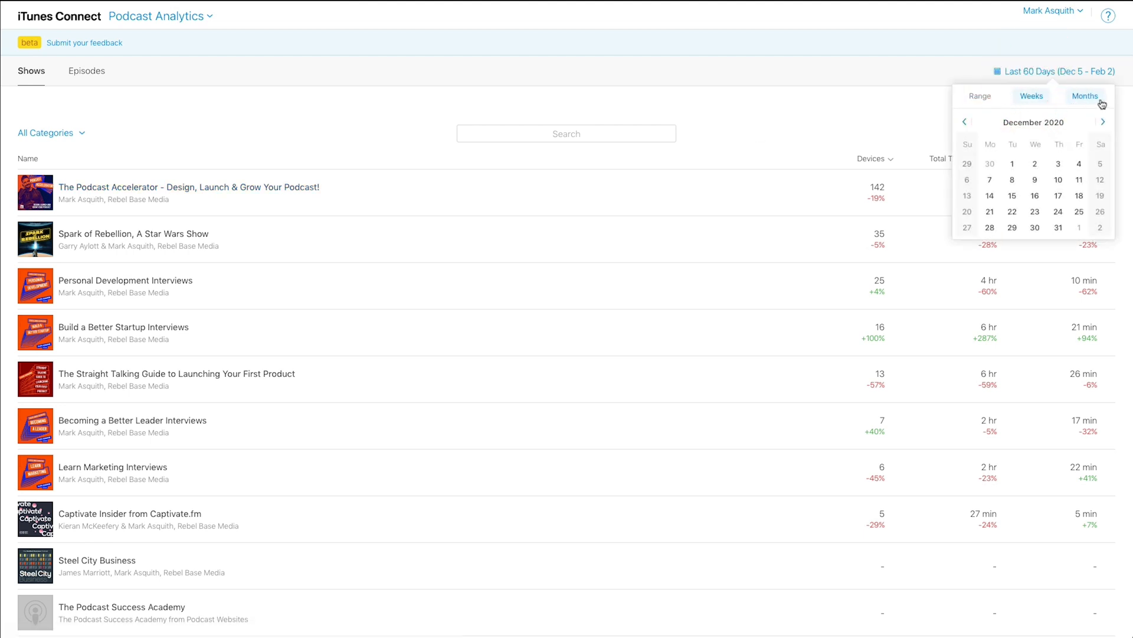
pyautogui.click(979, 96)
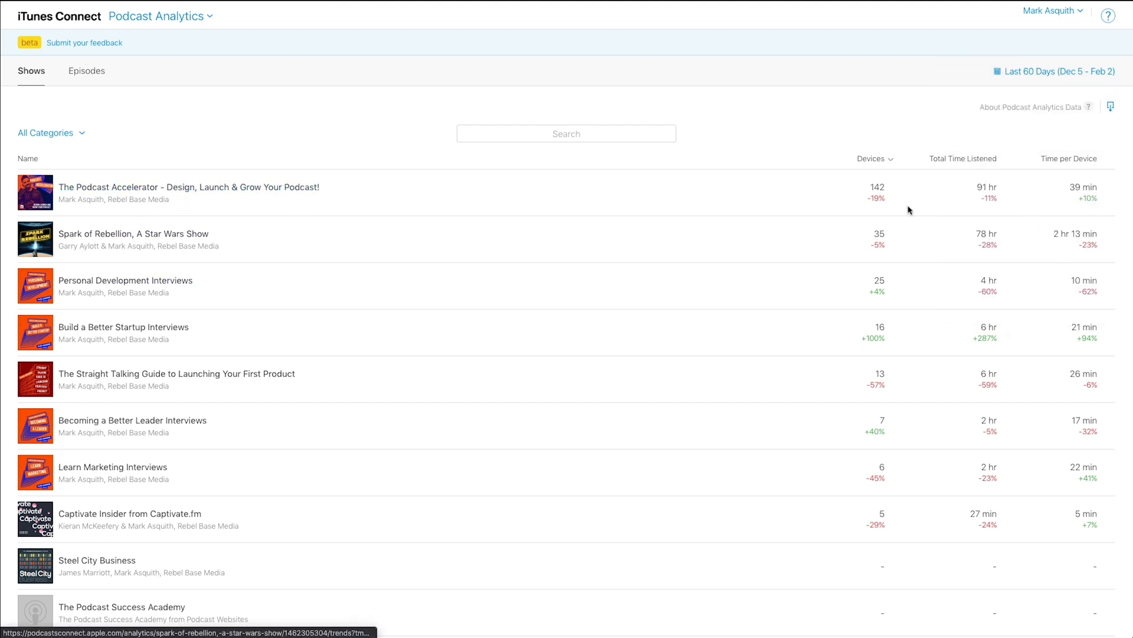
pyautogui.scroll(-3)
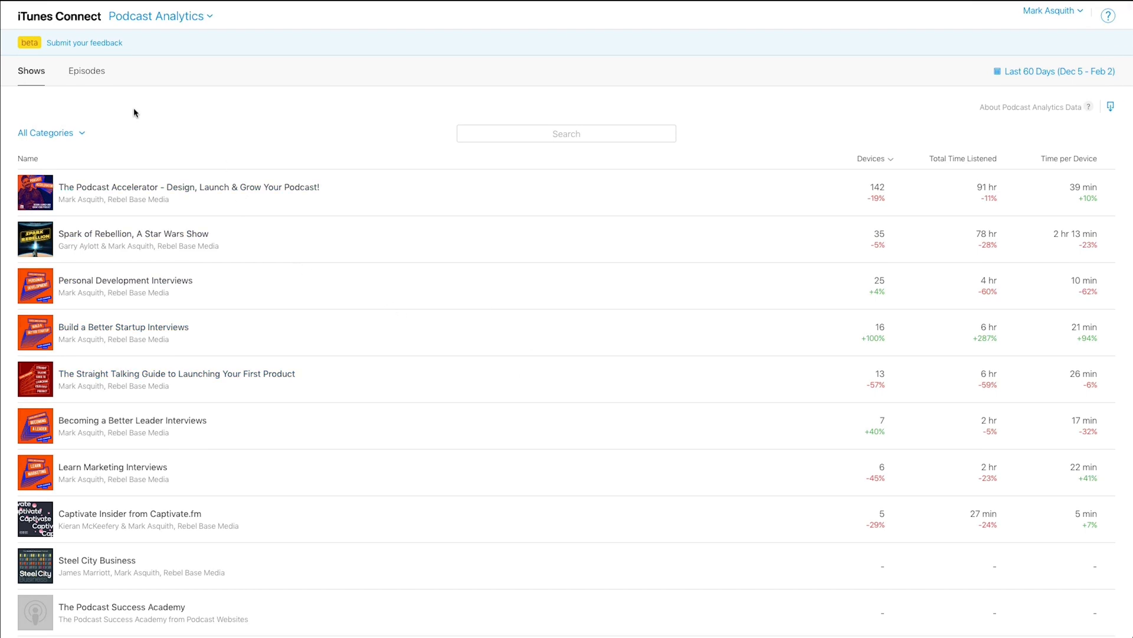
pyautogui.click(86, 70)
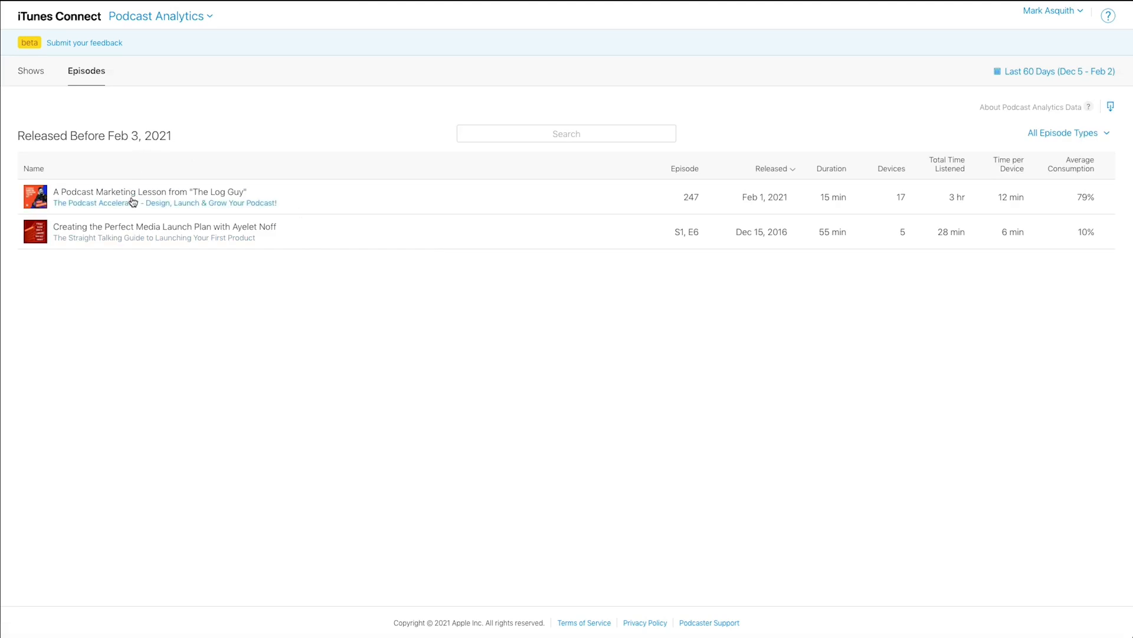
pyautogui.moveTo(1070, 81)
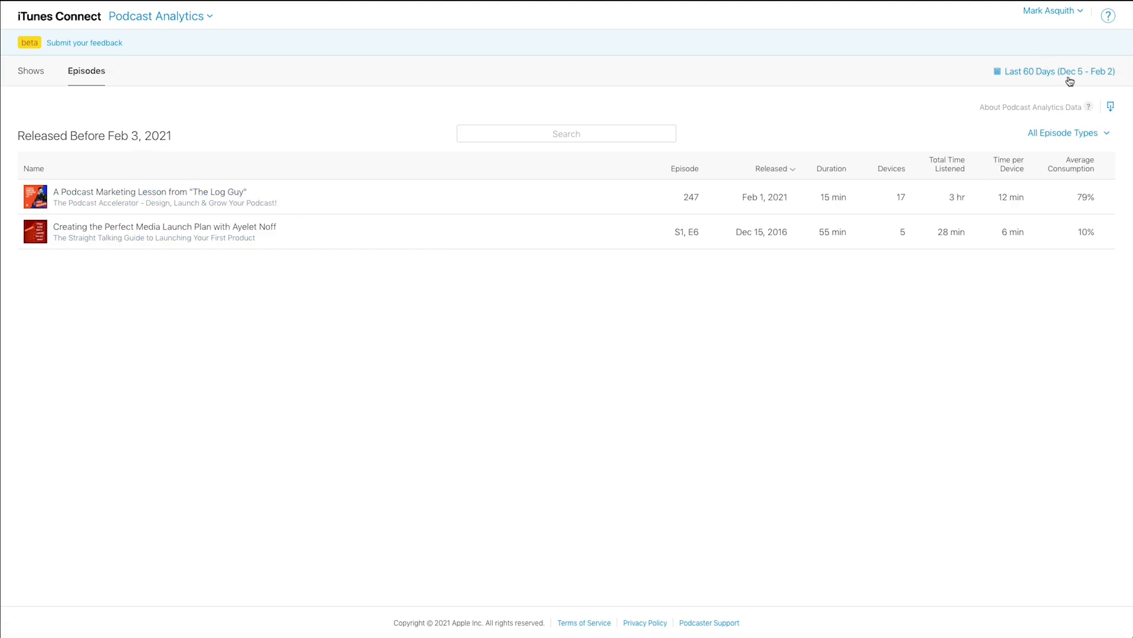
pyautogui.click(31, 71)
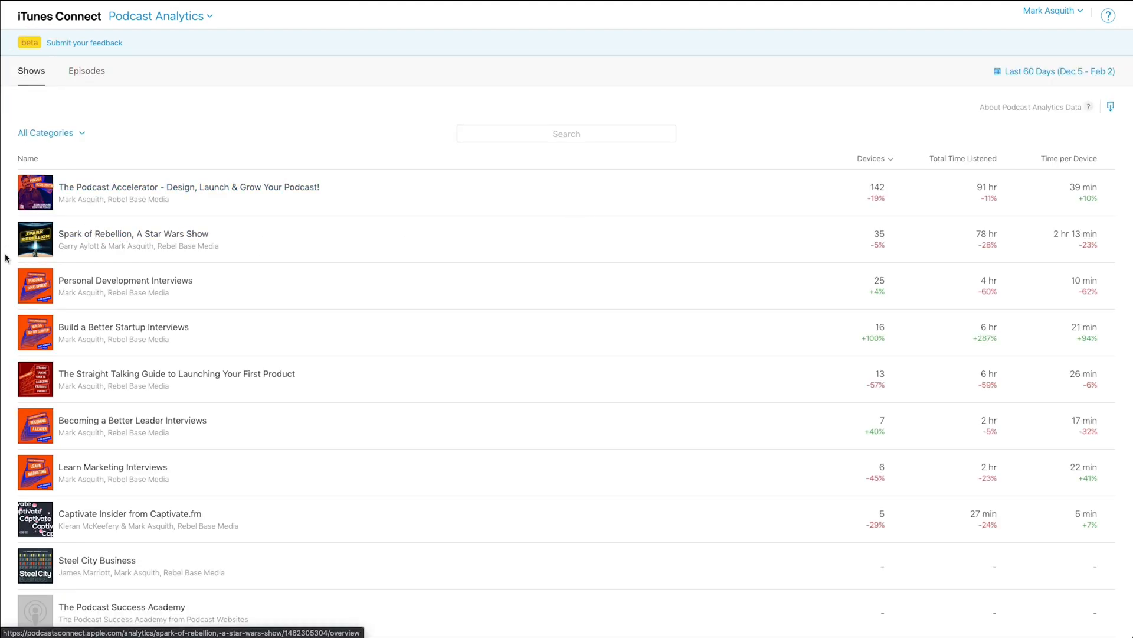
pyautogui.click(133, 234)
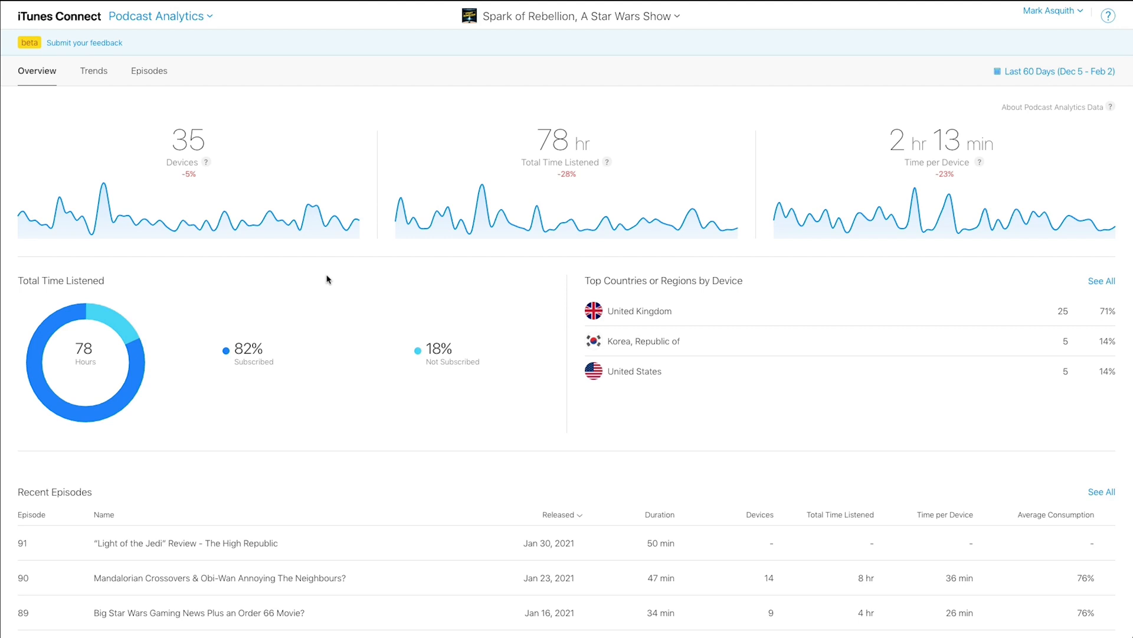
pyautogui.moveTo(515, 169)
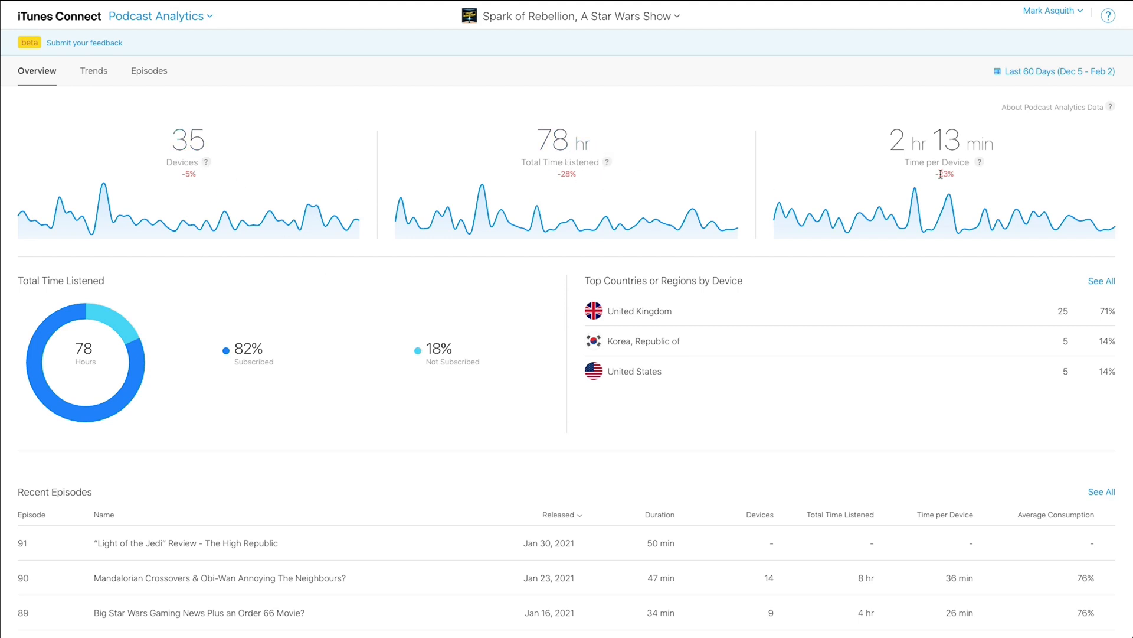
pyautogui.moveTo(577, 92)
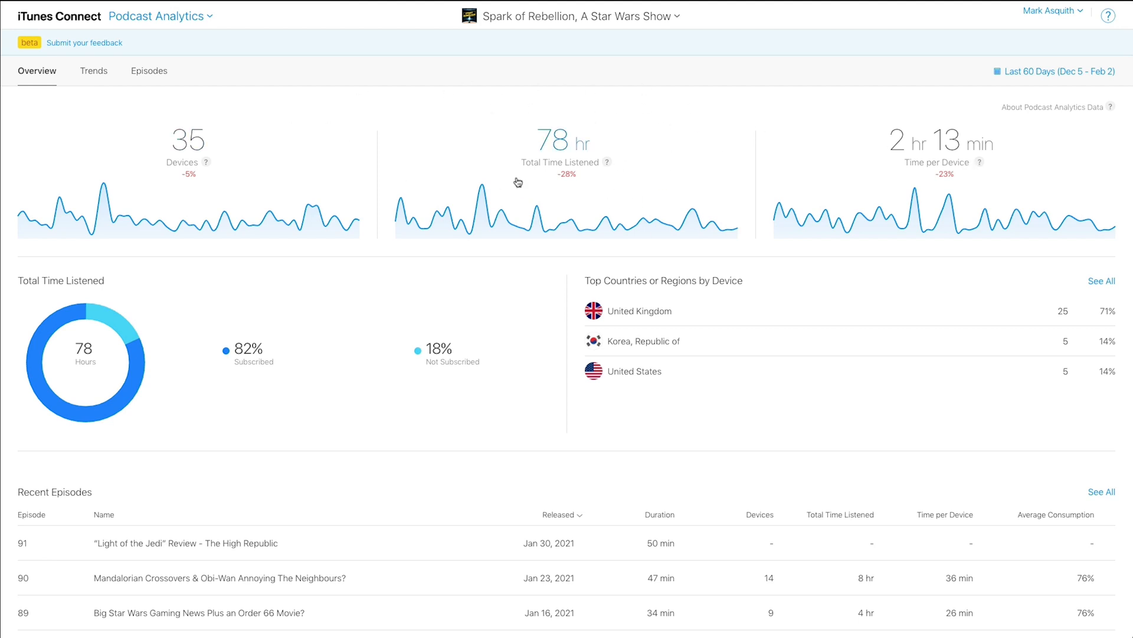
pyautogui.moveTo(513, 90)
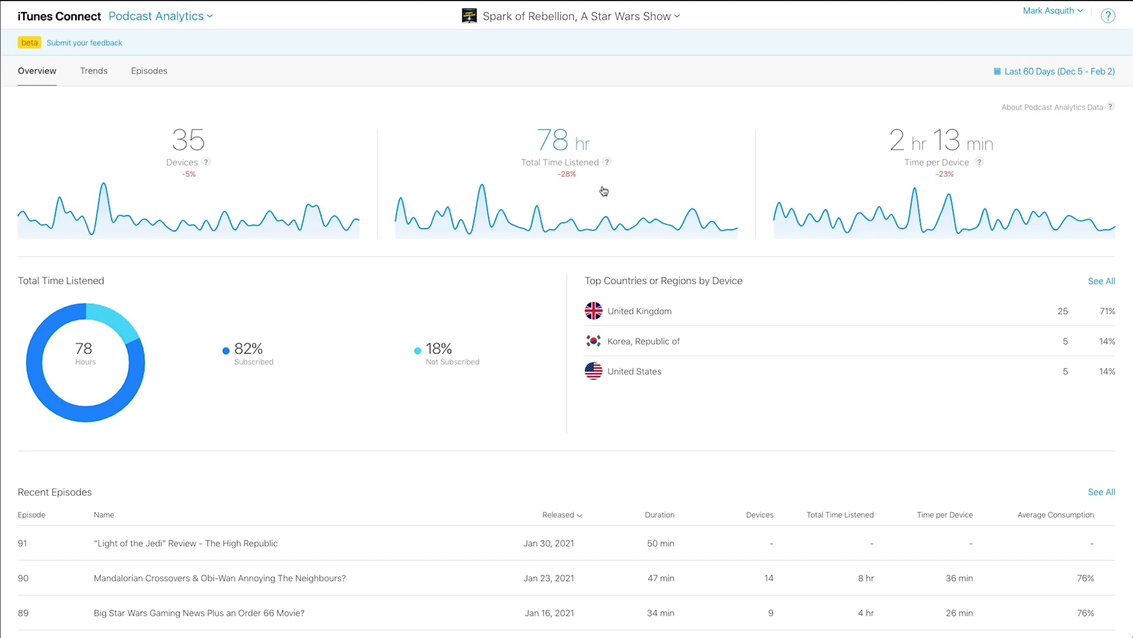
pyautogui.moveTo(1029, 77)
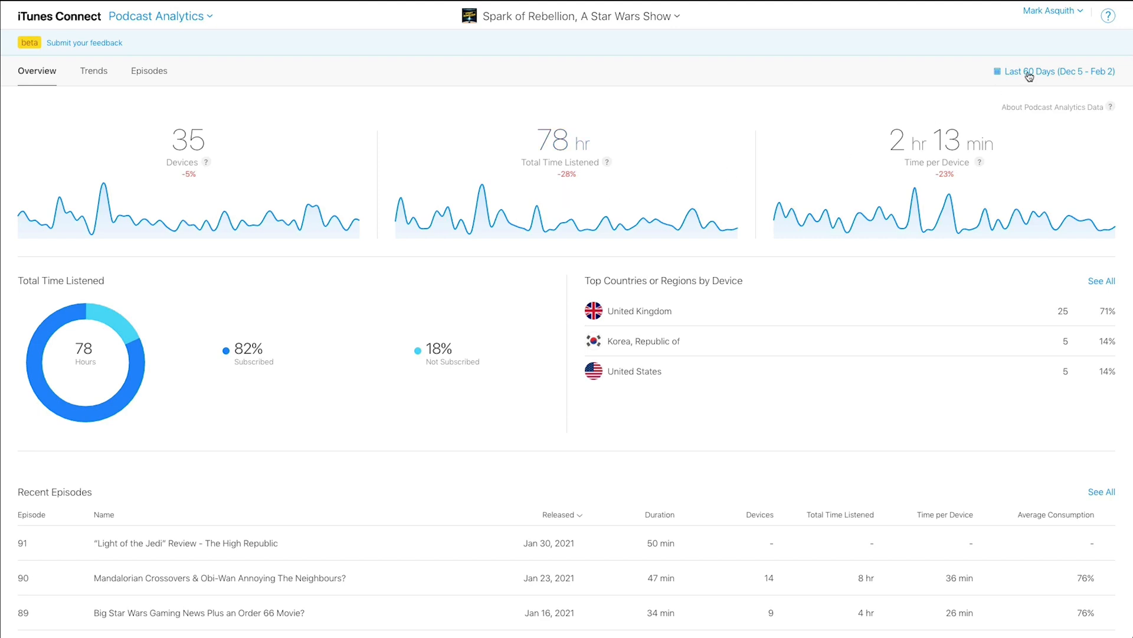
pyautogui.click(1059, 71)
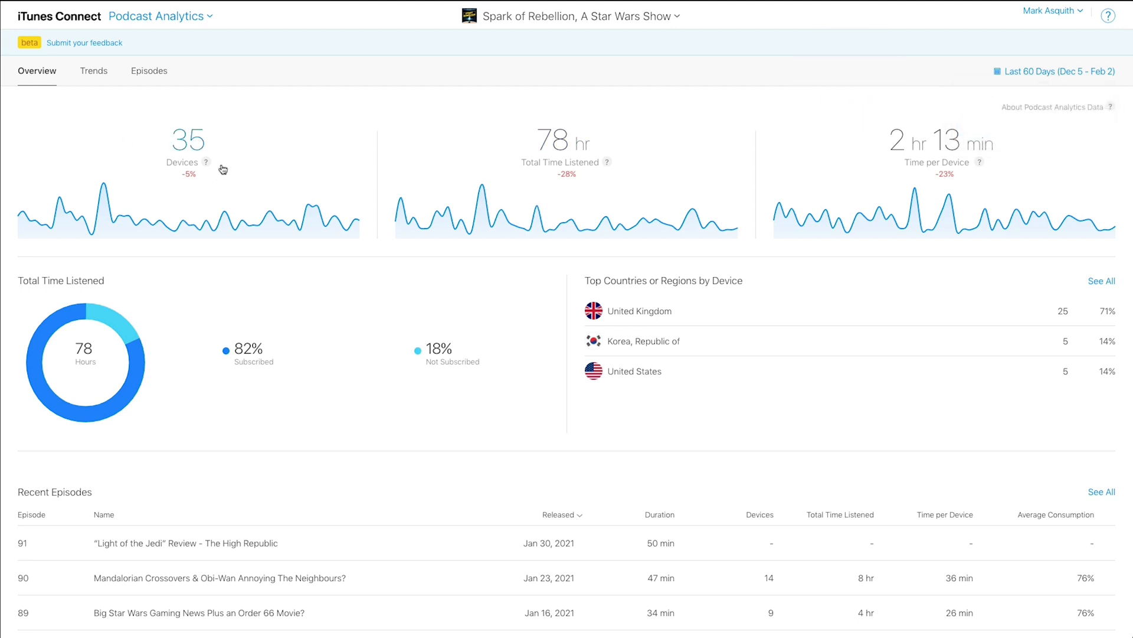
pyautogui.moveTo(206, 163)
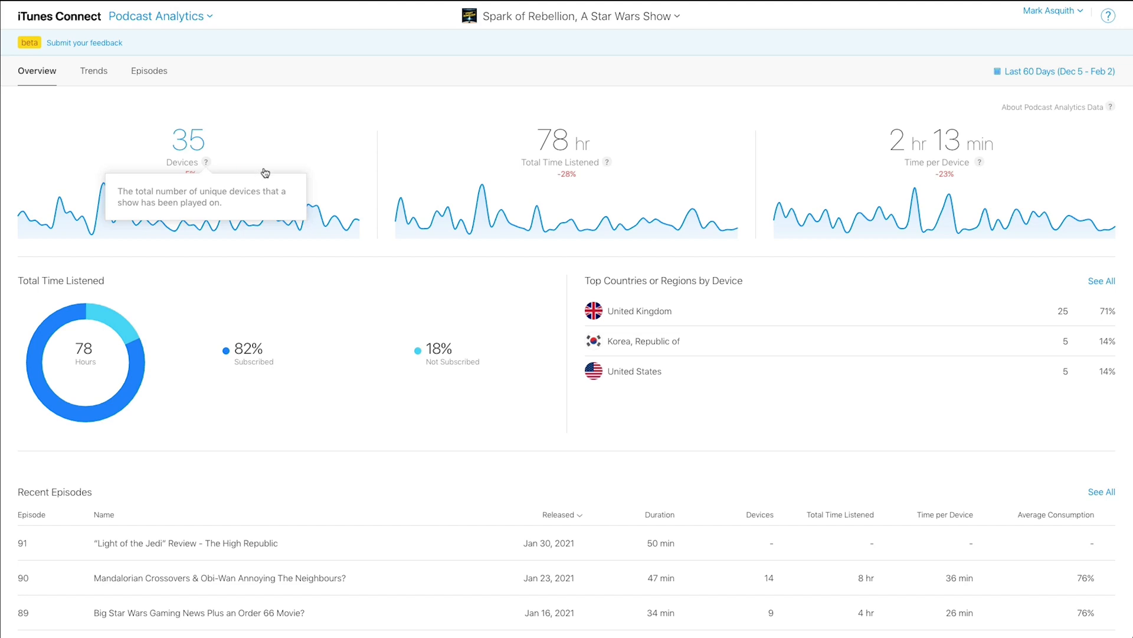
pyautogui.moveTo(608, 161)
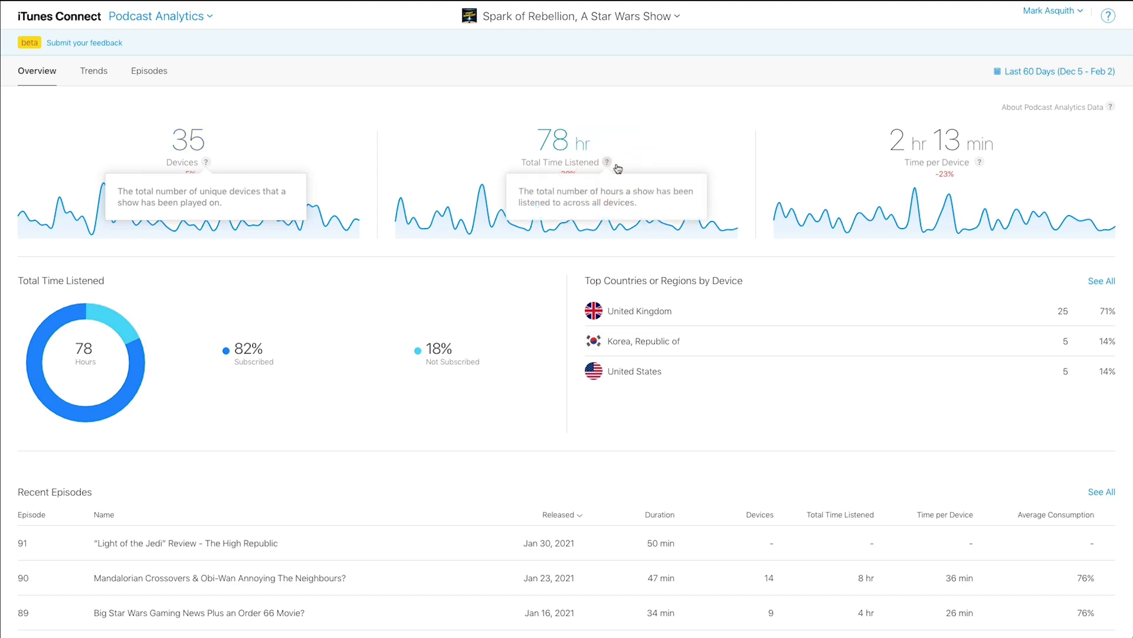
pyautogui.moveTo(978, 161)
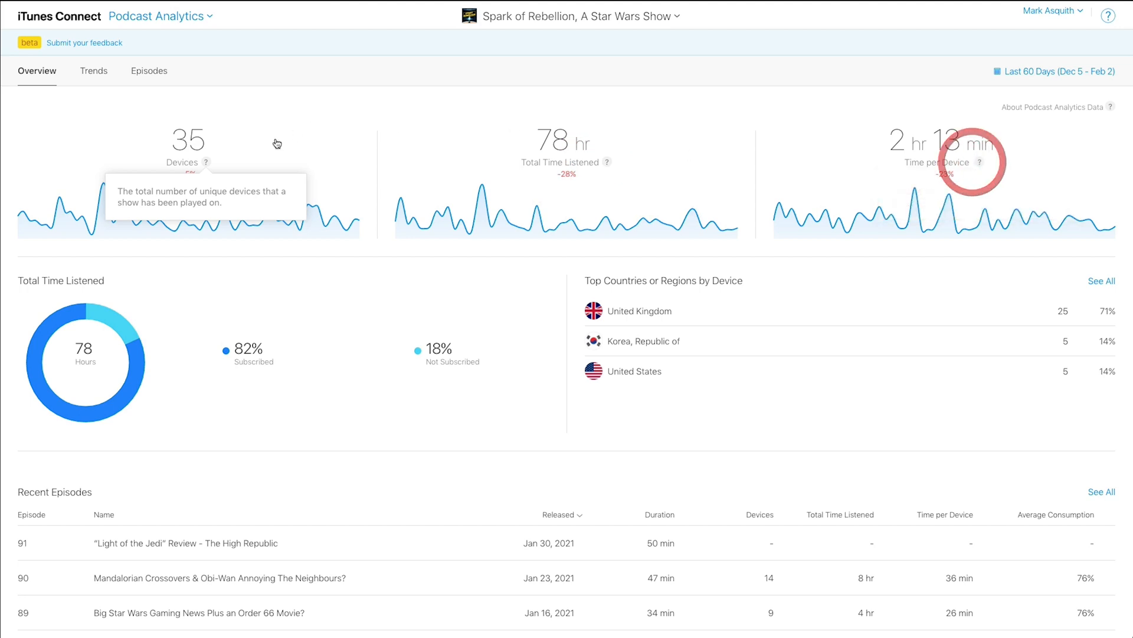
pyautogui.moveTo(67, 289)
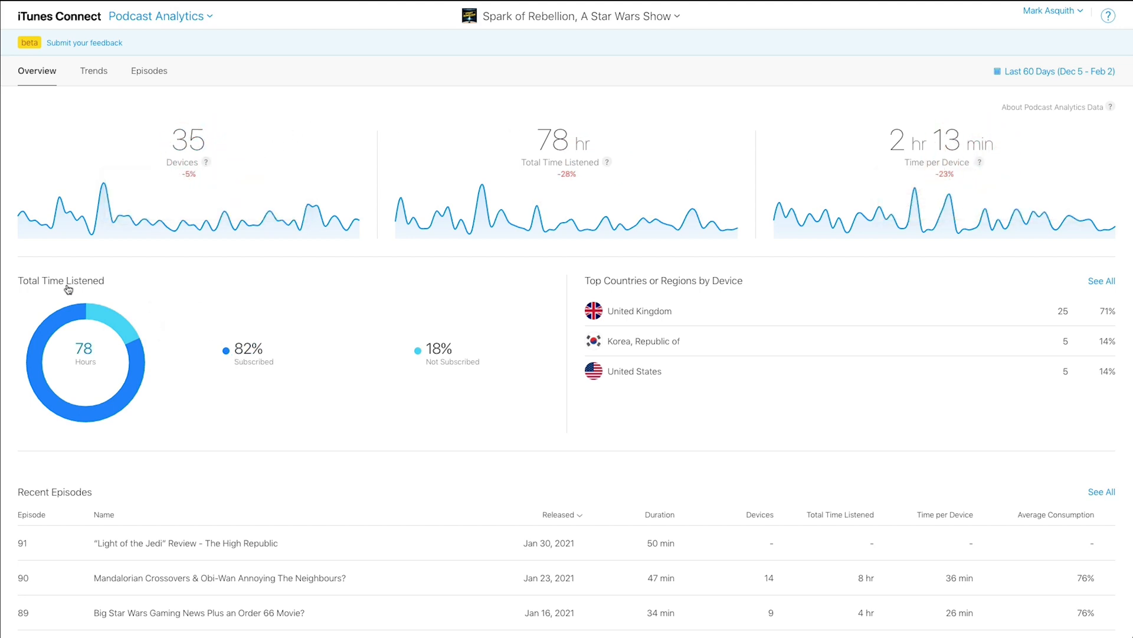
pyautogui.moveTo(274, 361)
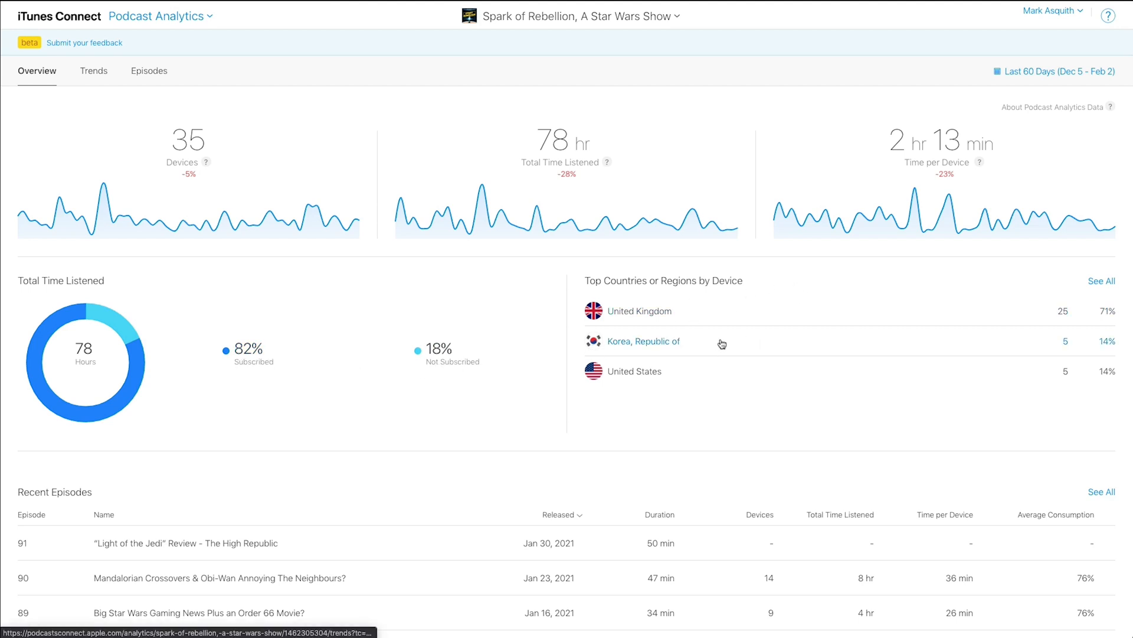
pyautogui.scroll(-3)
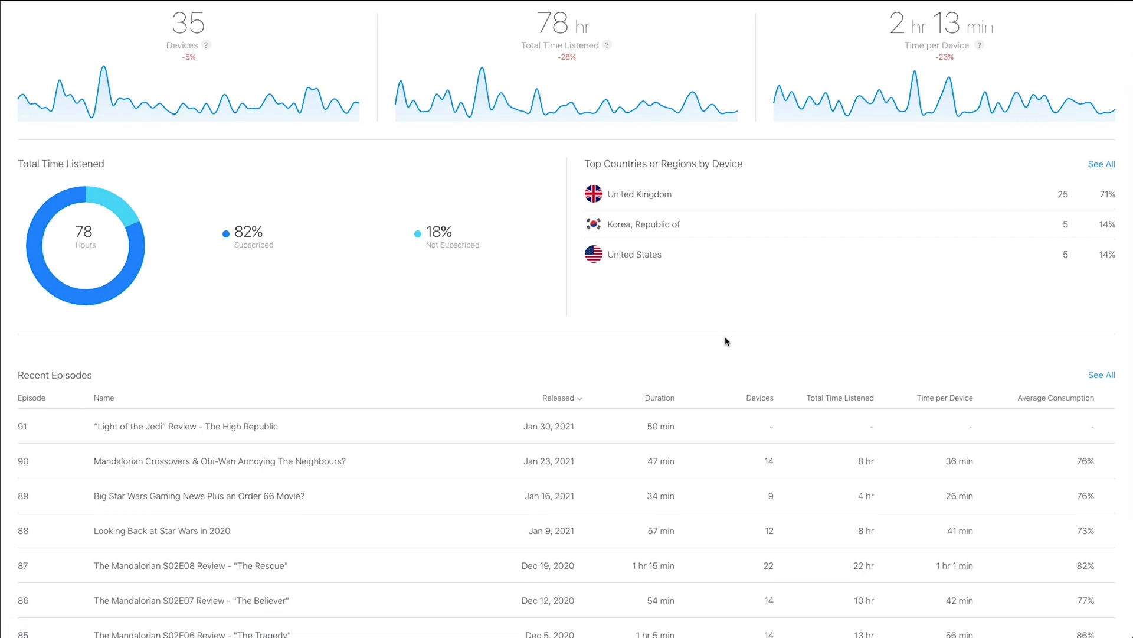
pyautogui.scroll(-3)
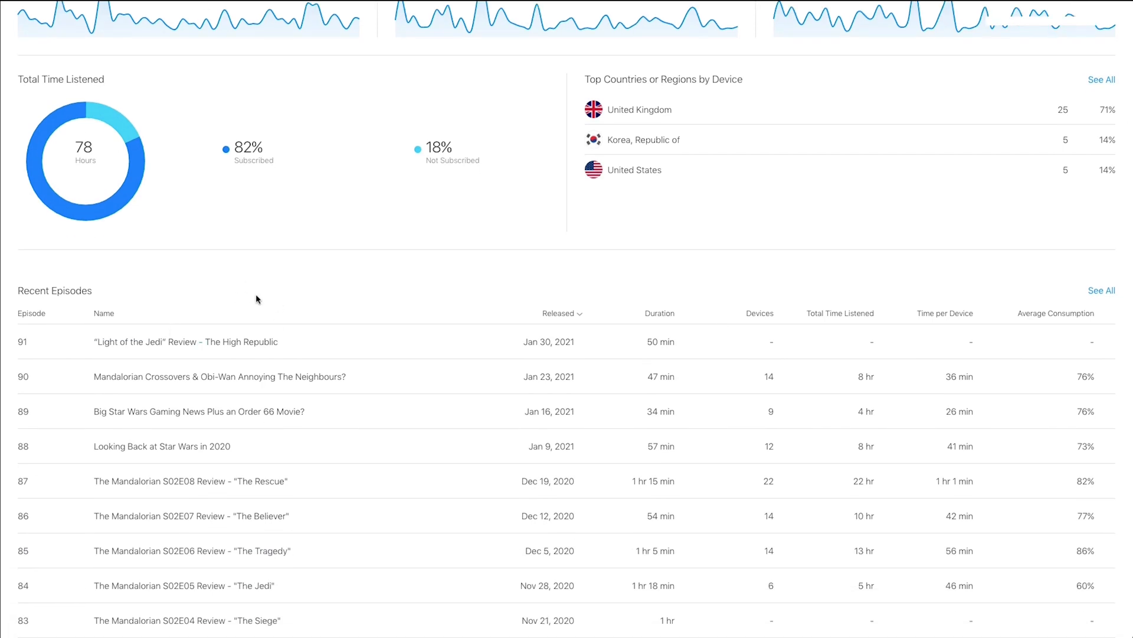
pyautogui.scroll(-3)
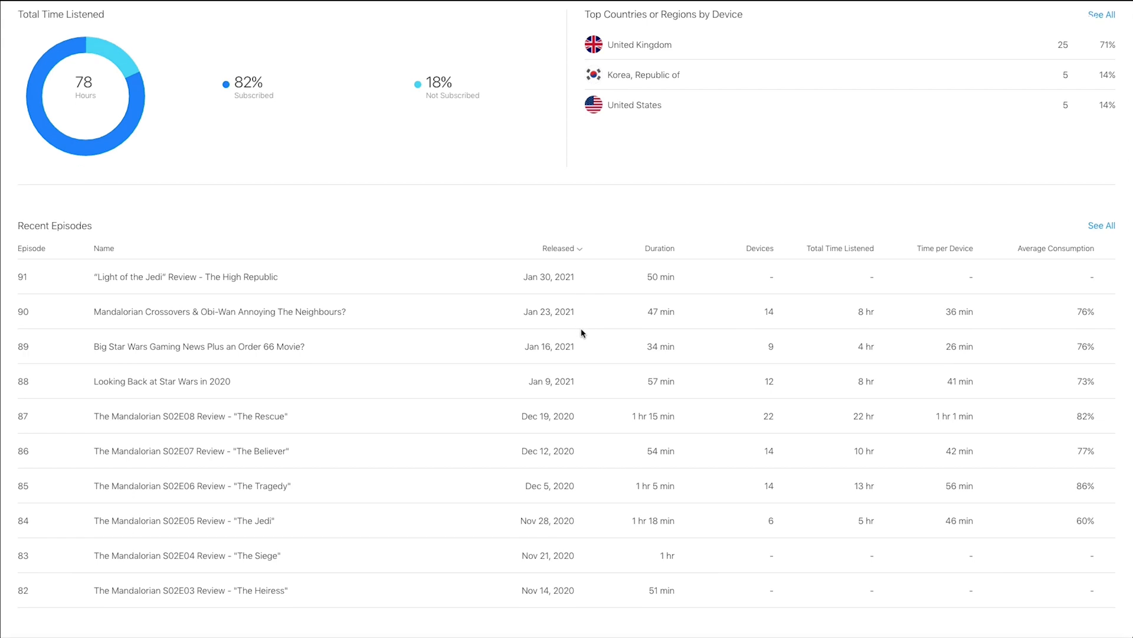
pyautogui.moveTo(593, 295)
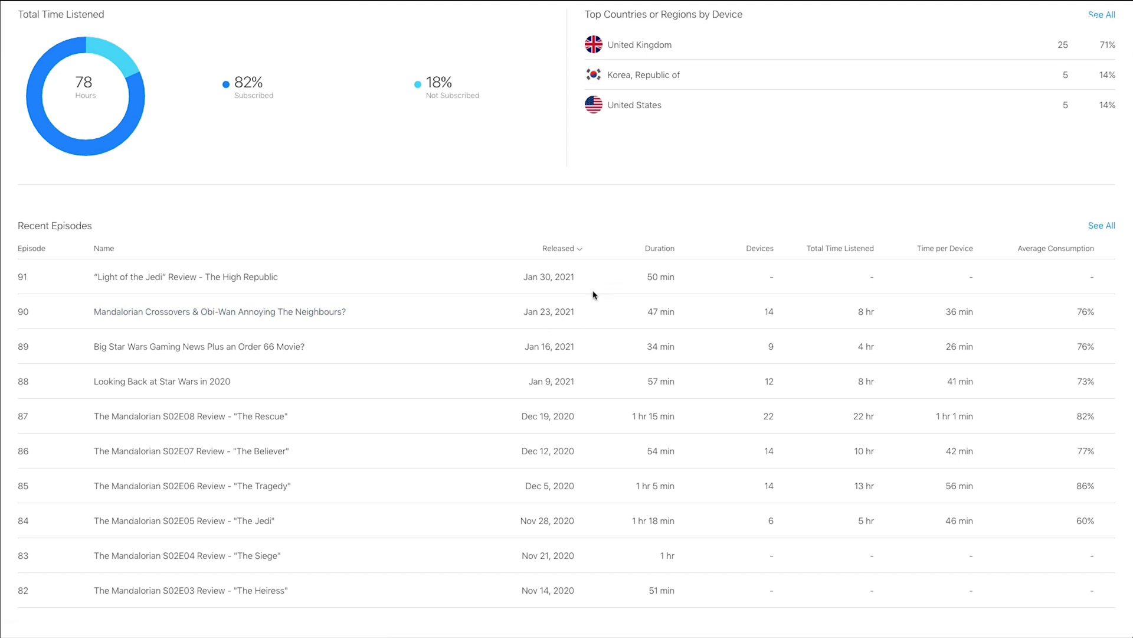
pyautogui.moveTo(736, 309)
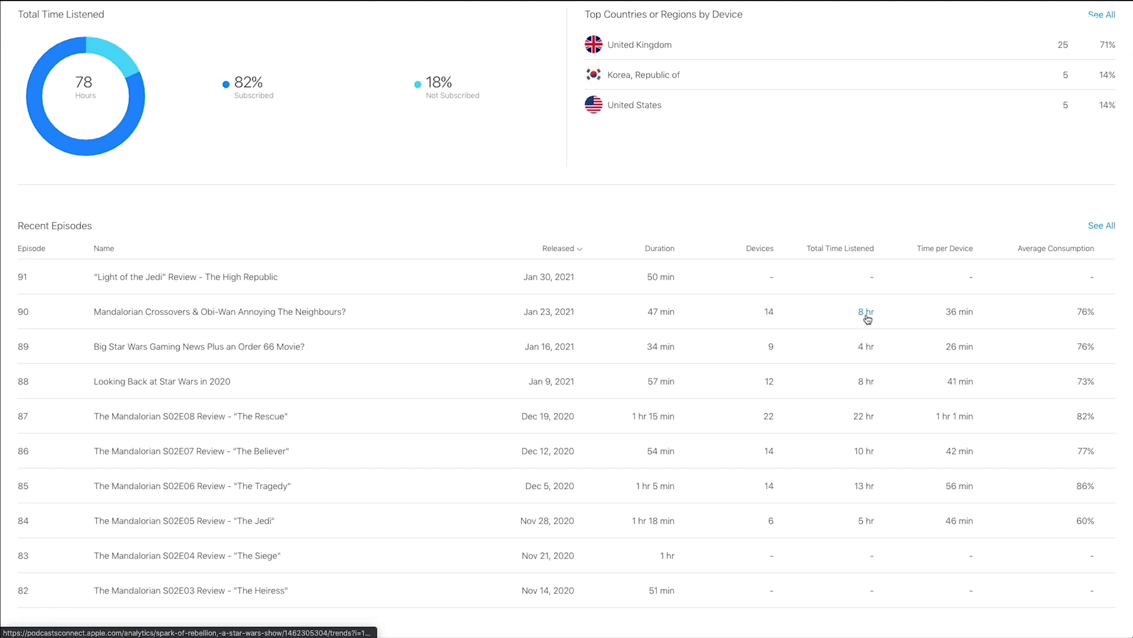
pyautogui.moveTo(949, 311)
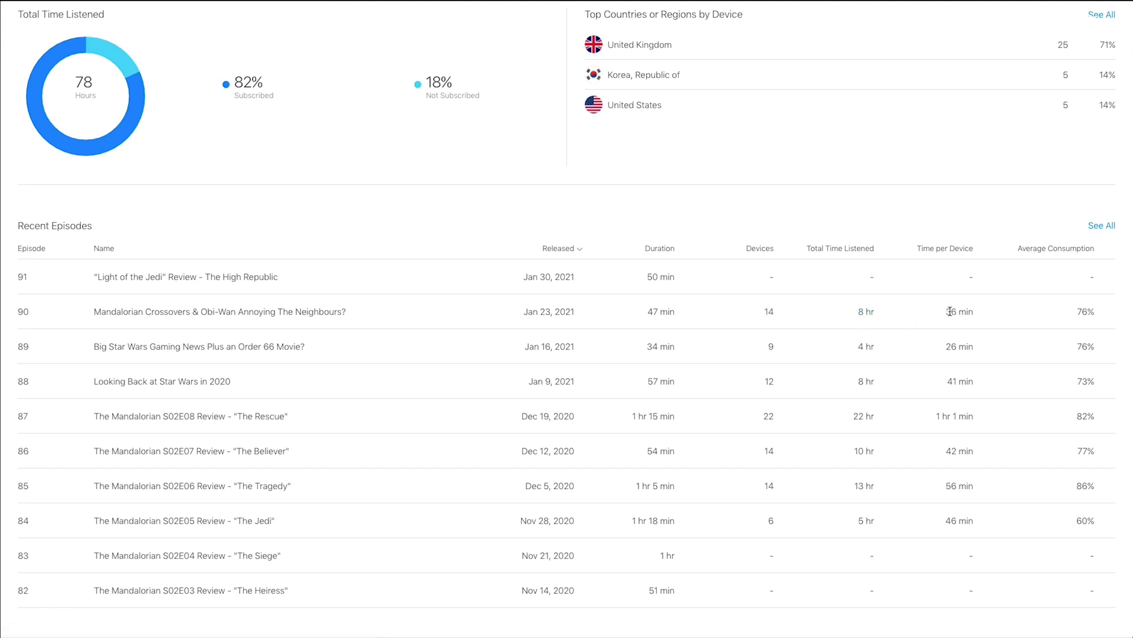
pyautogui.moveTo(1075, 311)
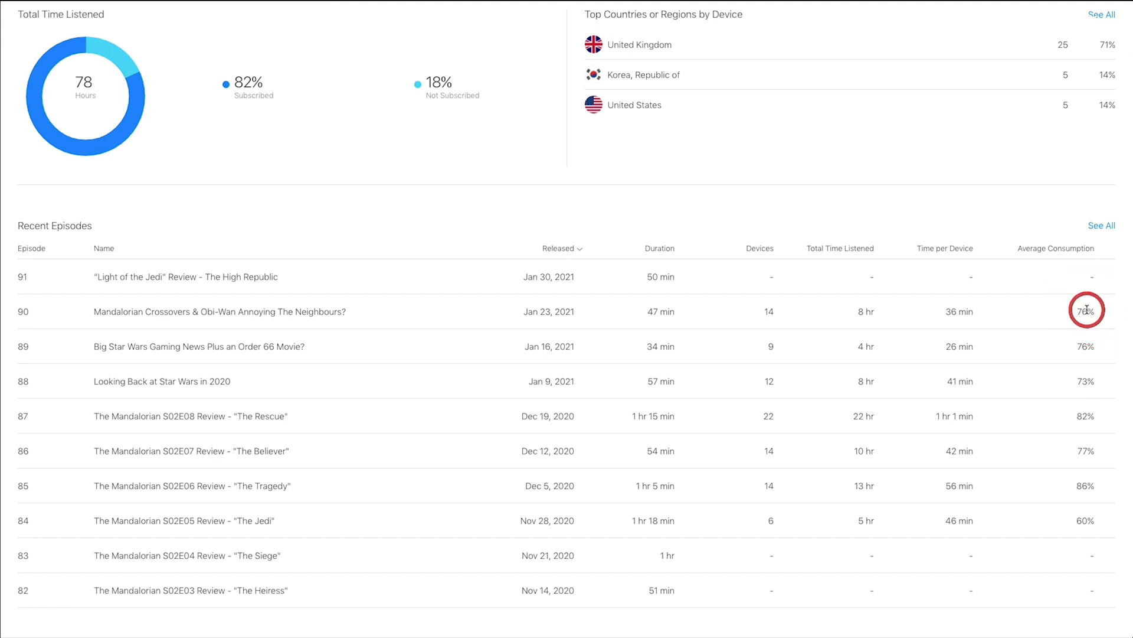
pyautogui.moveTo(295, 322)
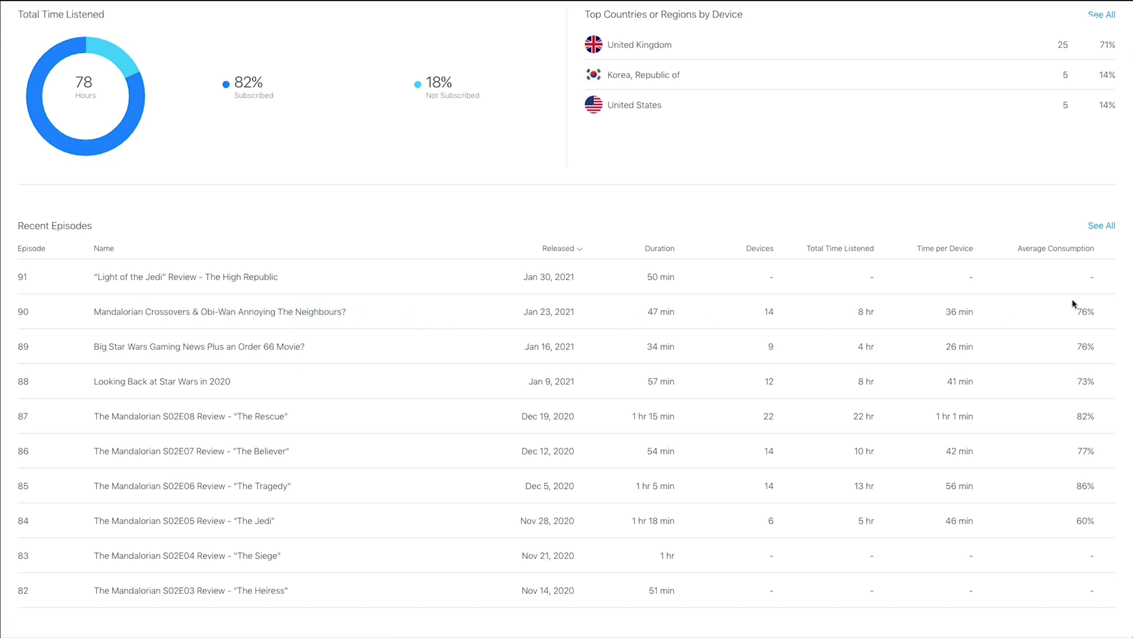
pyautogui.moveTo(1076, 311)
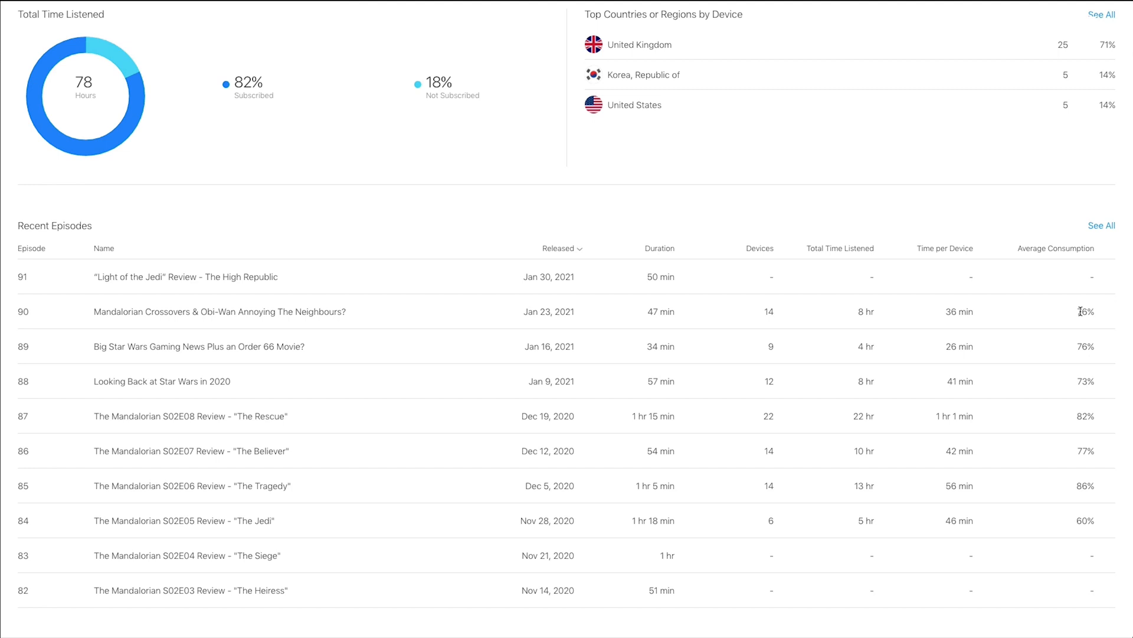
pyautogui.scroll(-3)
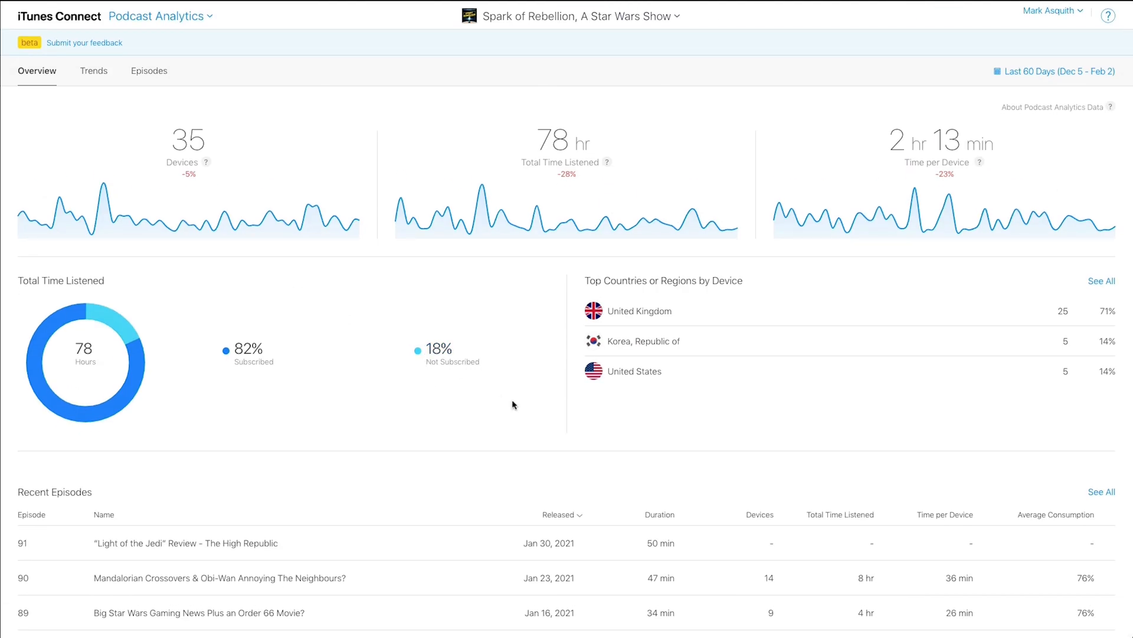
pyautogui.moveTo(340, 341)
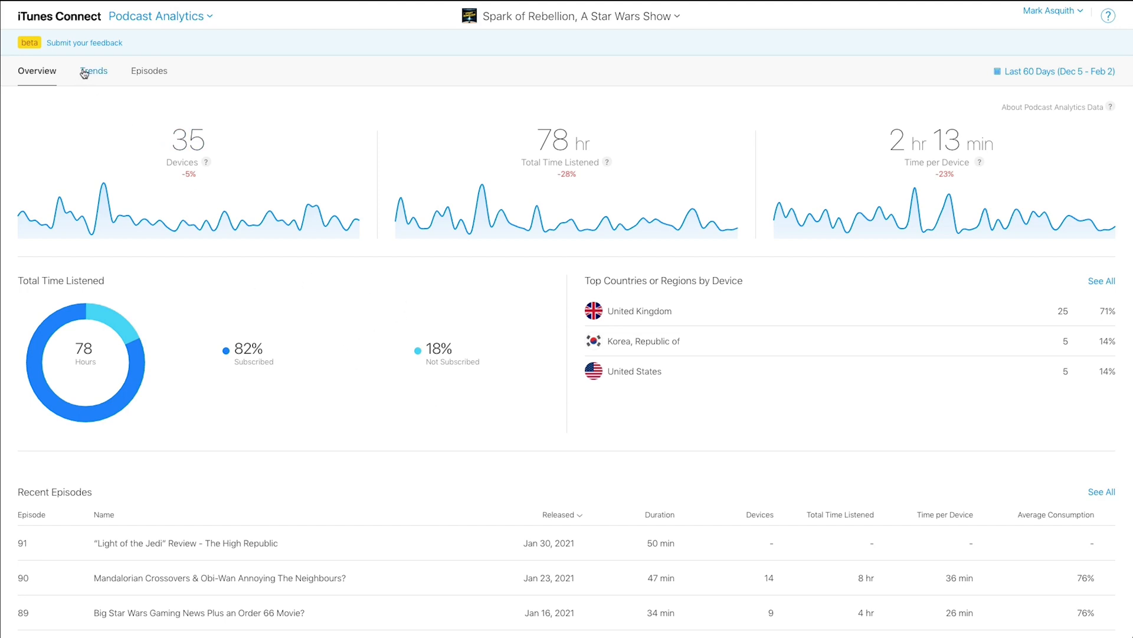
# Step: Show the Devices By Episode trend chart, narrowed to episode 91
pyautogui.click(92, 71)
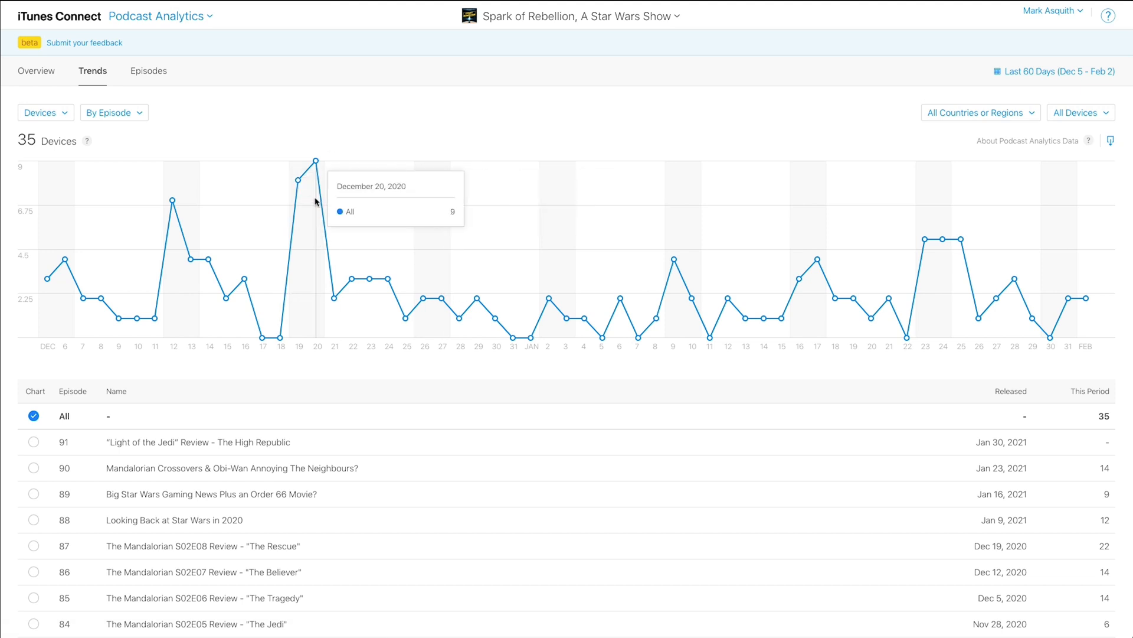
pyautogui.moveTo(61, 278)
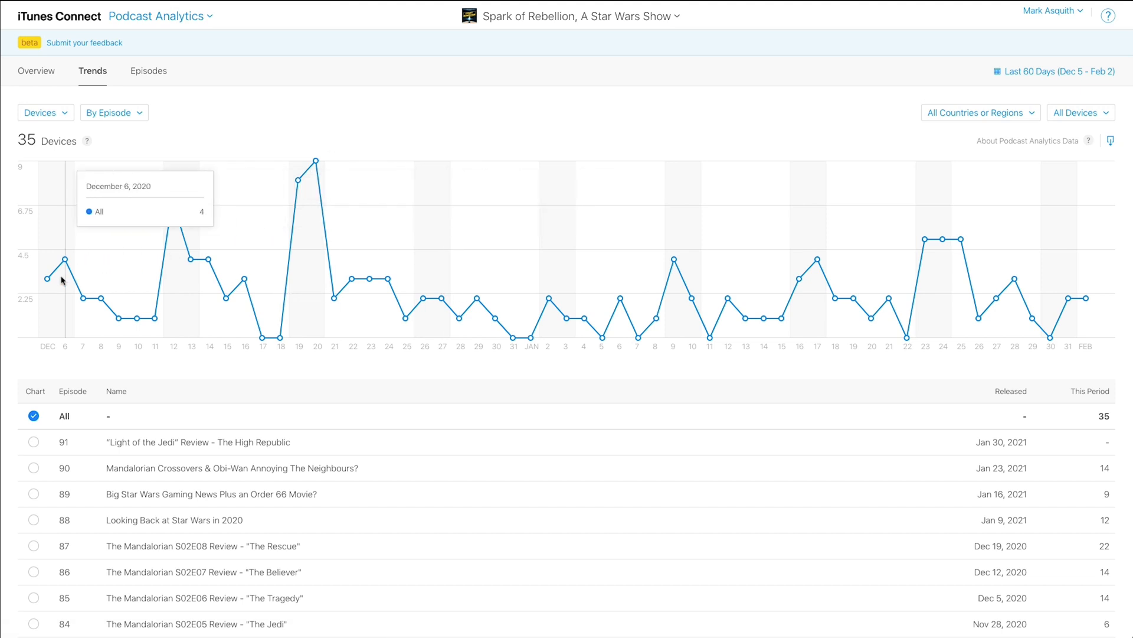
pyautogui.moveTo(838, 300)
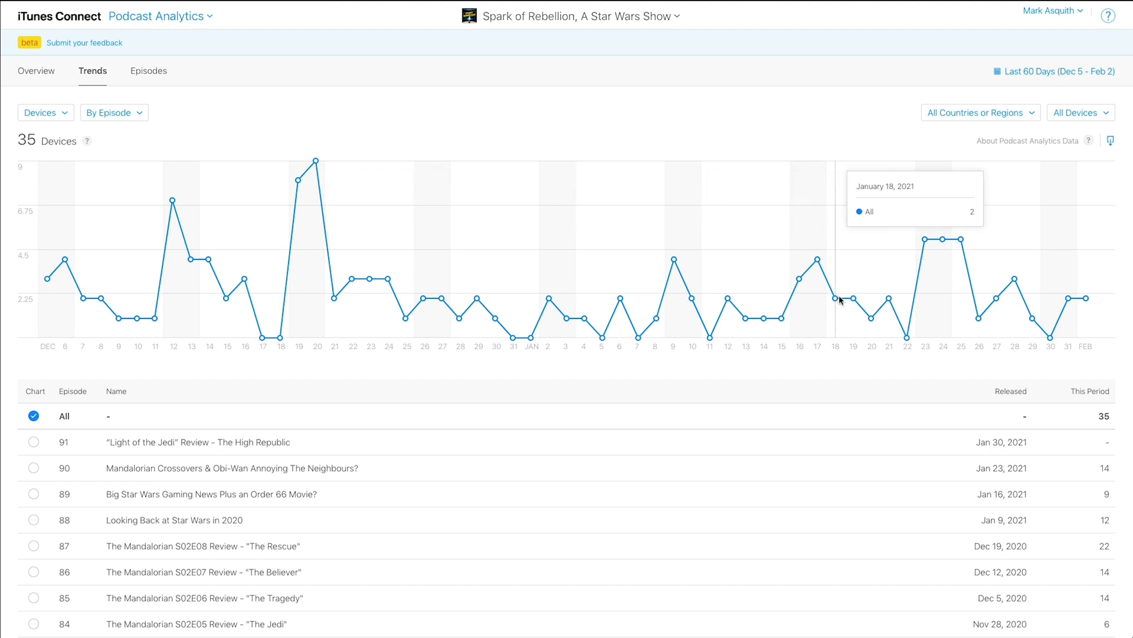
pyautogui.moveTo(333, 255)
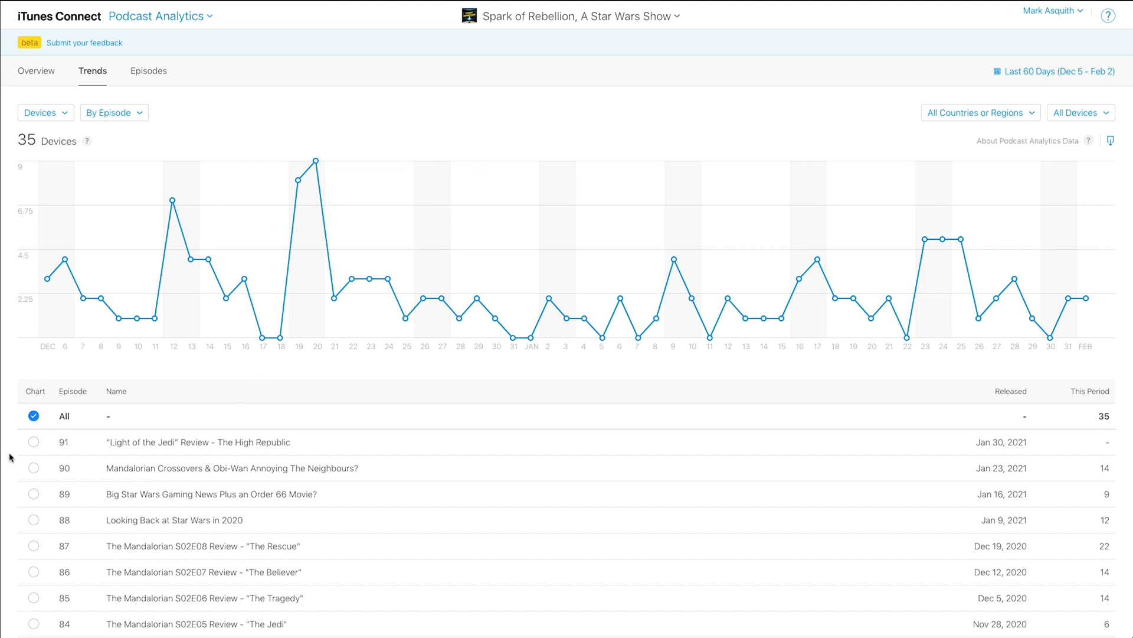
pyautogui.click(33, 442)
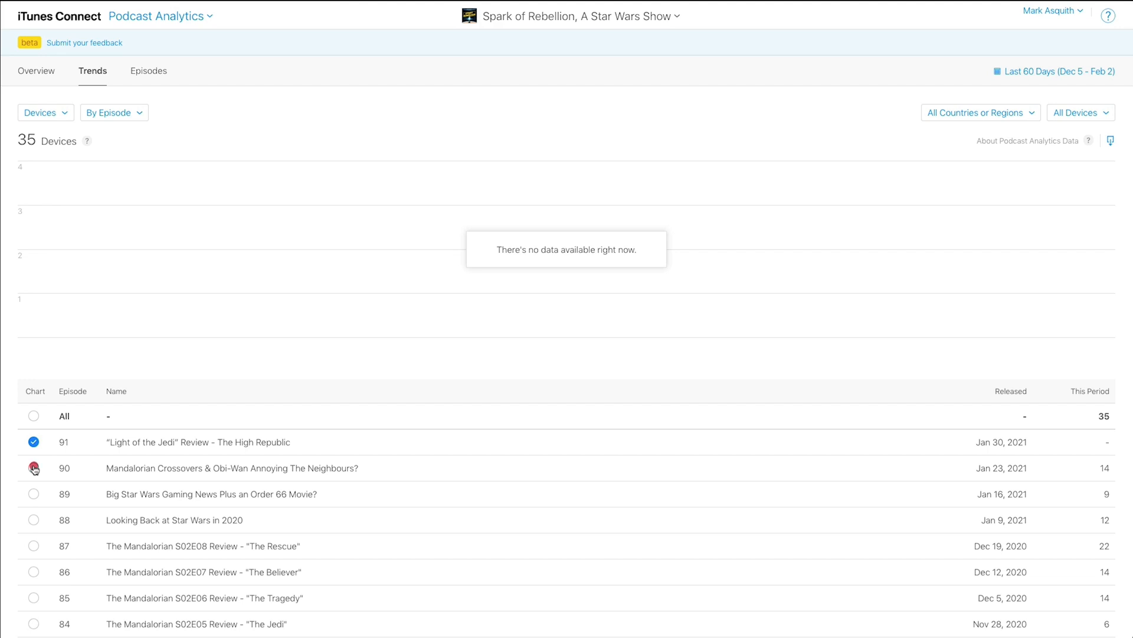
# Step: Add episodes 90 and 89 to the trend chart, then open episode 87's analytics
pyautogui.click(33, 467)
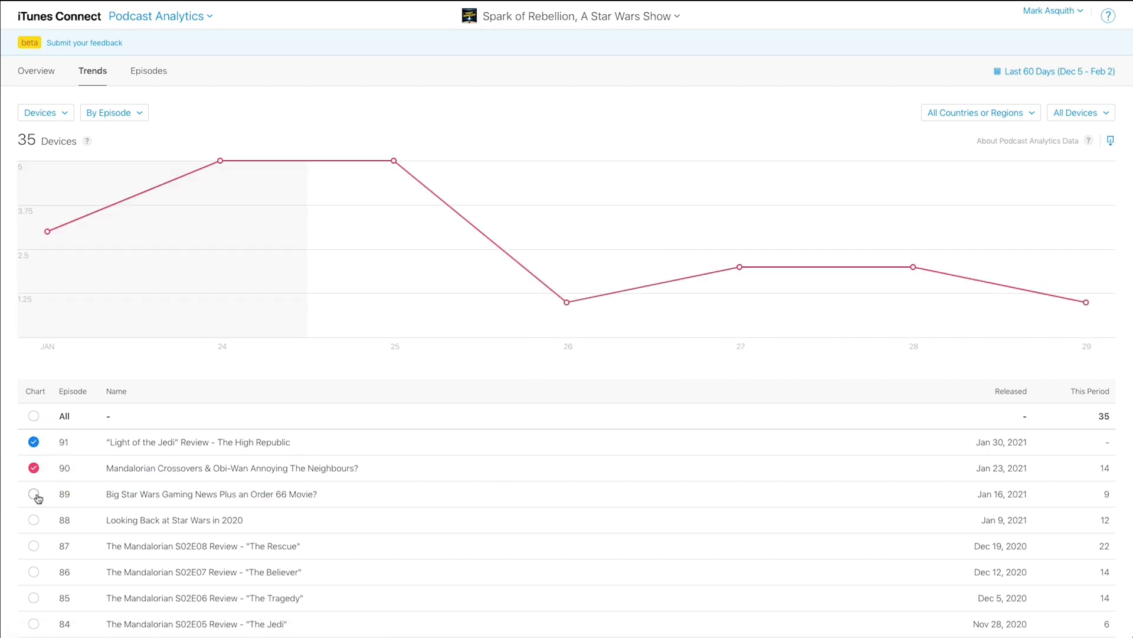
pyautogui.click(33, 493)
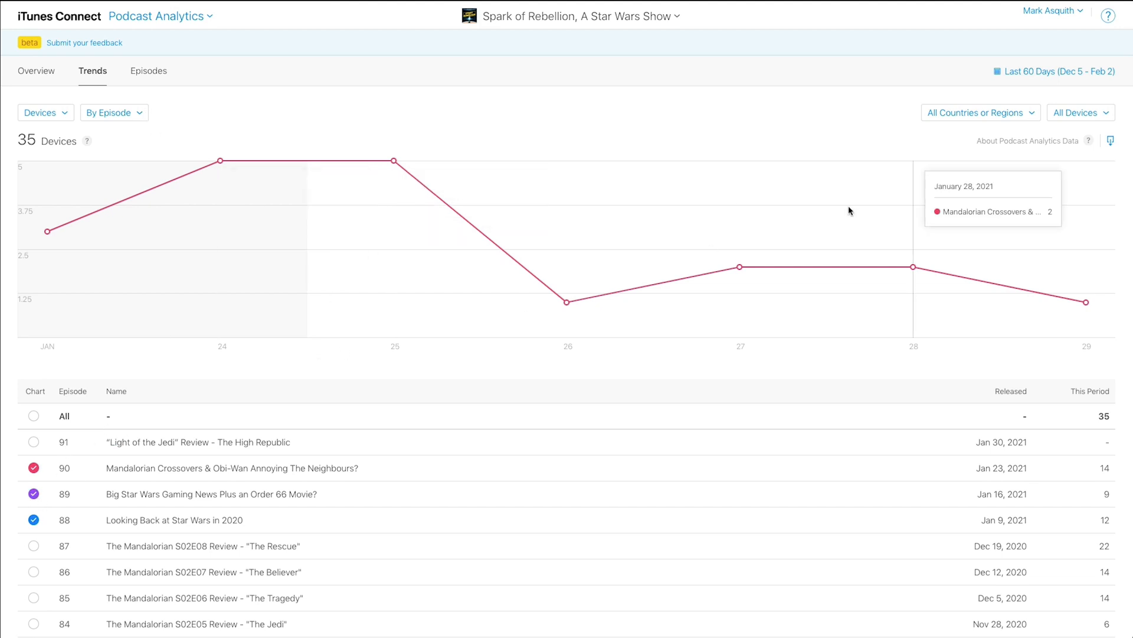
pyautogui.moveTo(303, 302)
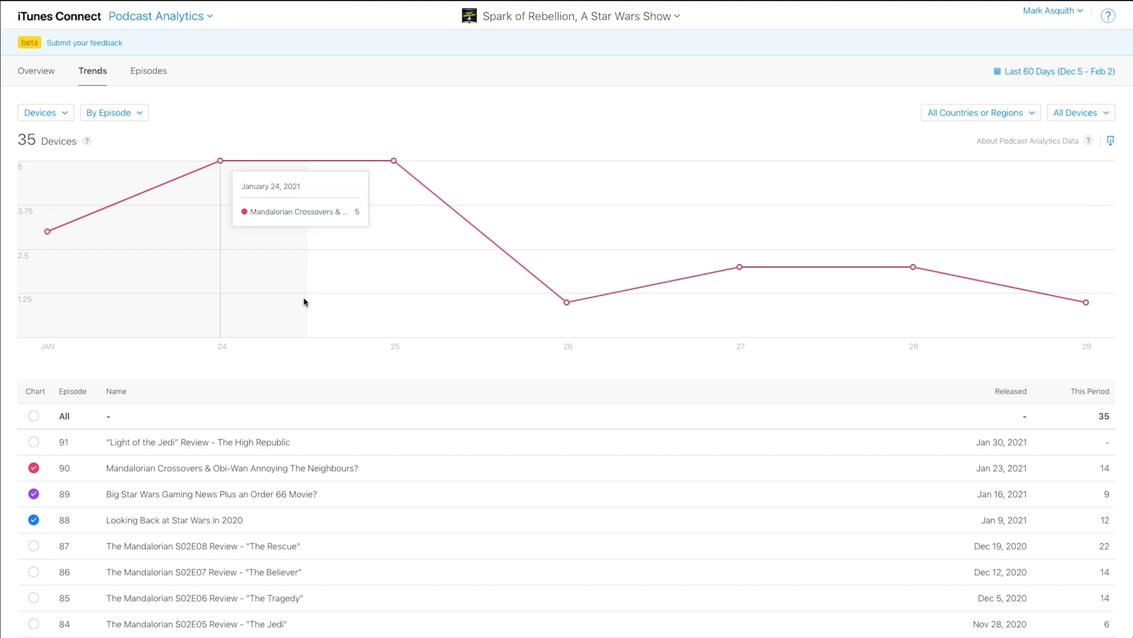
pyautogui.moveTo(226, 167)
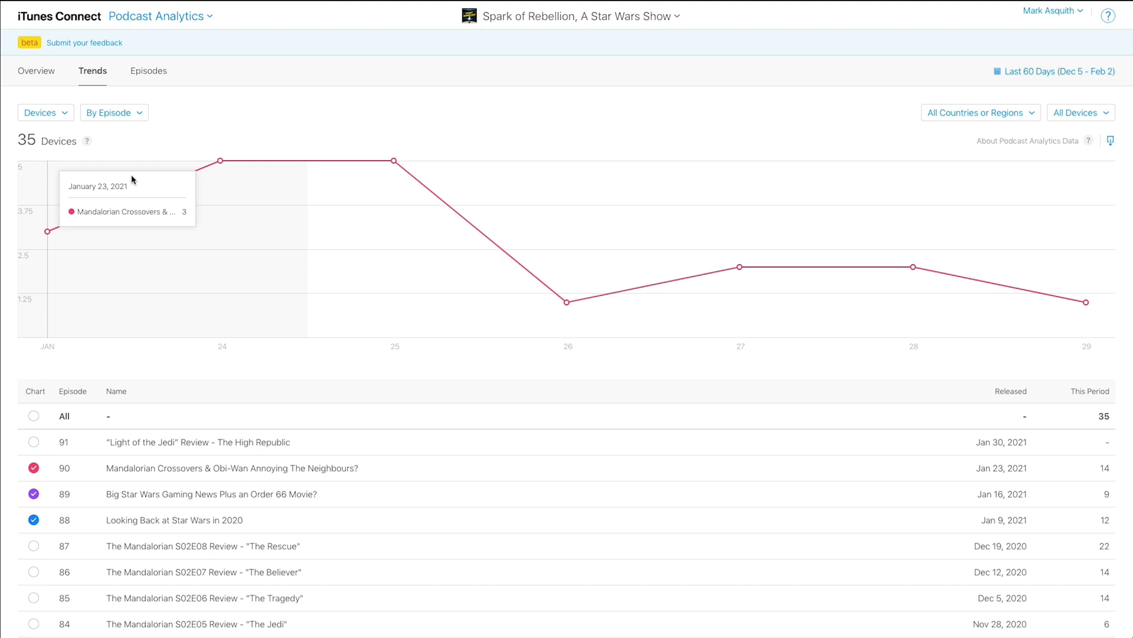
pyautogui.click(148, 71)
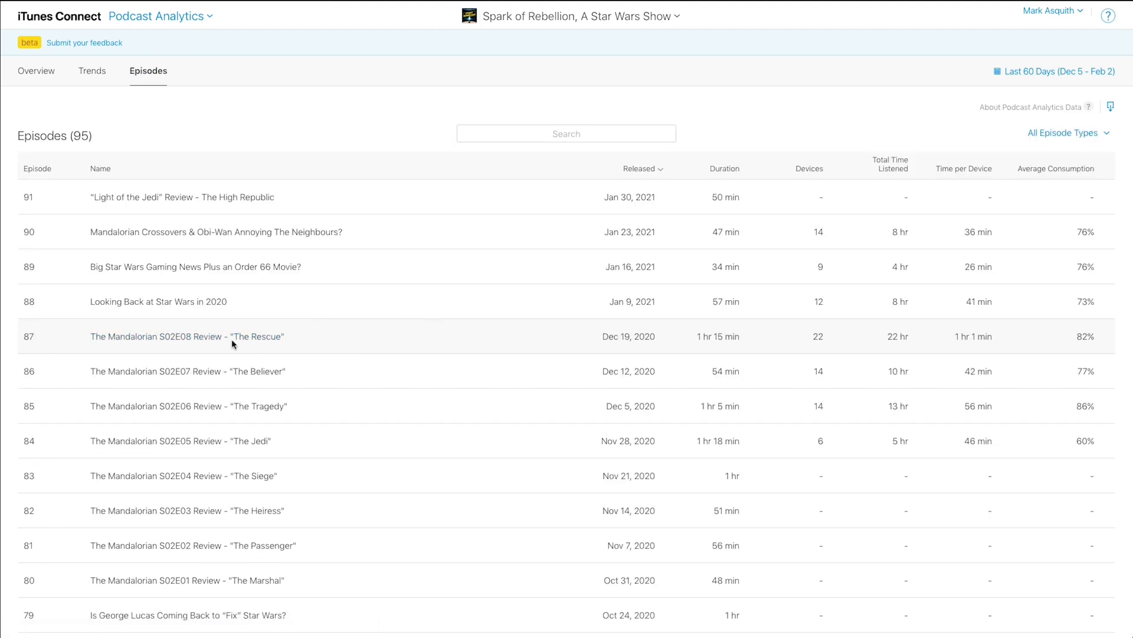
pyautogui.moveTo(187, 336)
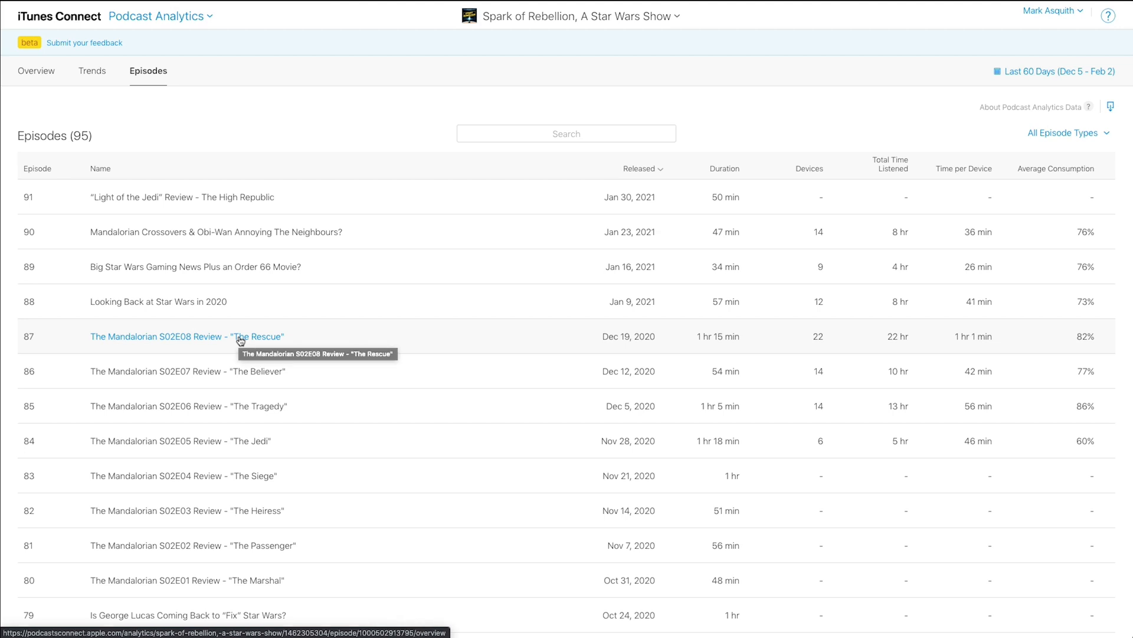
pyautogui.click(186, 336)
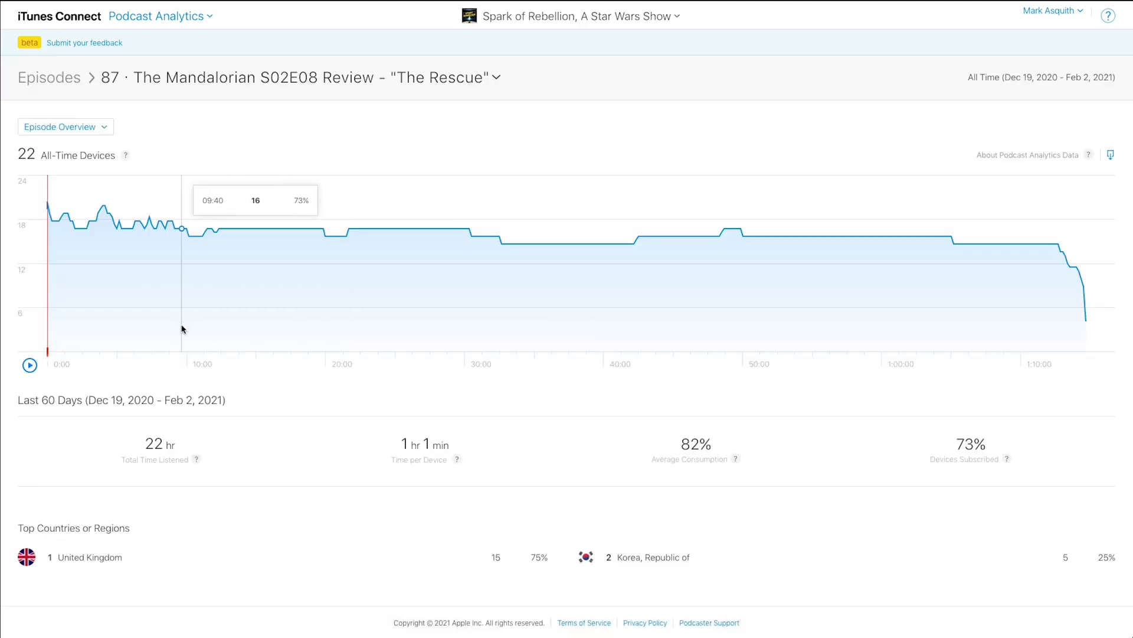
pyautogui.moveTo(64, 313)
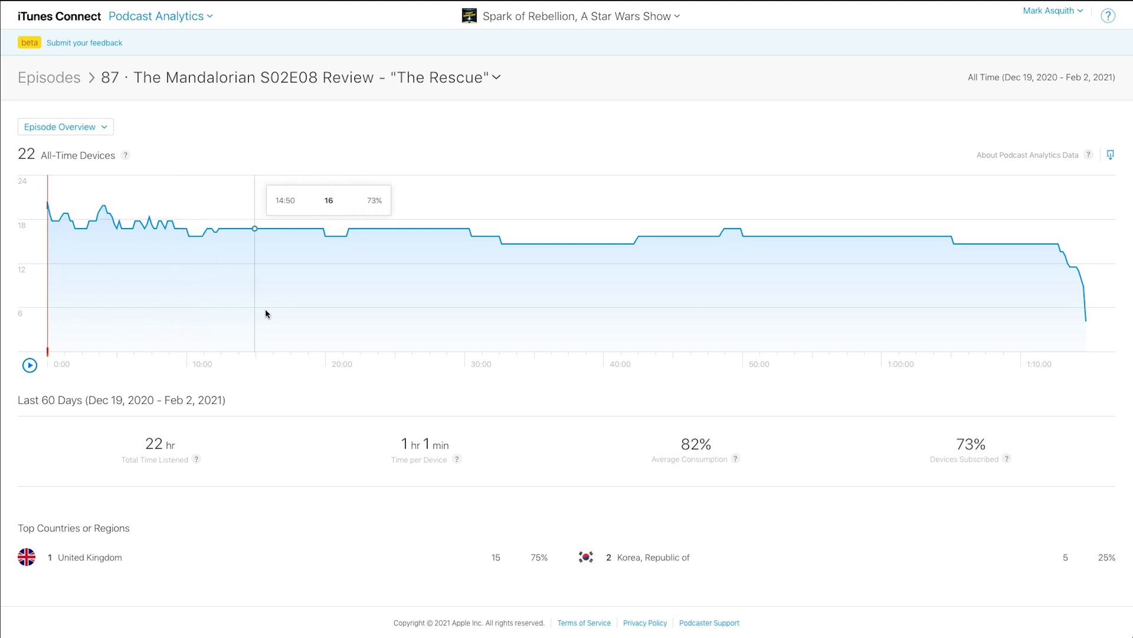
pyautogui.moveTo(366, 309)
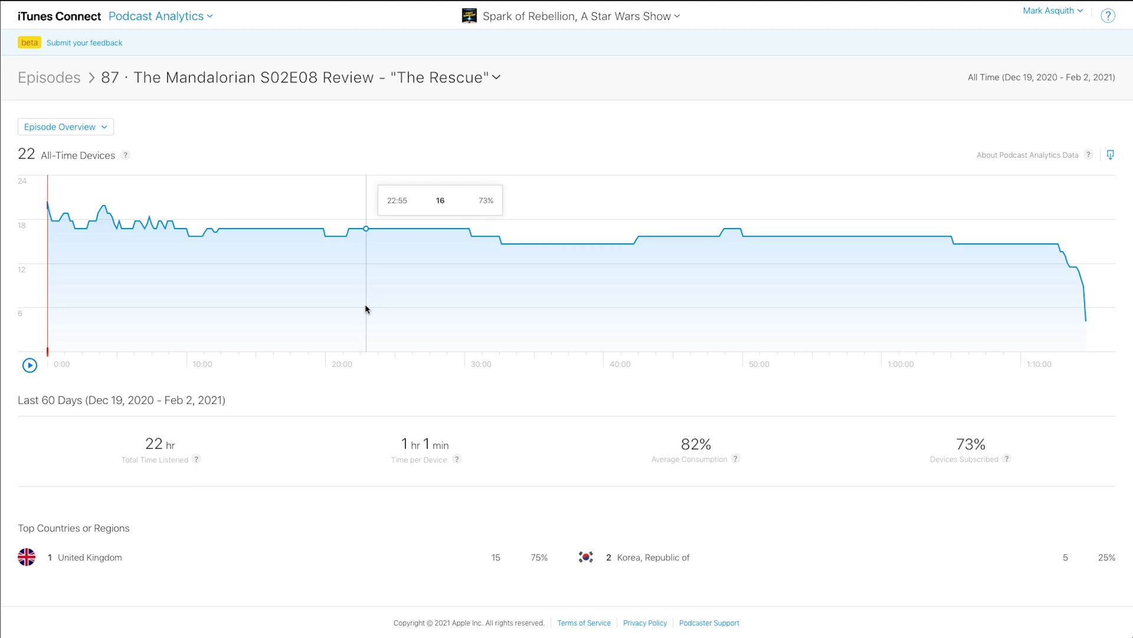
pyautogui.moveTo(1045, 324)
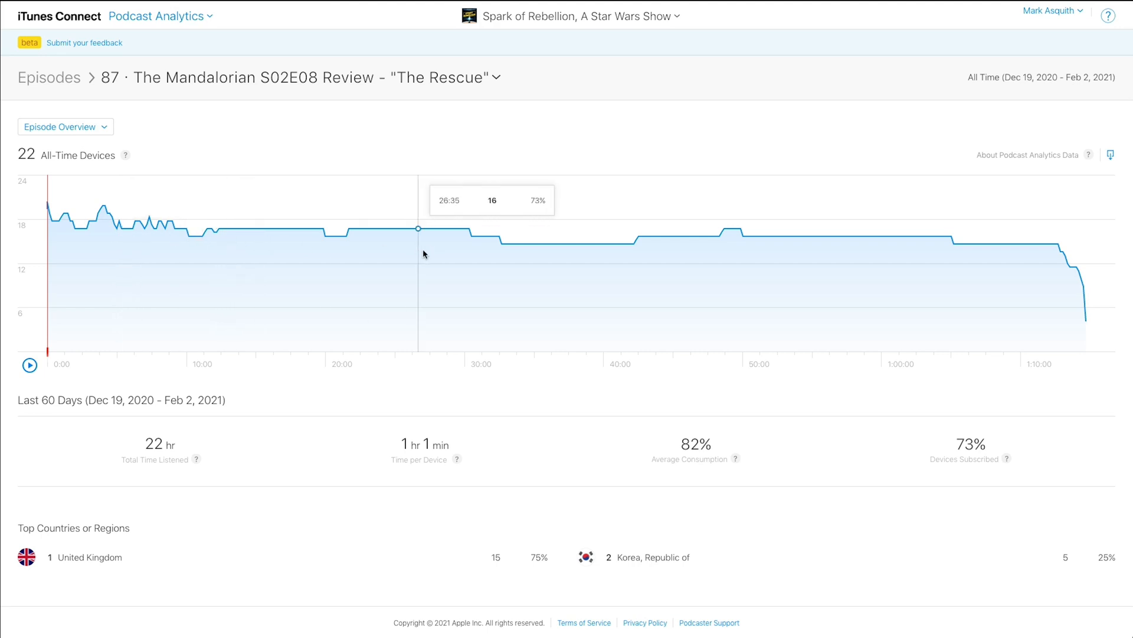
pyautogui.moveTo(604, 267)
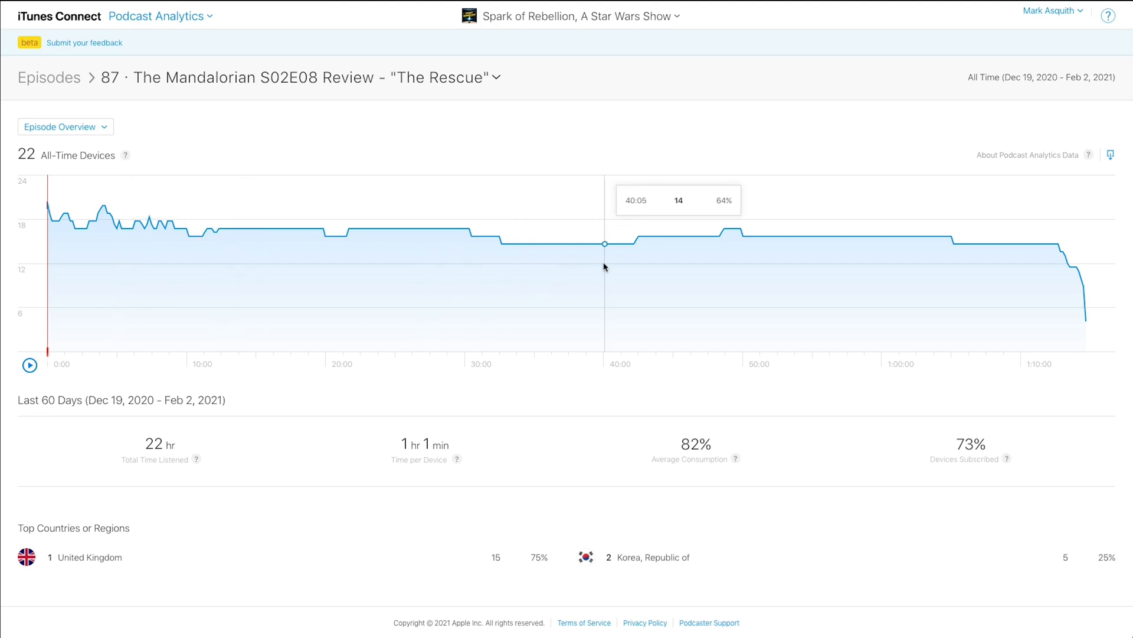
pyautogui.moveTo(568, 266)
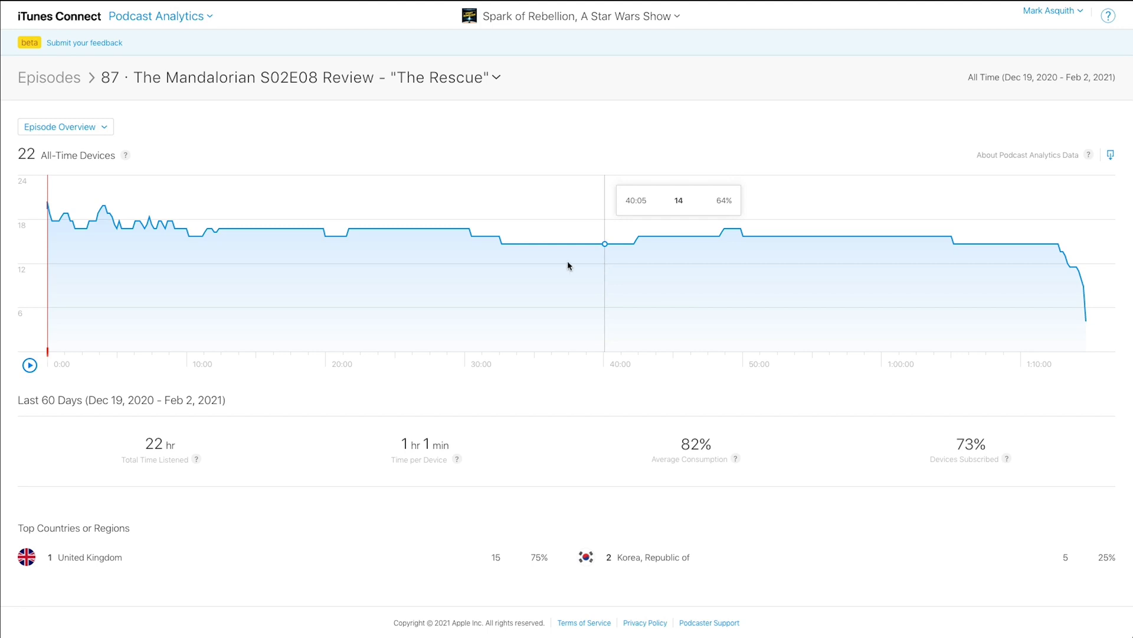
pyautogui.moveTo(344, 310)
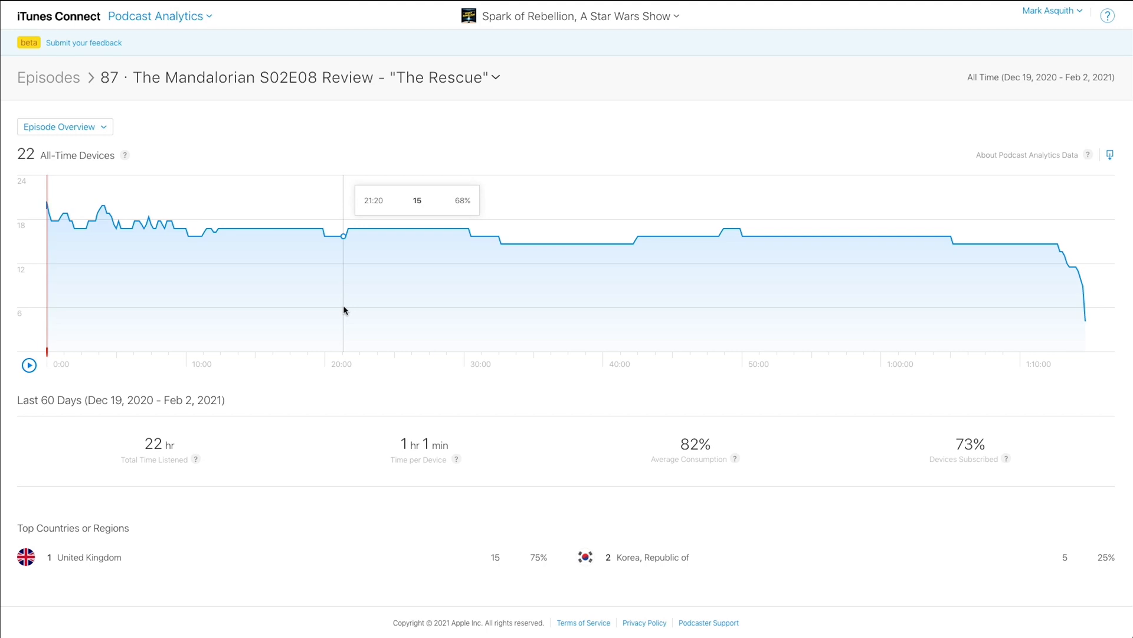
pyautogui.moveTo(667, 276)
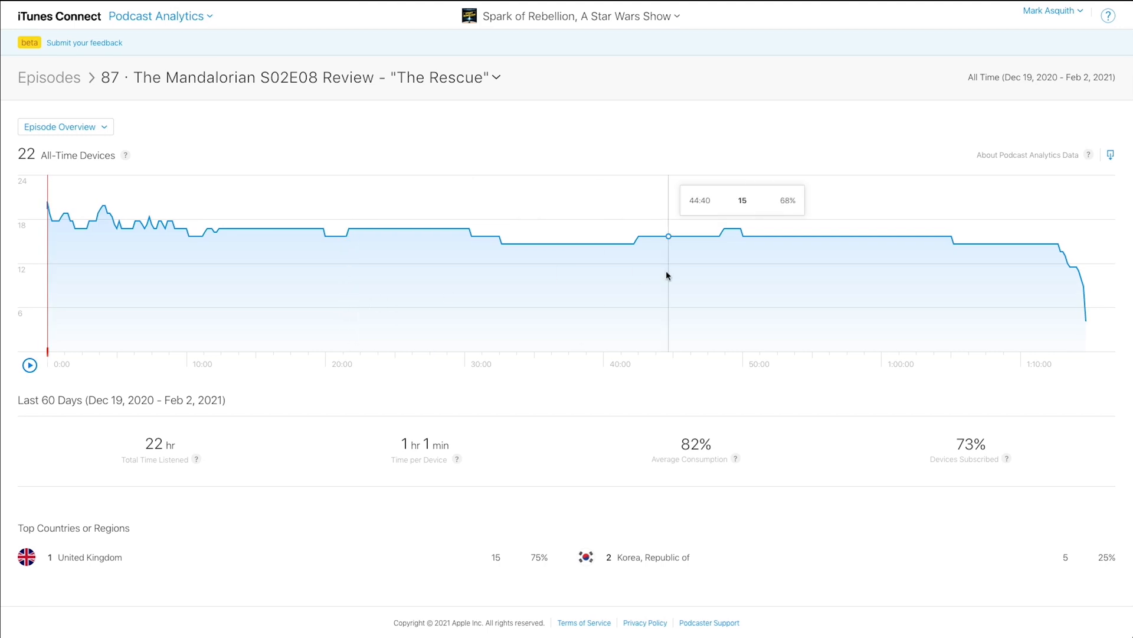
pyautogui.moveTo(181, 451)
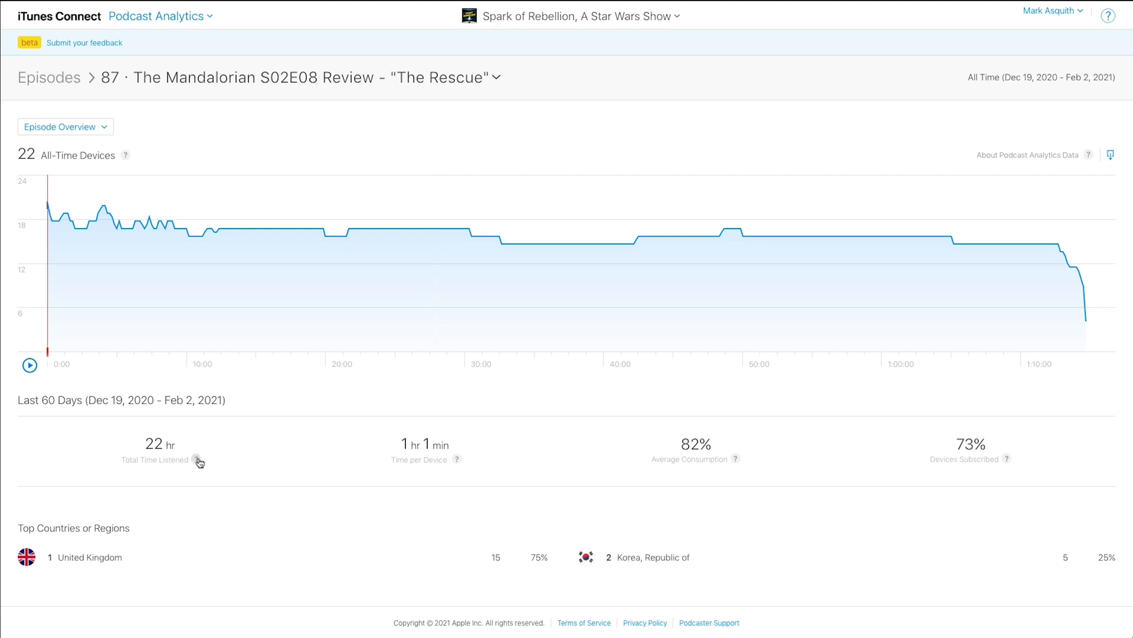
pyautogui.moveTo(455, 463)
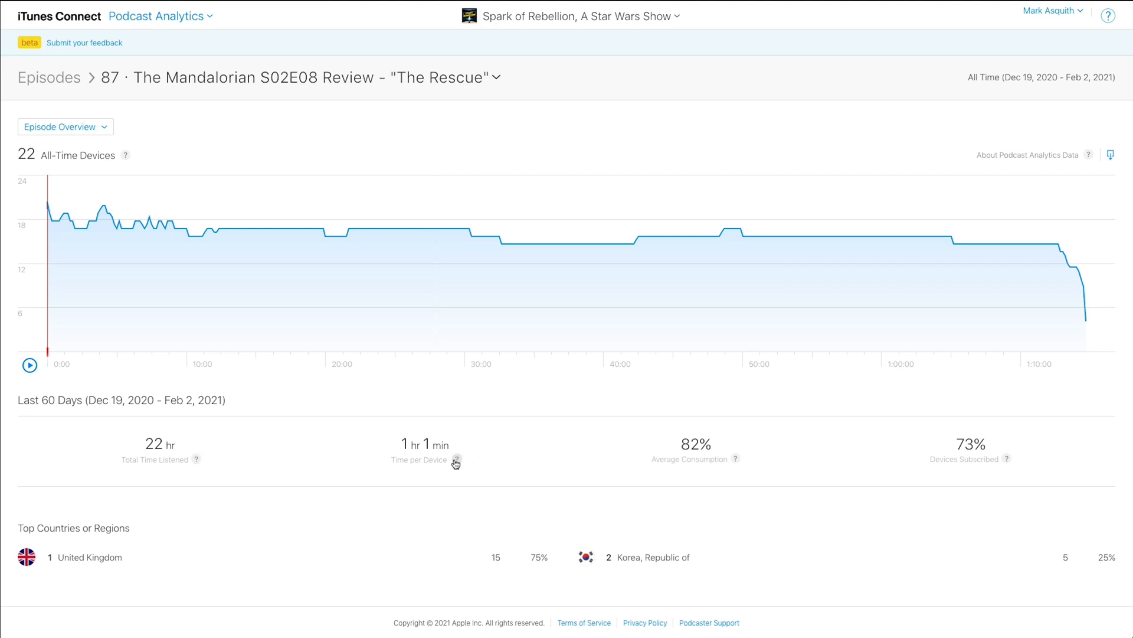
pyautogui.moveTo(1007, 462)
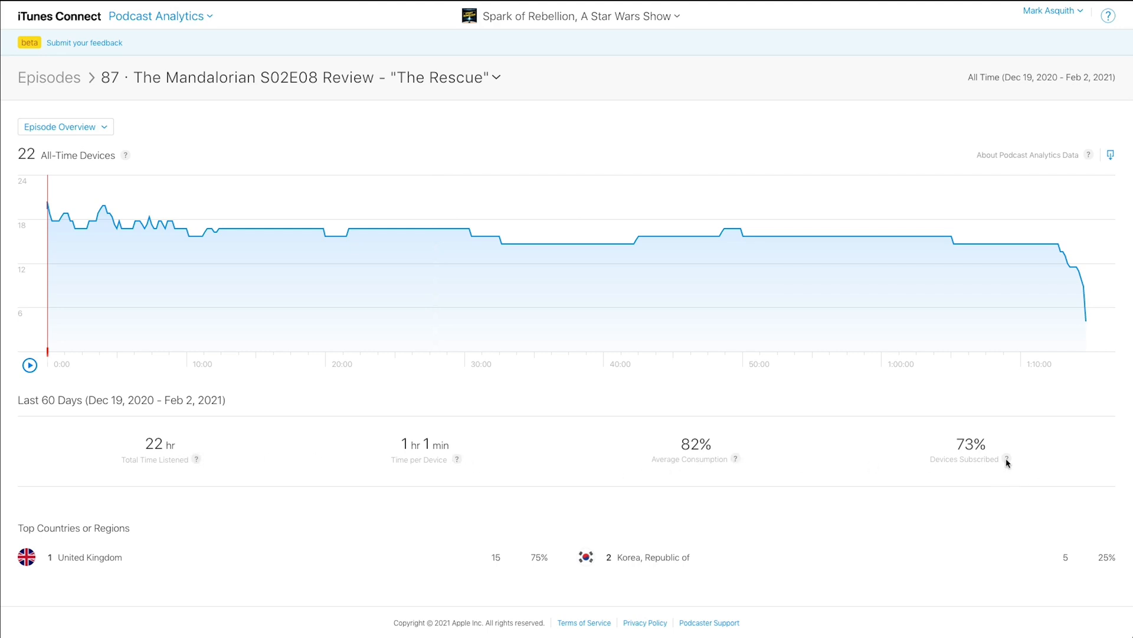
pyautogui.moveTo(1008, 459)
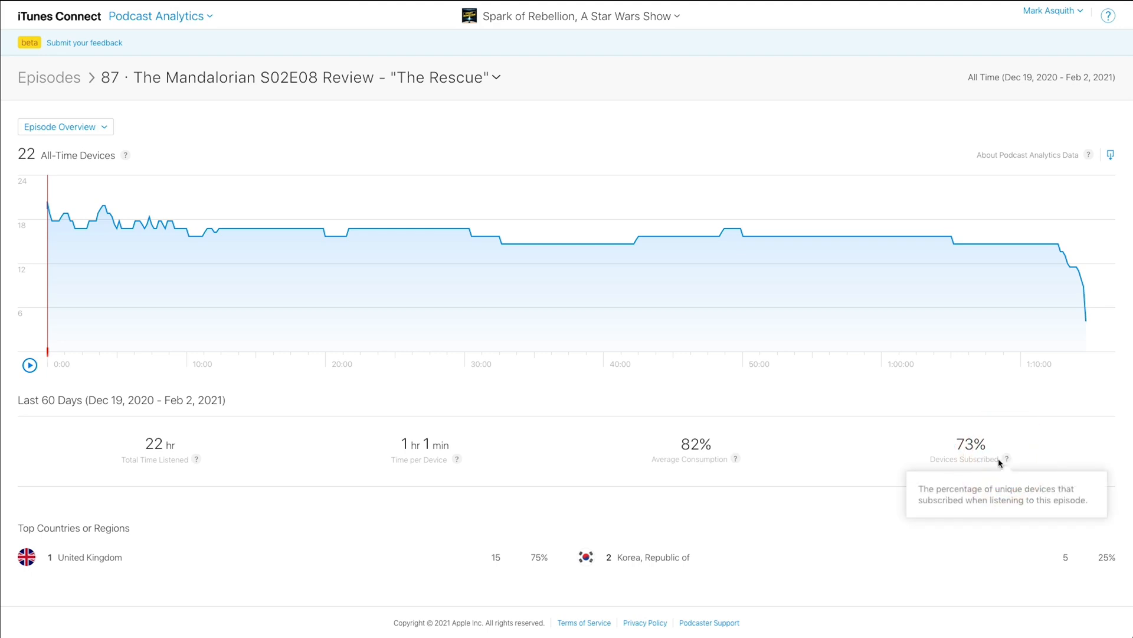
pyautogui.moveTo(1004, 461)
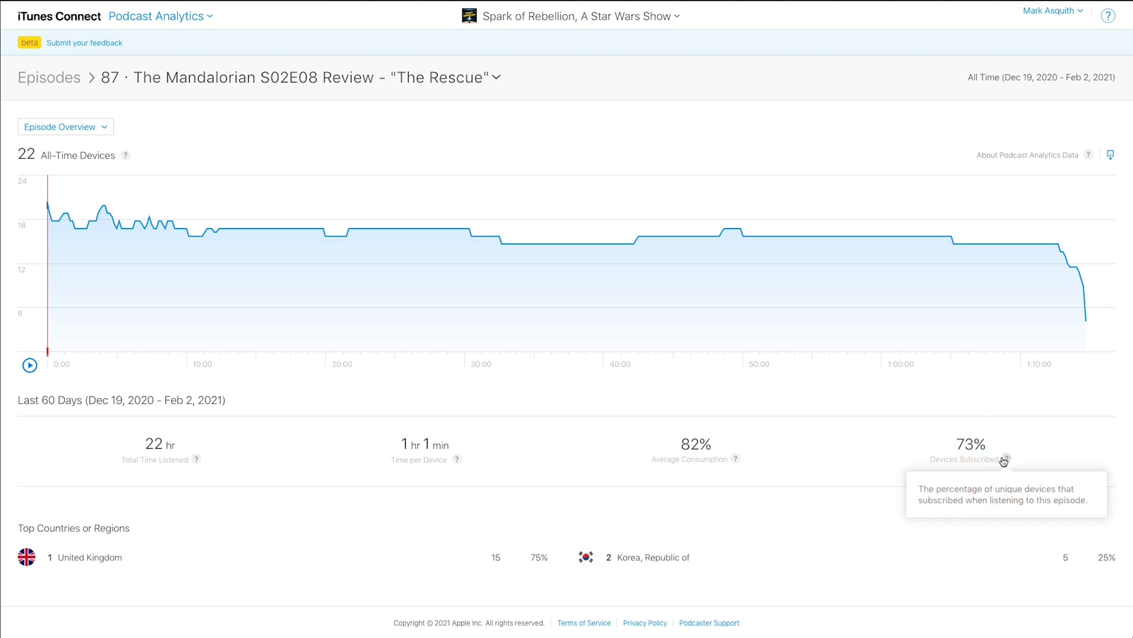
pyautogui.moveTo(119, 228)
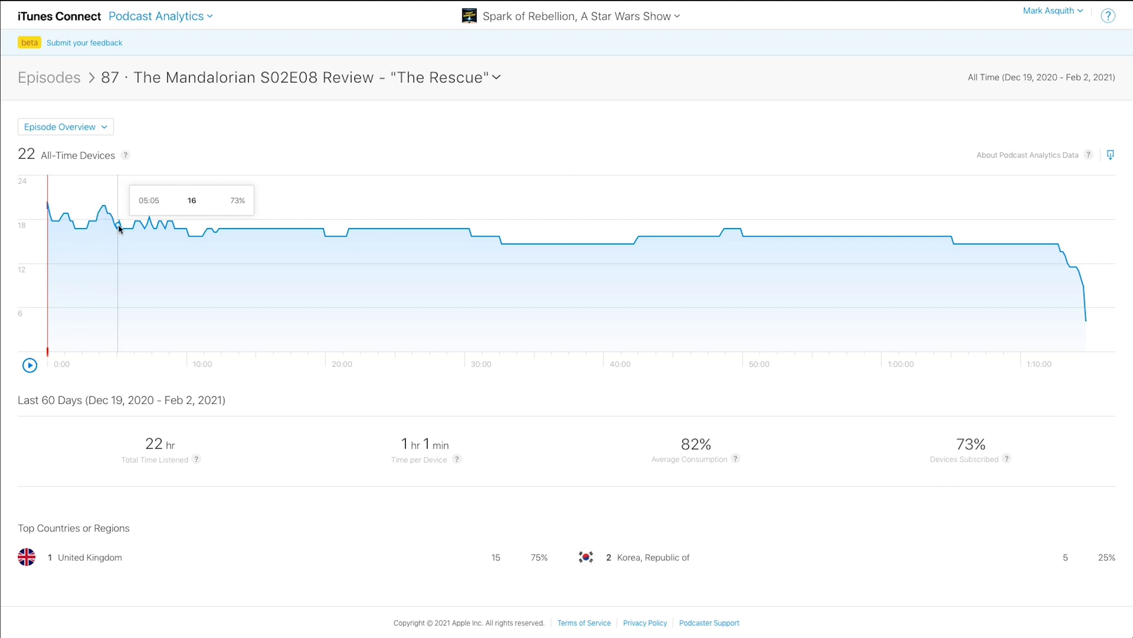
pyautogui.moveTo(205, 234)
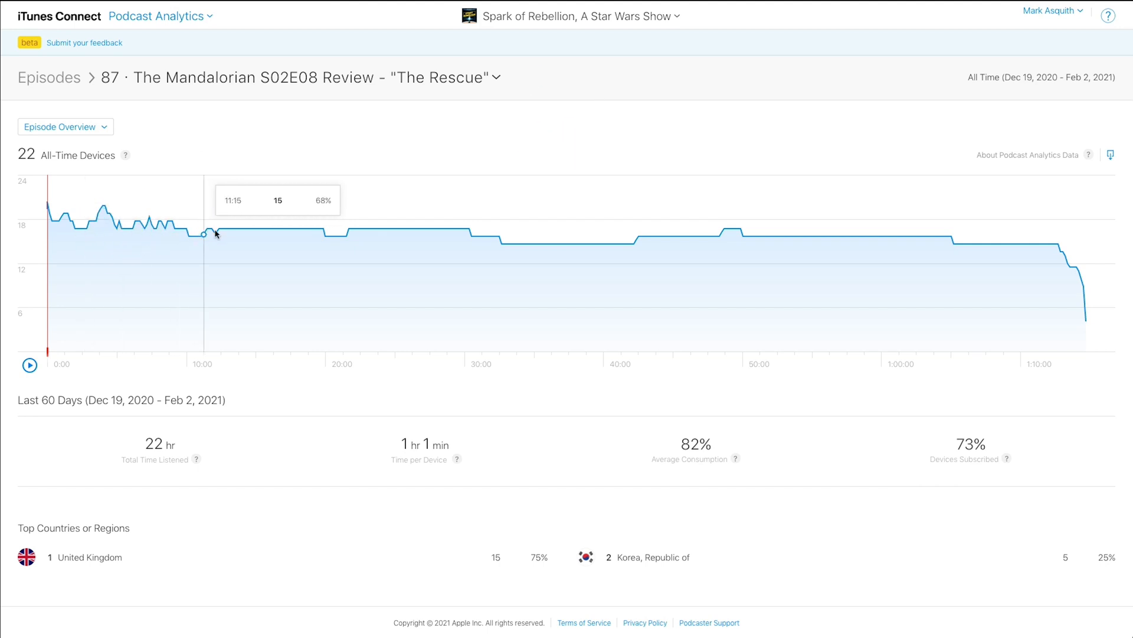
pyautogui.moveTo(350, 241)
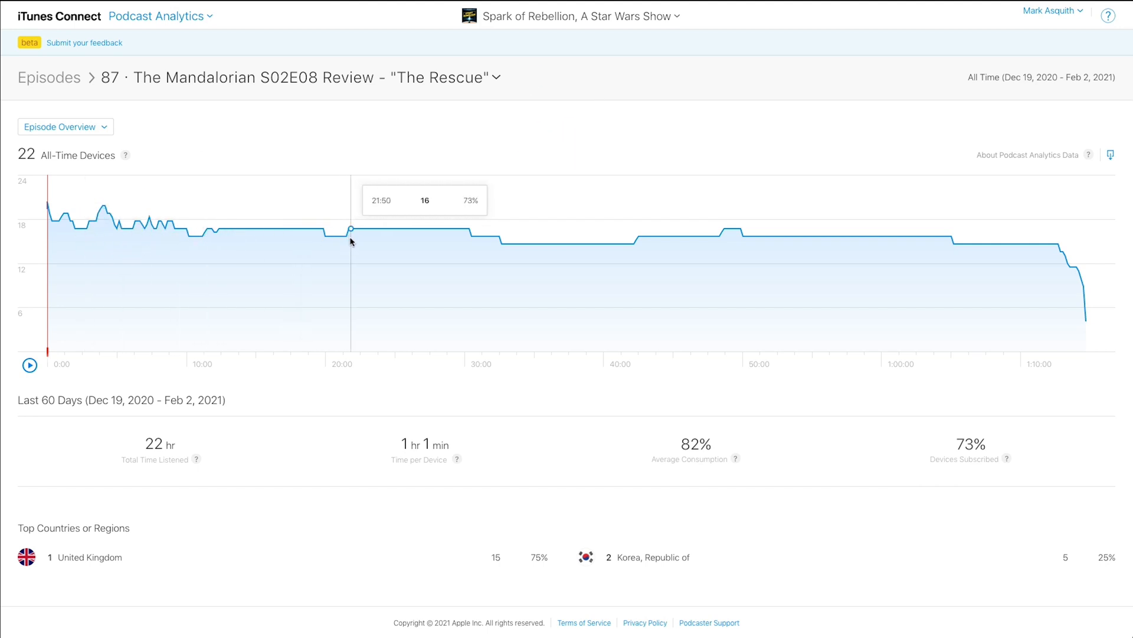
pyautogui.moveTo(872, 263)
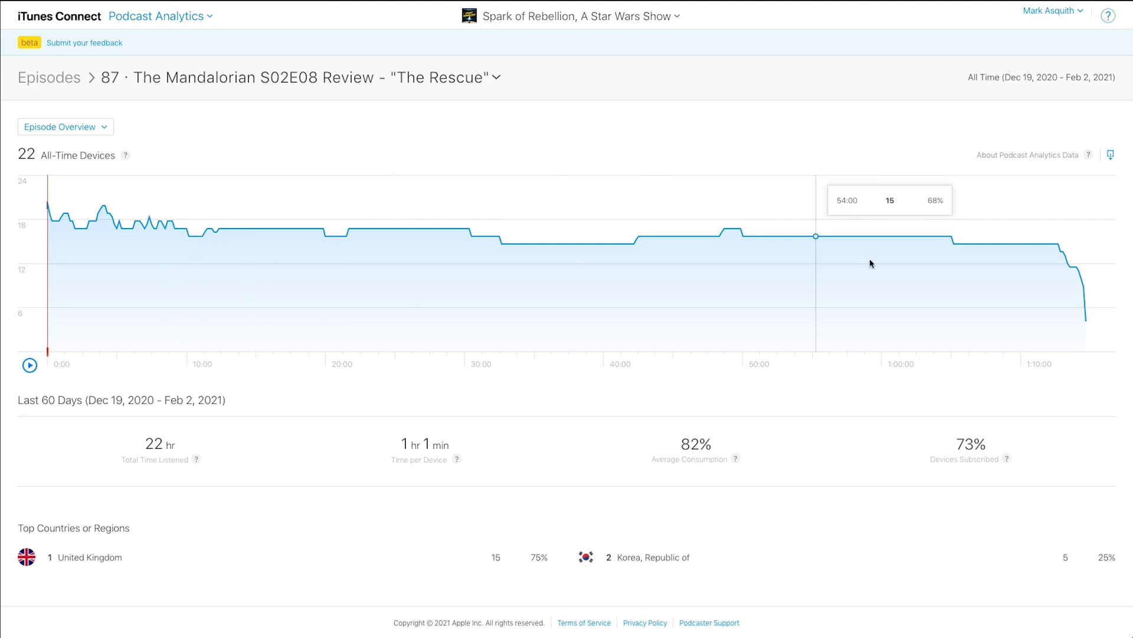
pyautogui.moveTo(1054, 258)
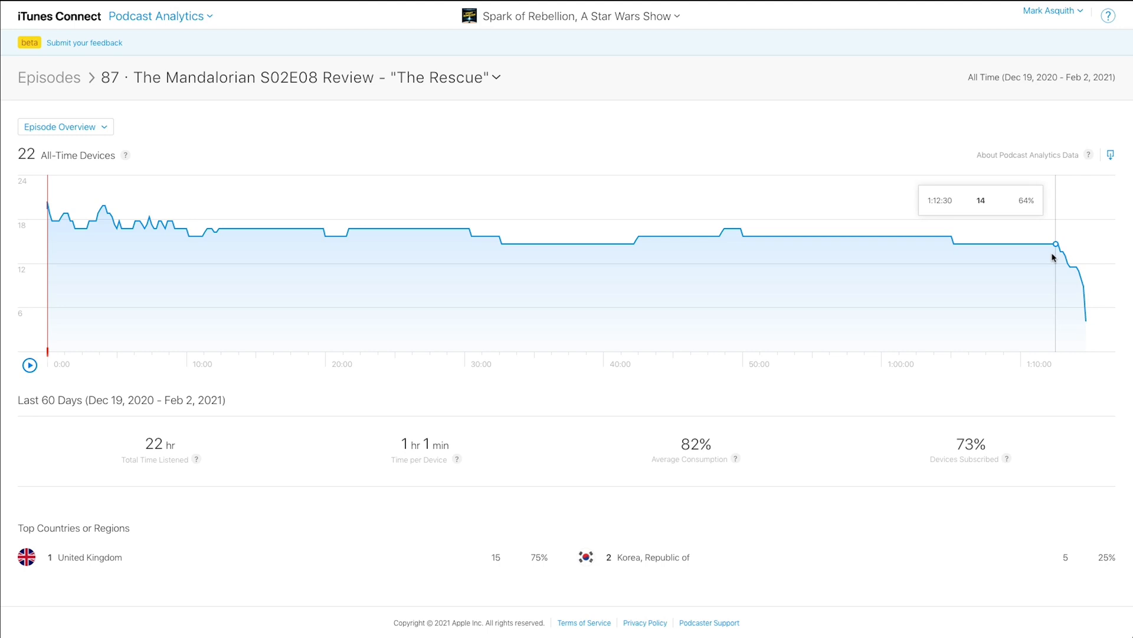
pyautogui.moveTo(1053, 257)
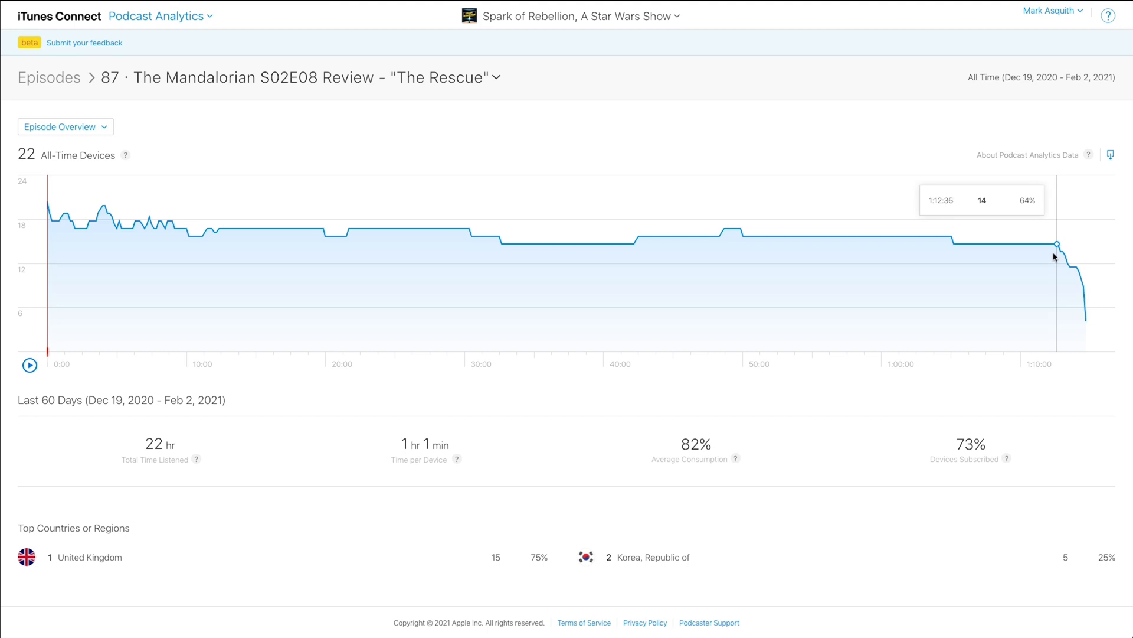
pyautogui.moveTo(1026, 261)
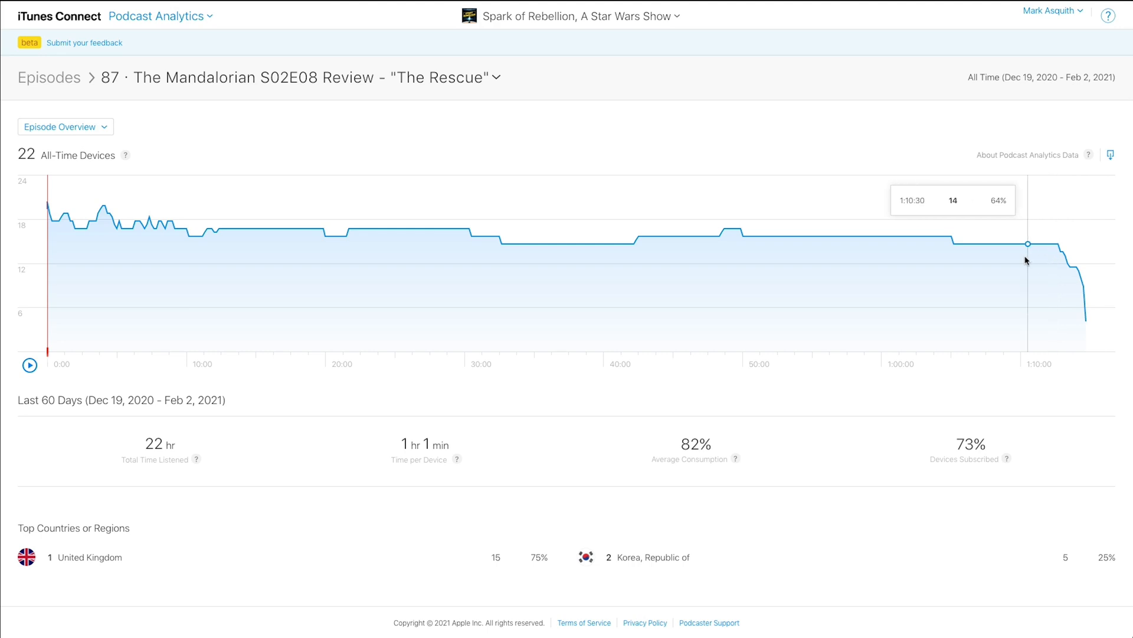
pyautogui.moveTo(1074, 284)
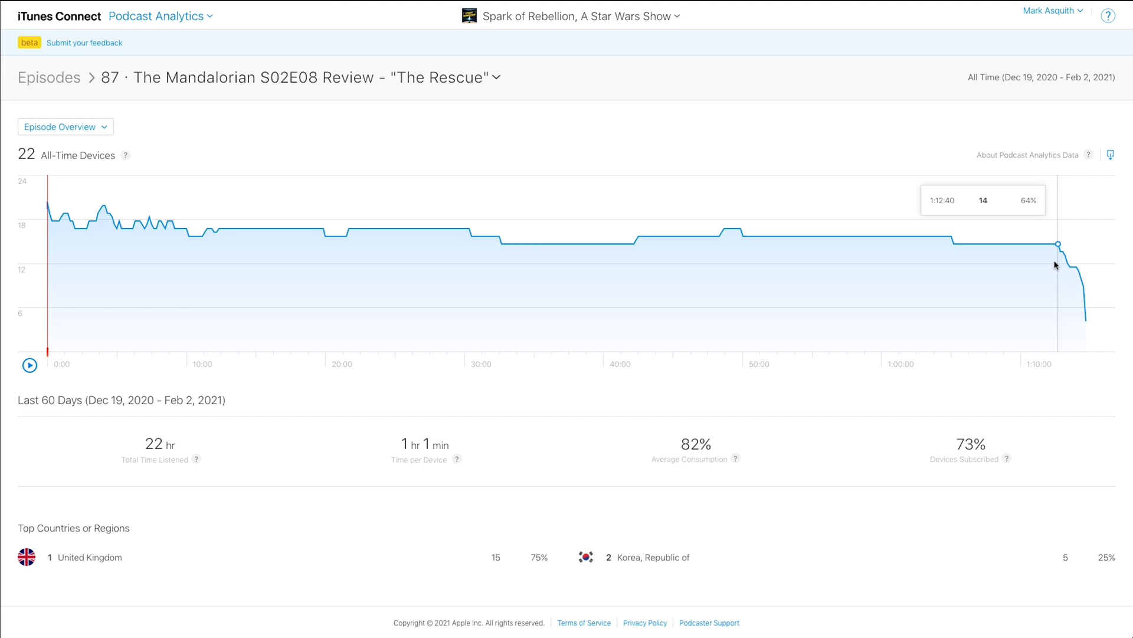
pyautogui.moveTo(174, 250)
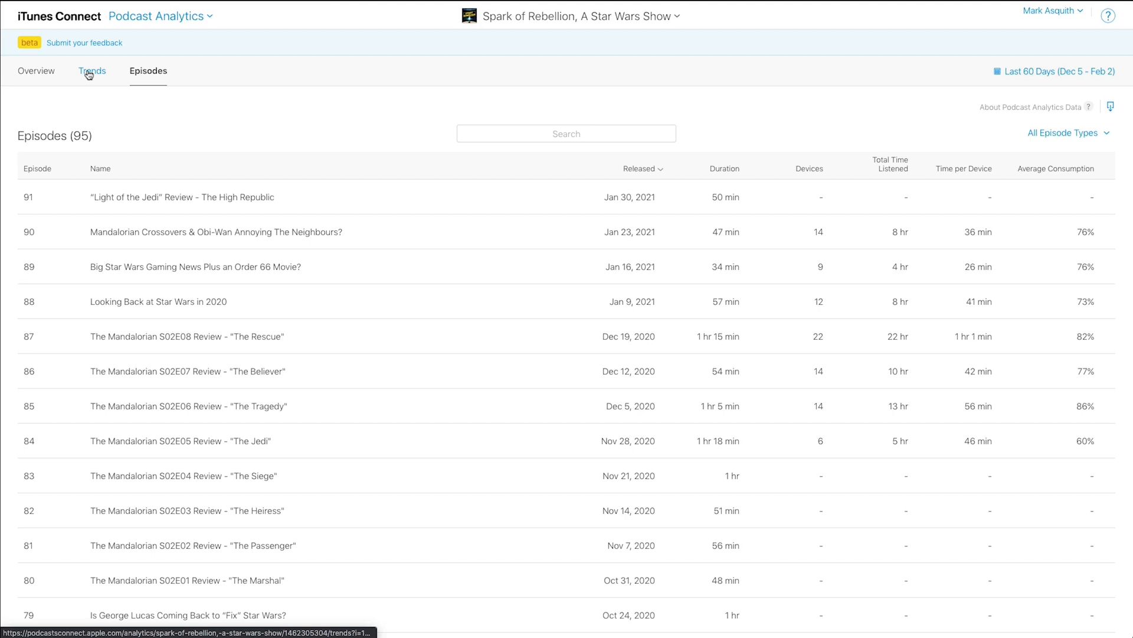
# Step: Show device trends by episode for episodes 88, 89 and 90
pyautogui.click(92, 71)
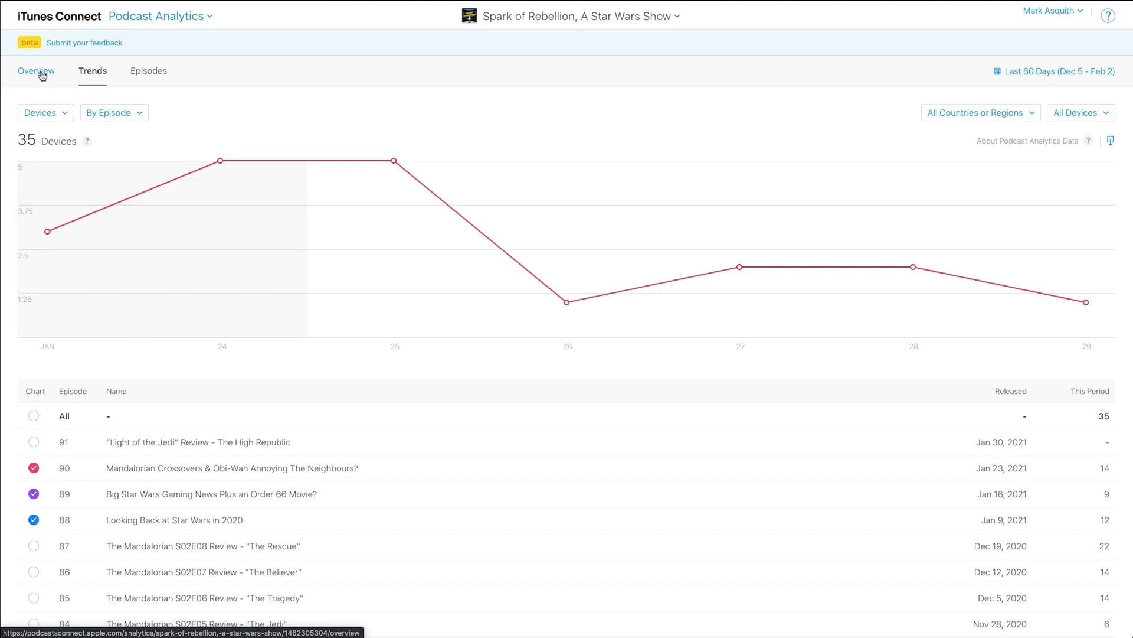
# Step: Return to Spark of Rebellion's analytics overview and scroll through its summary
pyautogui.click(36, 70)
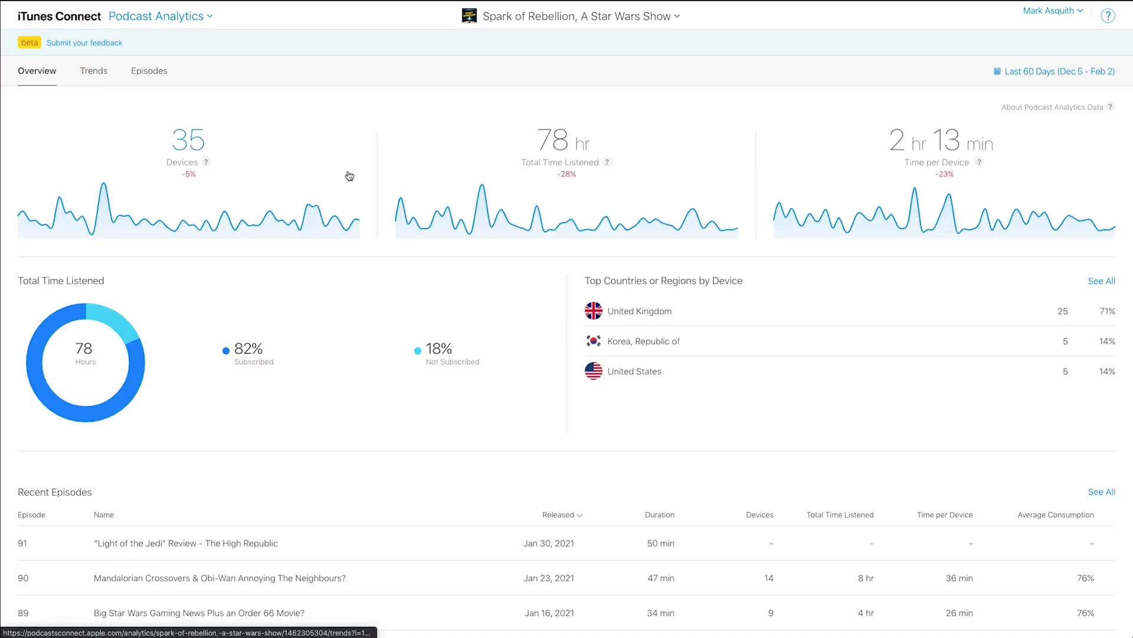
pyautogui.scroll(-3)
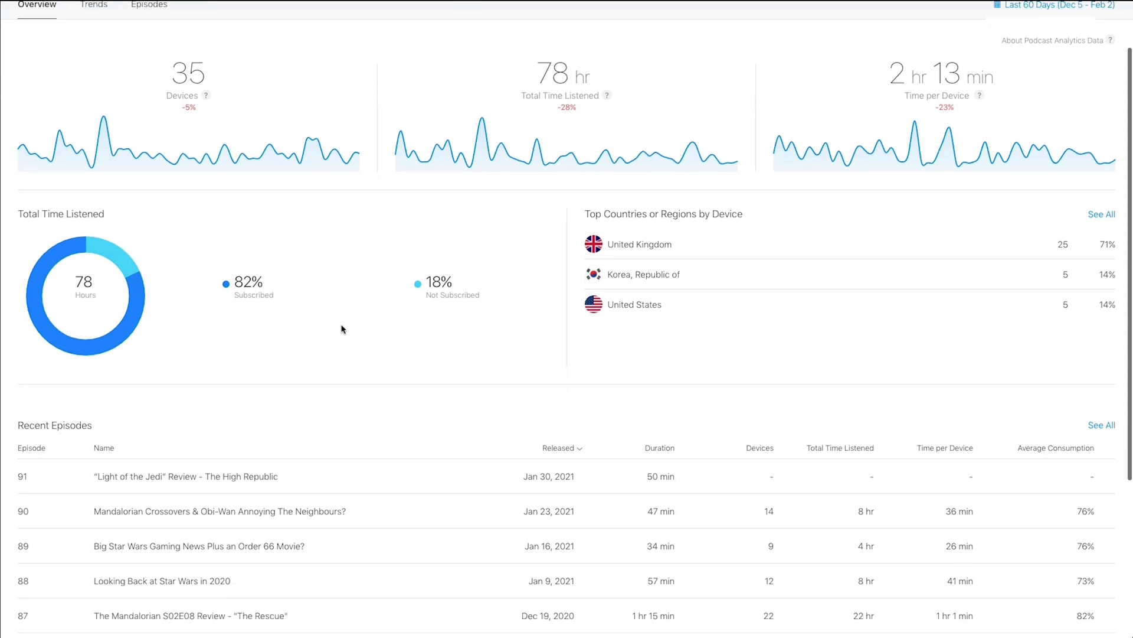